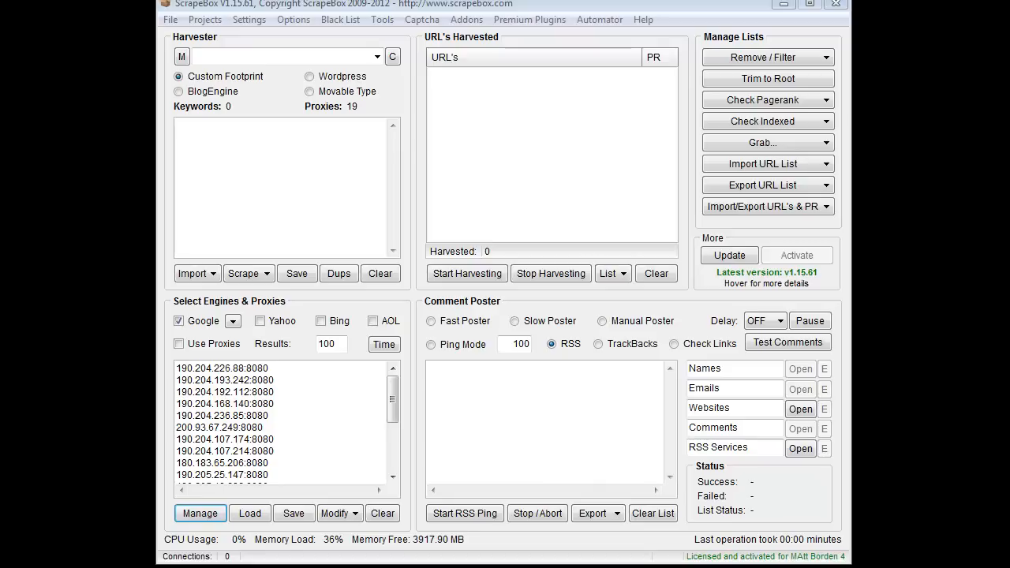
- Download the latest add-on list, then dismiss the download notice and the add-ons overview
{"action": "left_click", "coordinate": [466, 19]}
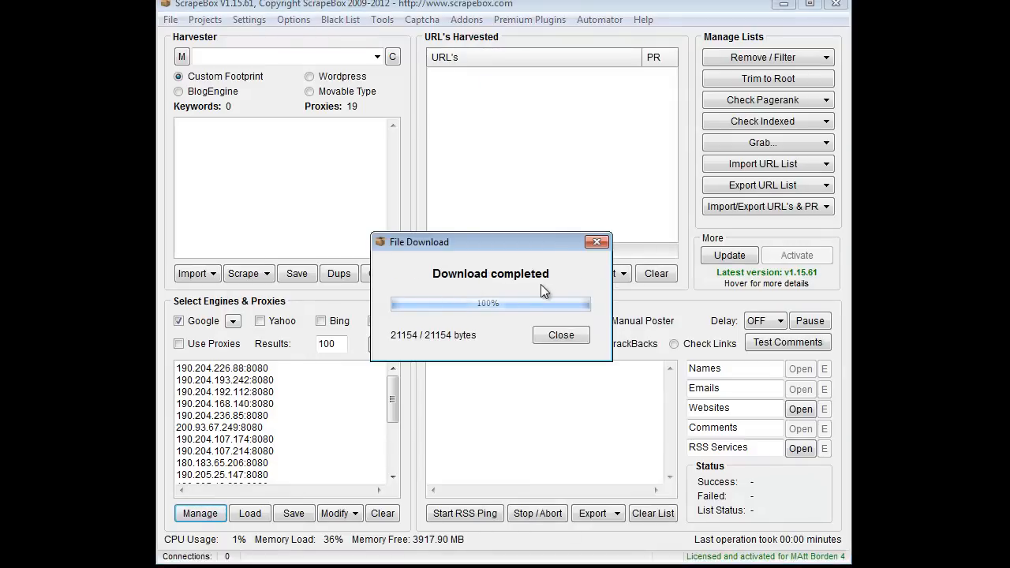
{"action": "left_click", "coordinate": [561, 334]}
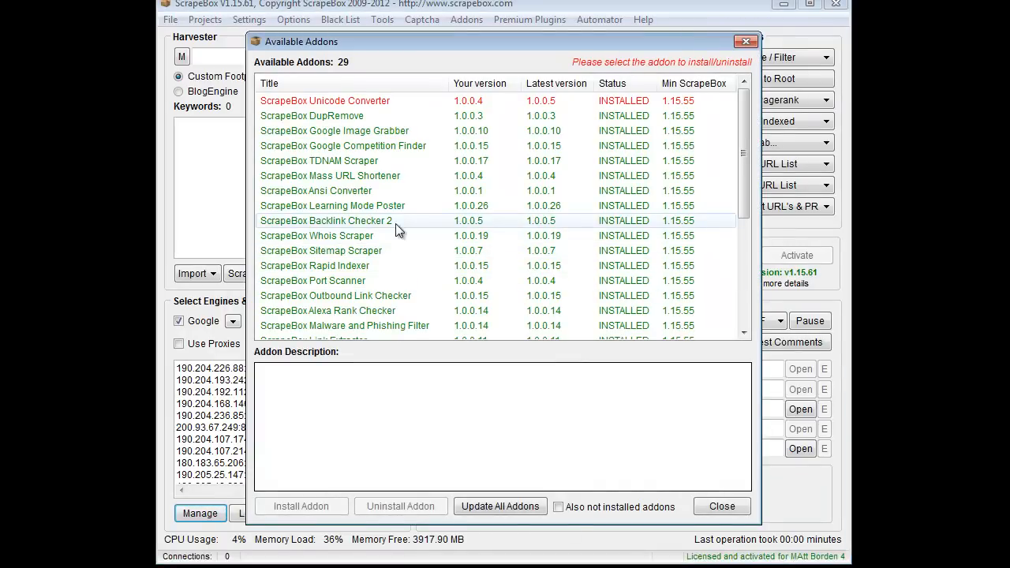
{"action": "left_click", "coordinate": [333, 205]}
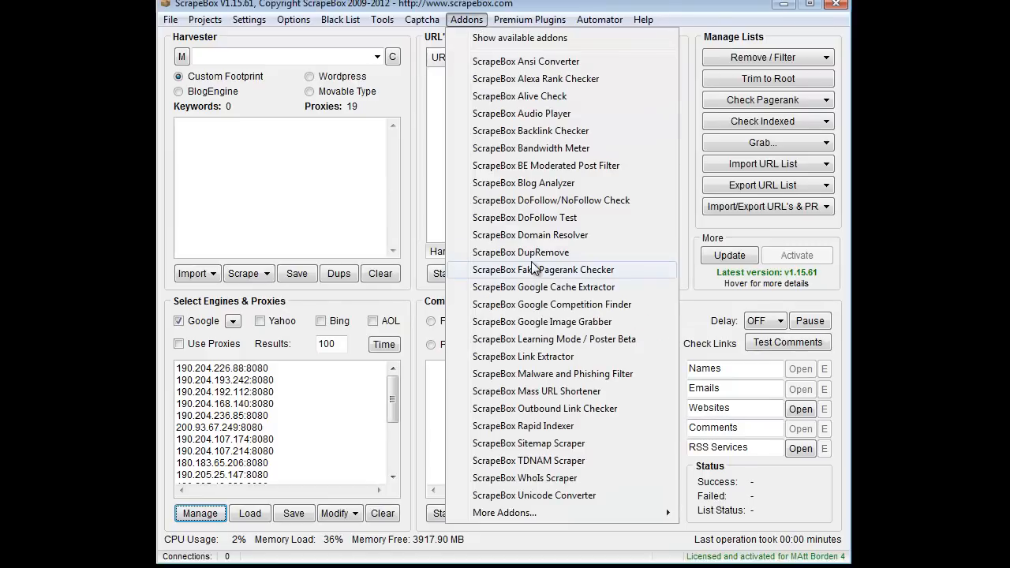
{"action": "mouse_move", "coordinate": [611, 347]}
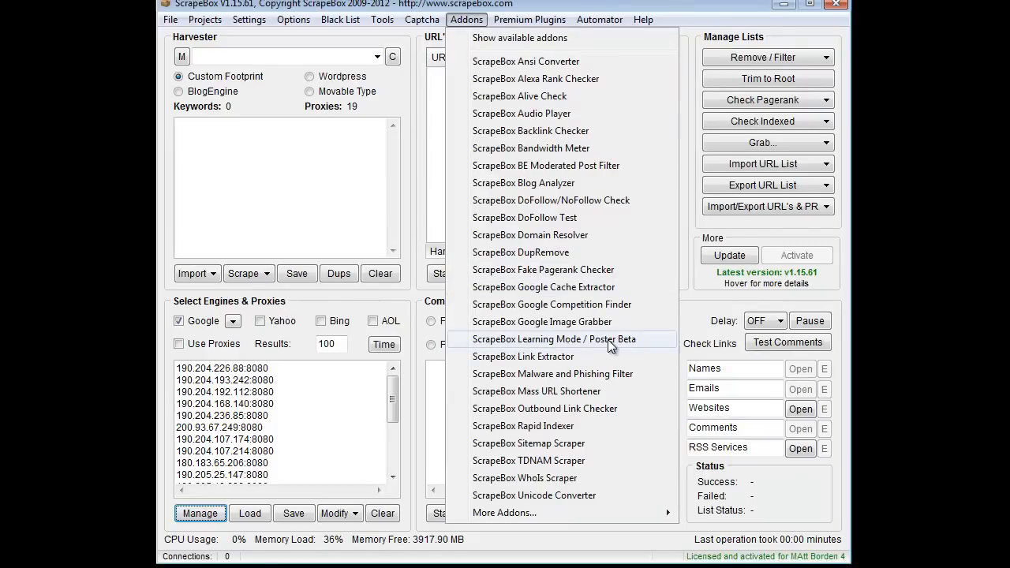
- Launch the Learning Mode / Poster Beta add-on and switch to its Learning view
{"action": "left_click", "coordinate": [556, 338]}
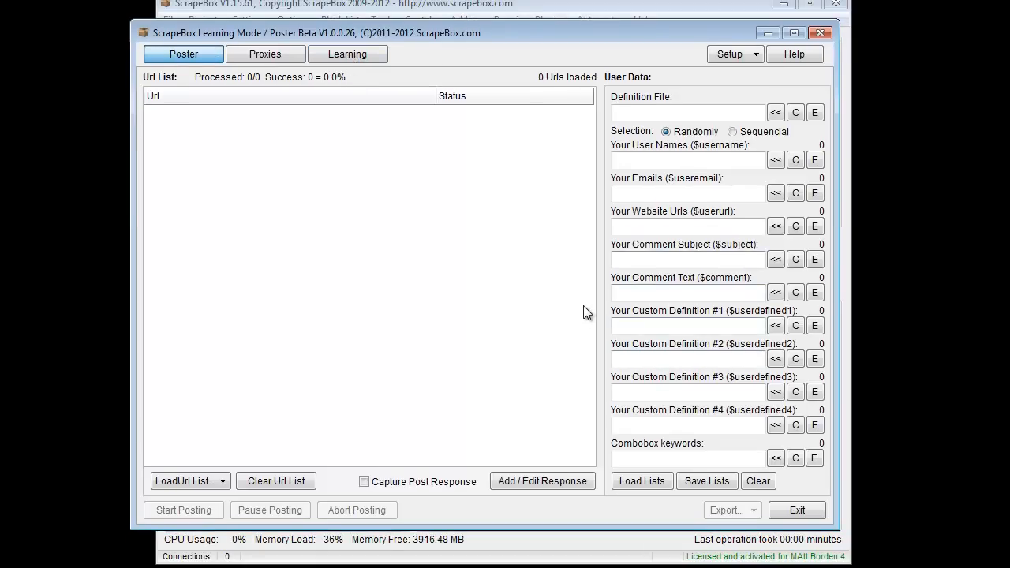
{"action": "mouse_move", "coordinate": [399, 240]}
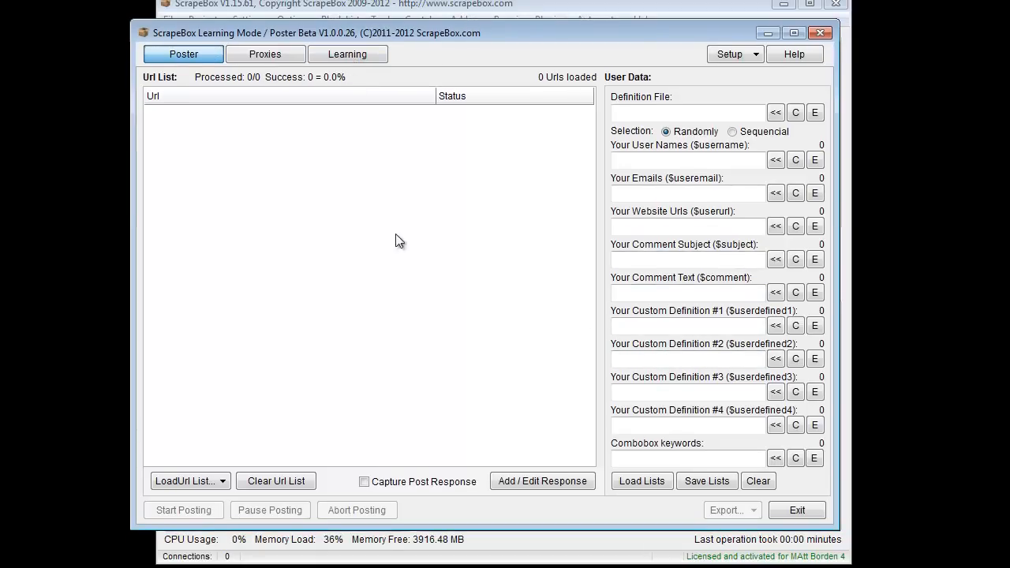
{"action": "left_click", "coordinate": [346, 54]}
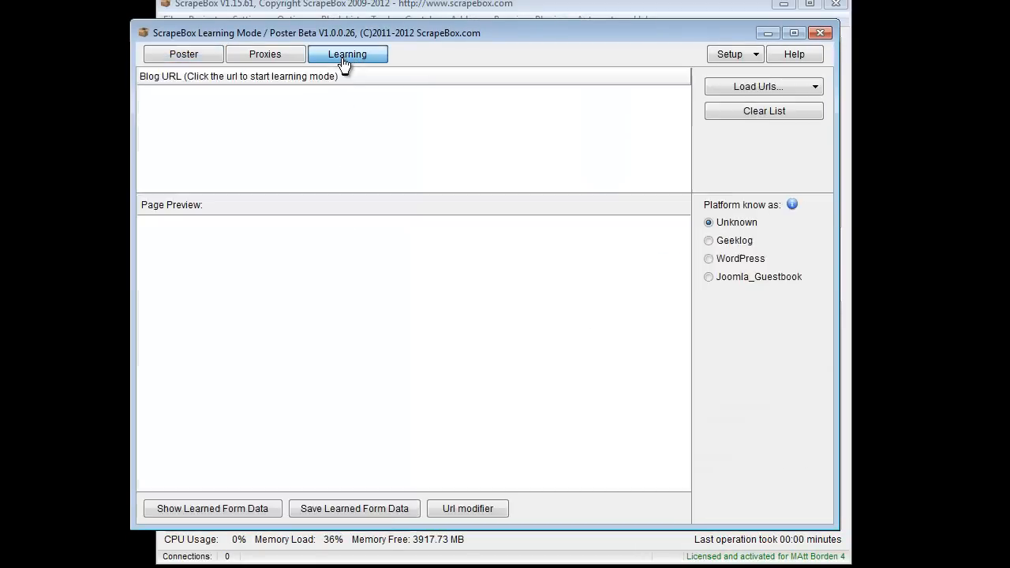
{"action": "mouse_move", "coordinate": [617, 107]}
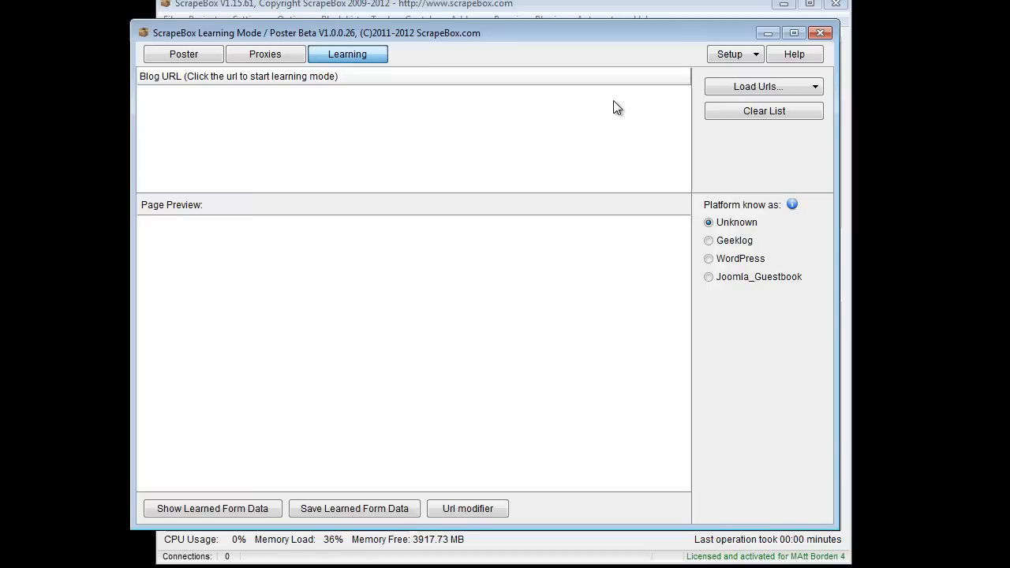
{"action": "mouse_move", "coordinate": [430, 75]}
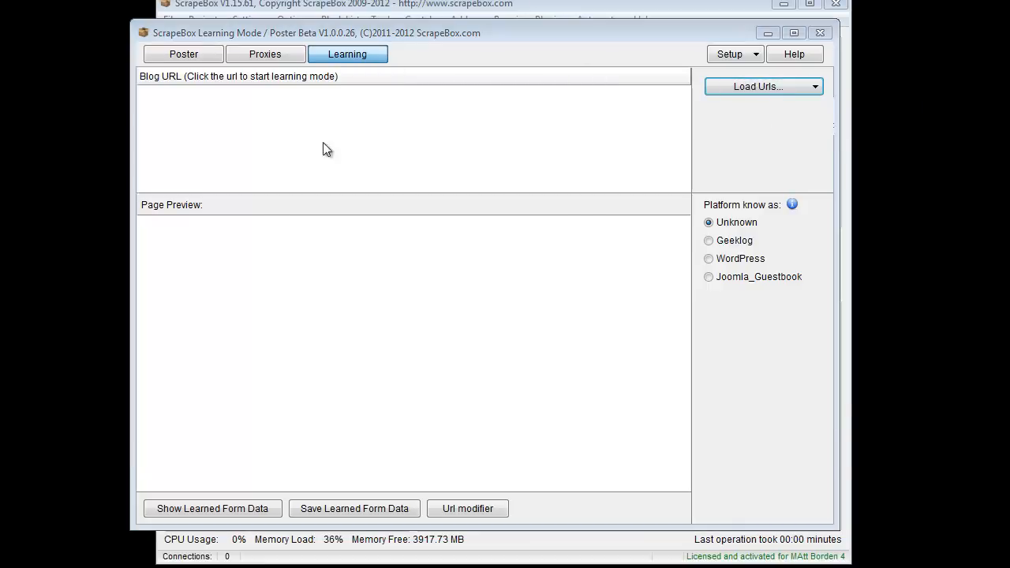
- Import the 'test urls' file and show only the detected form for a blog post
{"action": "left_click", "coordinate": [757, 86]}
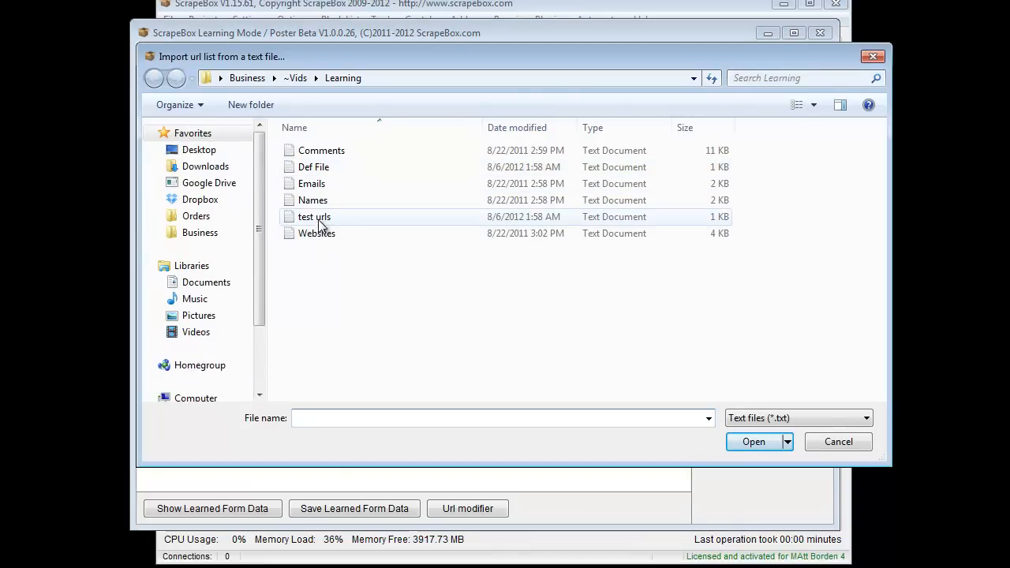
{"action": "double_click", "coordinate": [314, 216]}
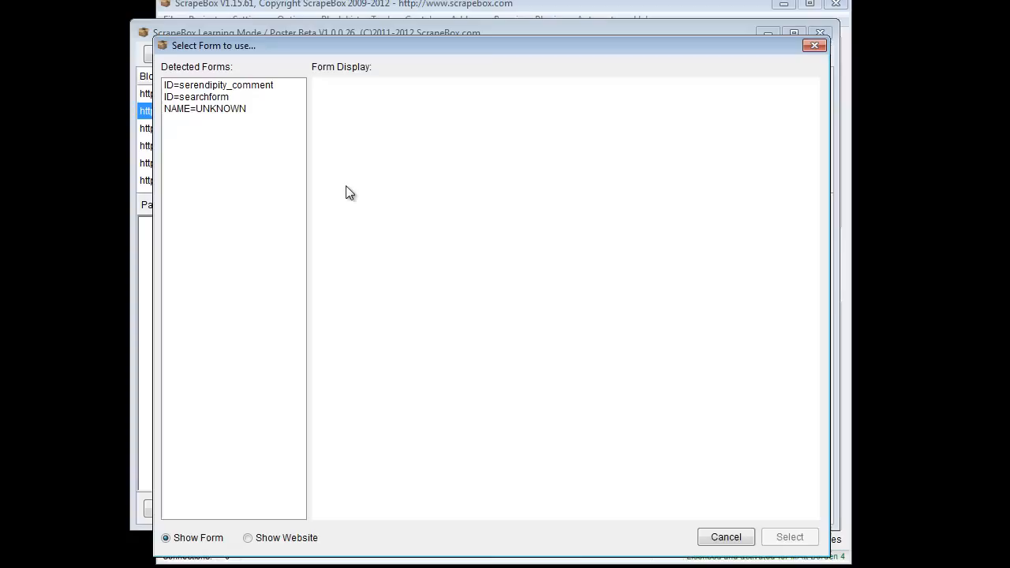
{"action": "mouse_move", "coordinate": [407, 50]}
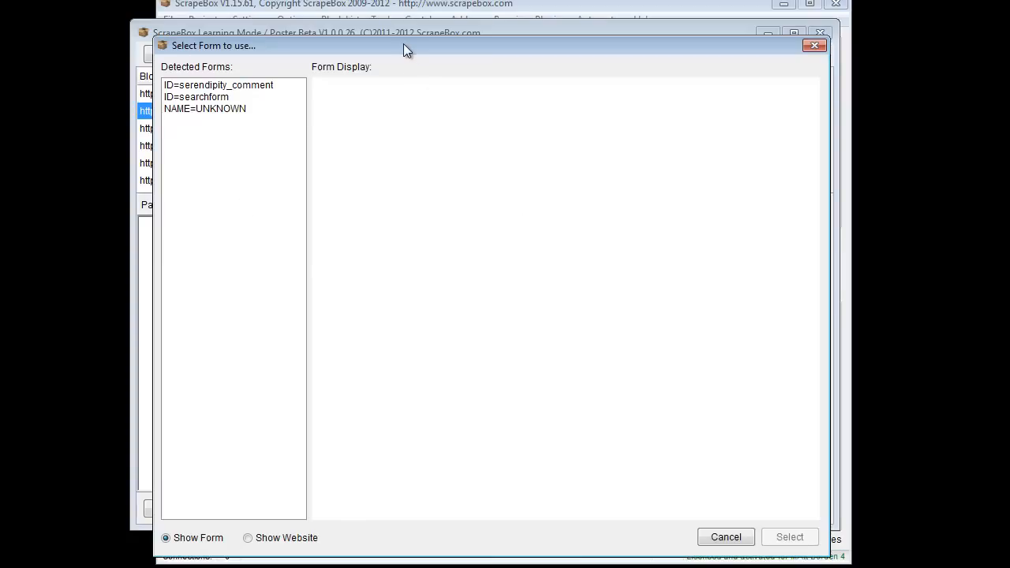
{"action": "mouse_move", "coordinate": [224, 392]}
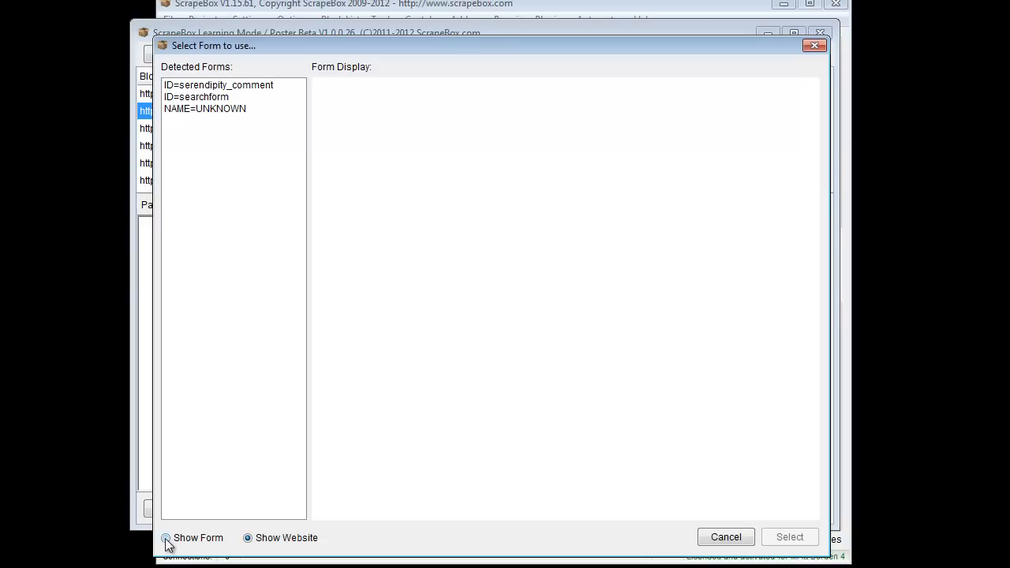
{"action": "left_click", "coordinate": [166, 537]}
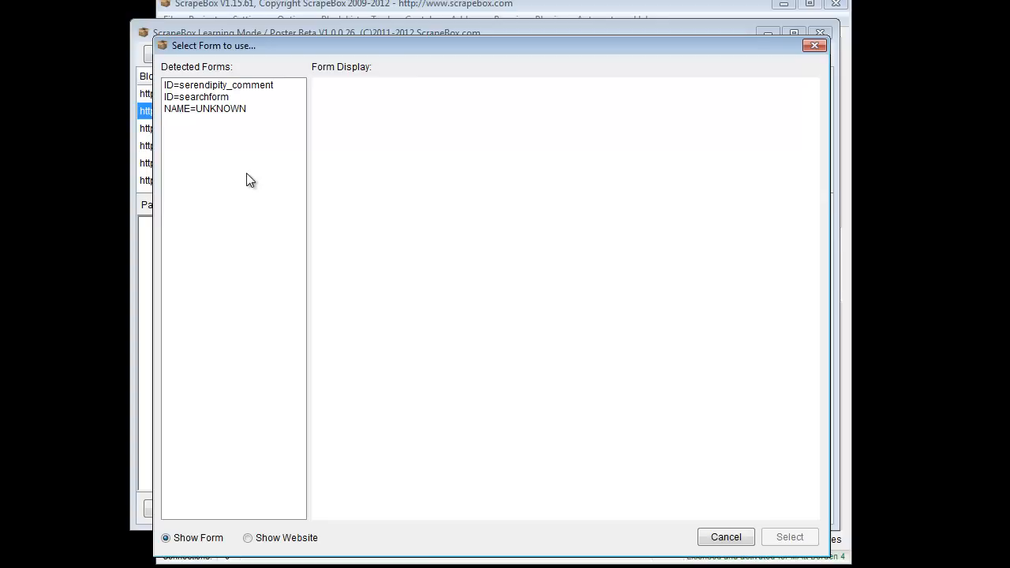
{"action": "mouse_move", "coordinate": [242, 93]}
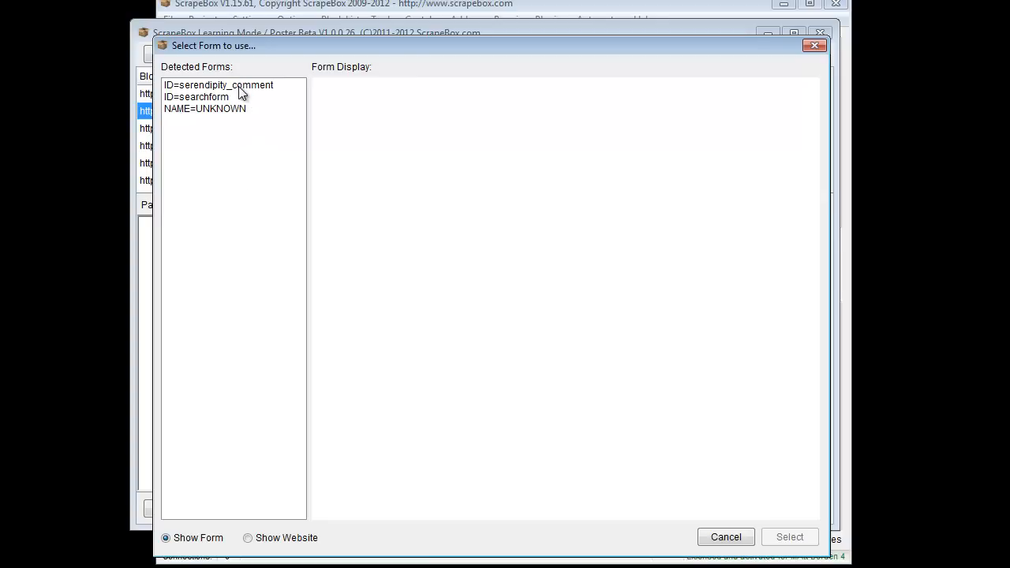
{"action": "mouse_move", "coordinate": [229, 122]}
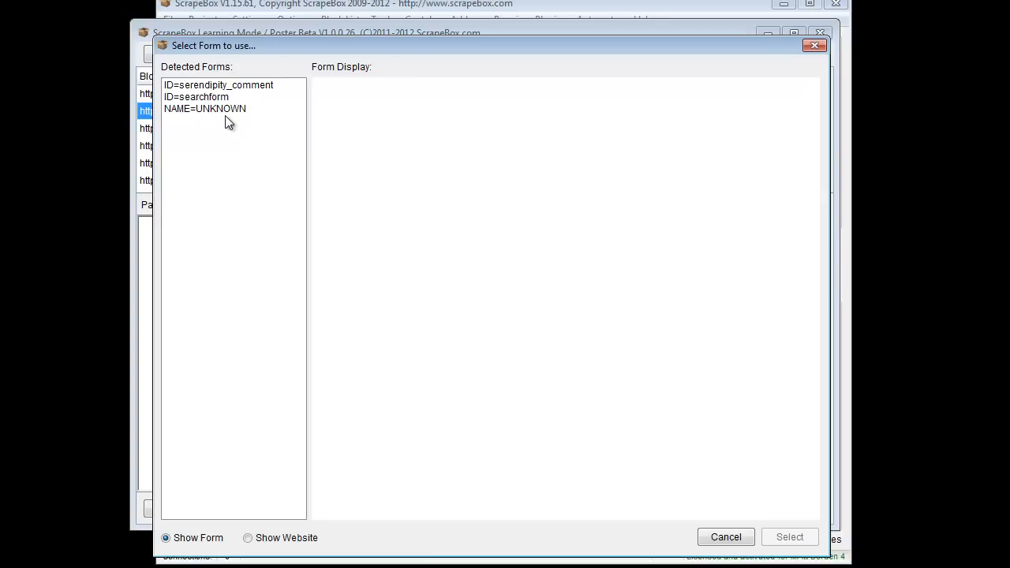
{"action": "mouse_move", "coordinate": [244, 92]}
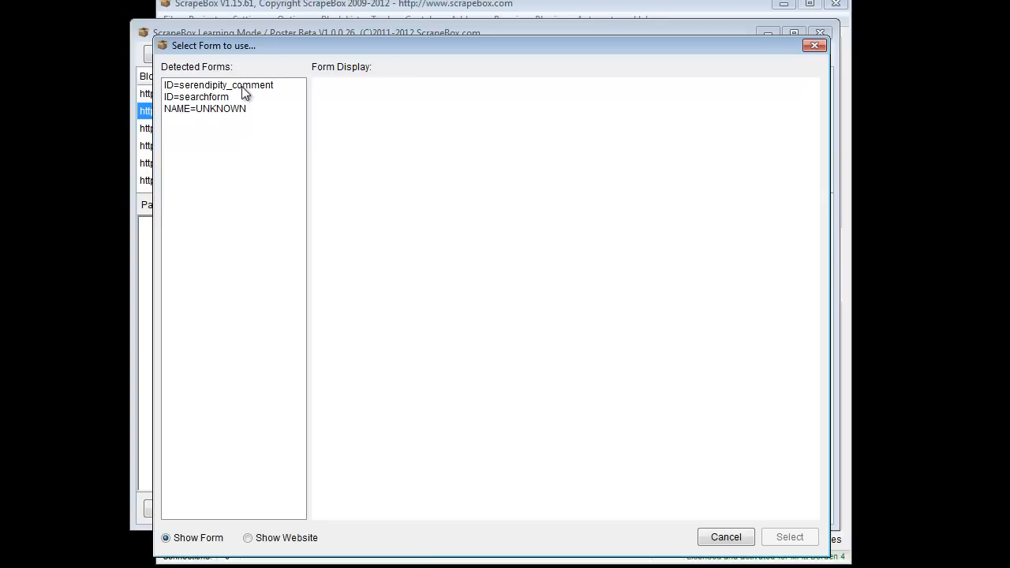
- Compare serendipity_comment with the full page and searchform, then reselect serendipity_comment
{"action": "left_click", "coordinate": [218, 85]}
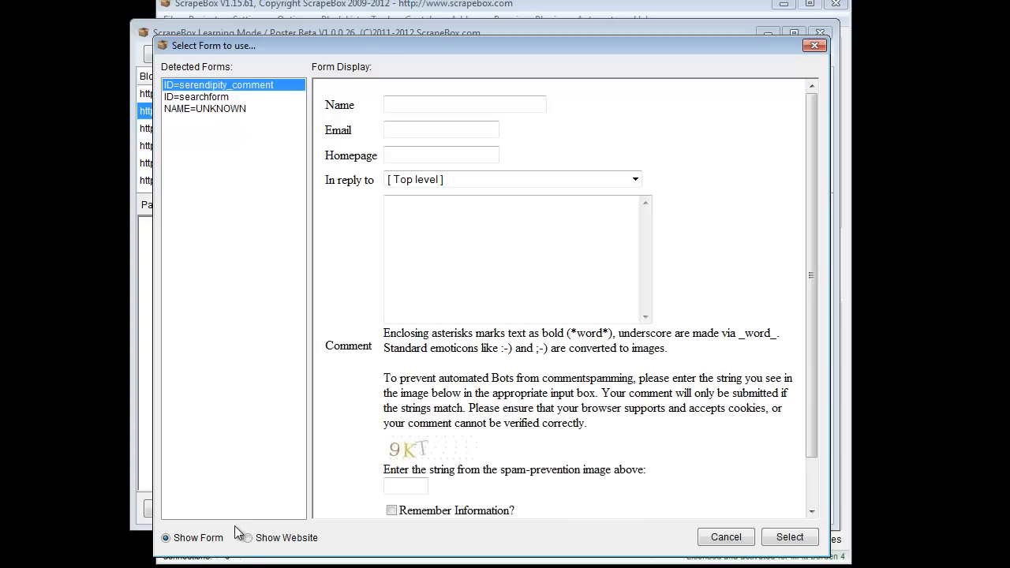
{"action": "left_click", "coordinate": [245, 537]}
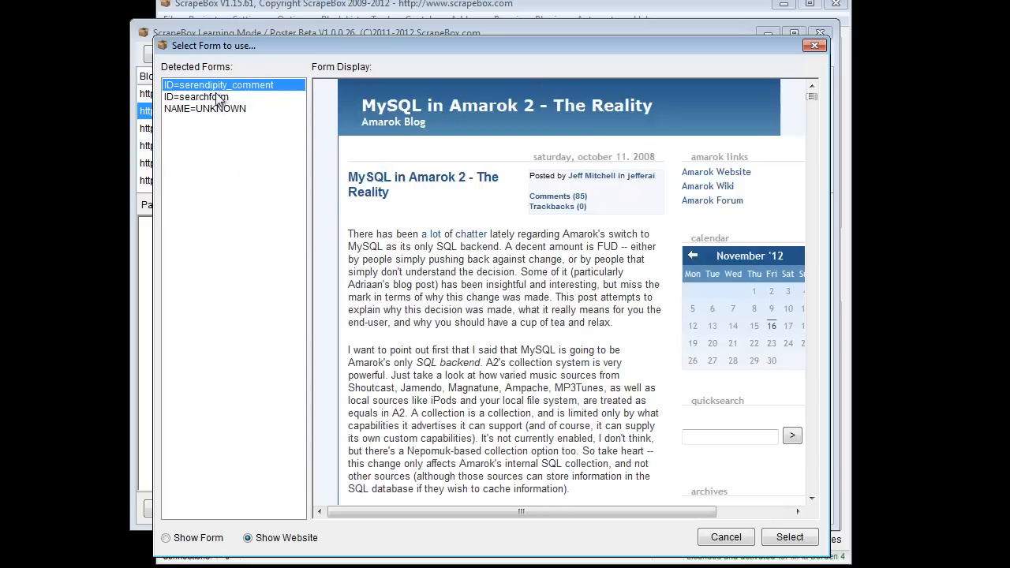
{"action": "scroll", "scroll_direction": "down", "scroll_amount": 3}
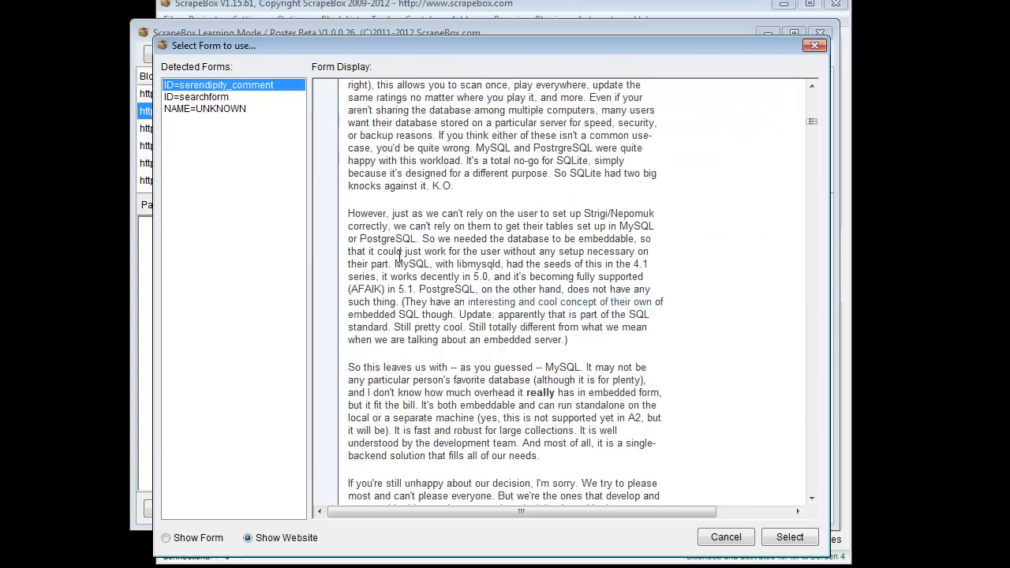
{"action": "scroll", "scroll_direction": "down", "scroll_amount": 3}
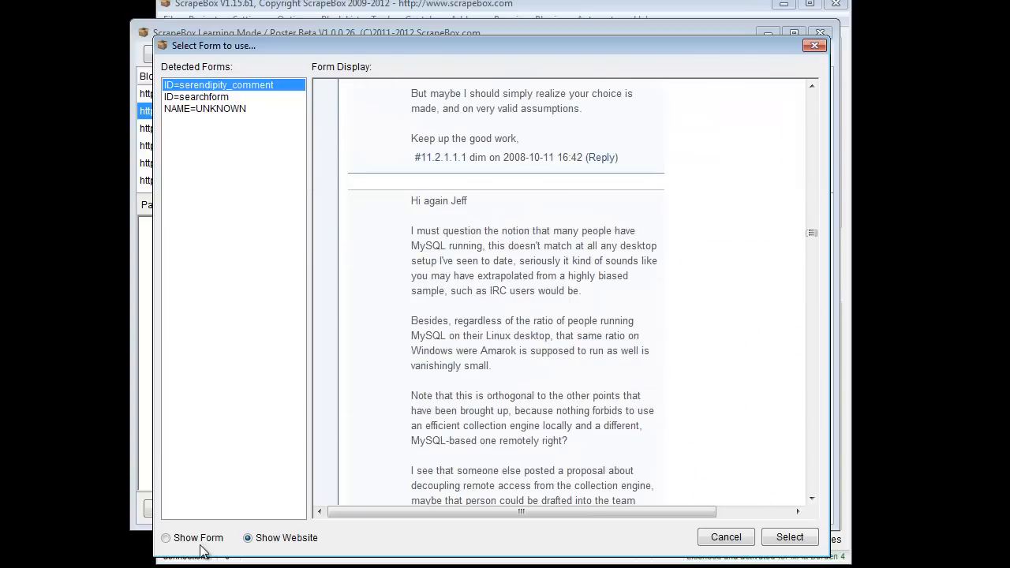
{"action": "left_click", "coordinate": [165, 537]}
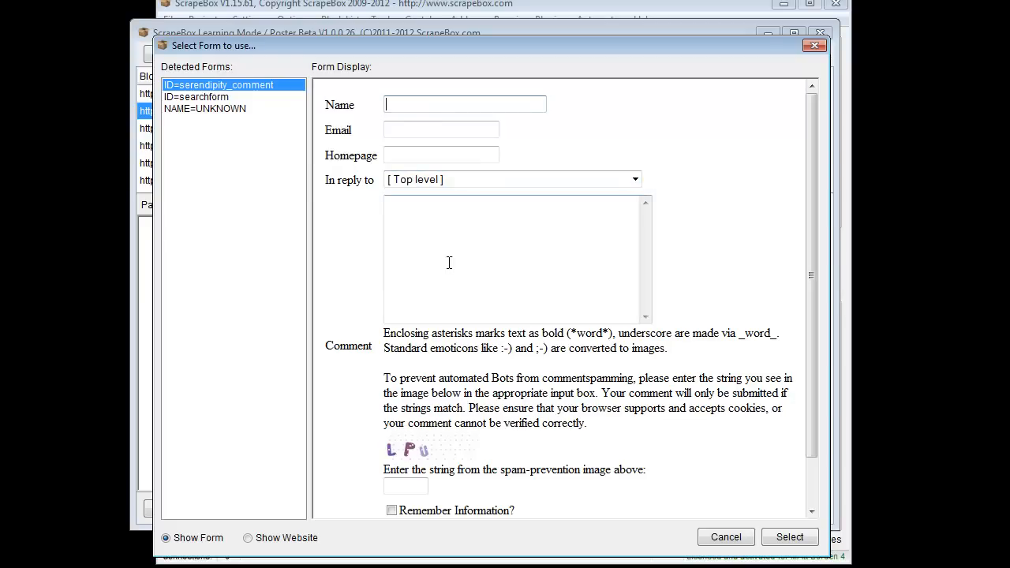
{"action": "left_click", "coordinate": [196, 96]}
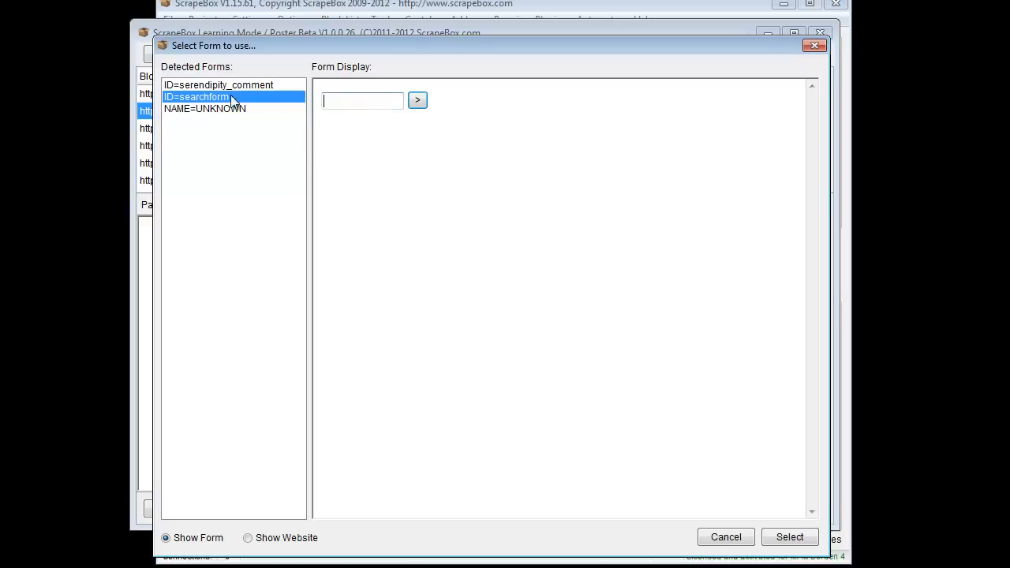
{"action": "left_click", "coordinate": [218, 85]}
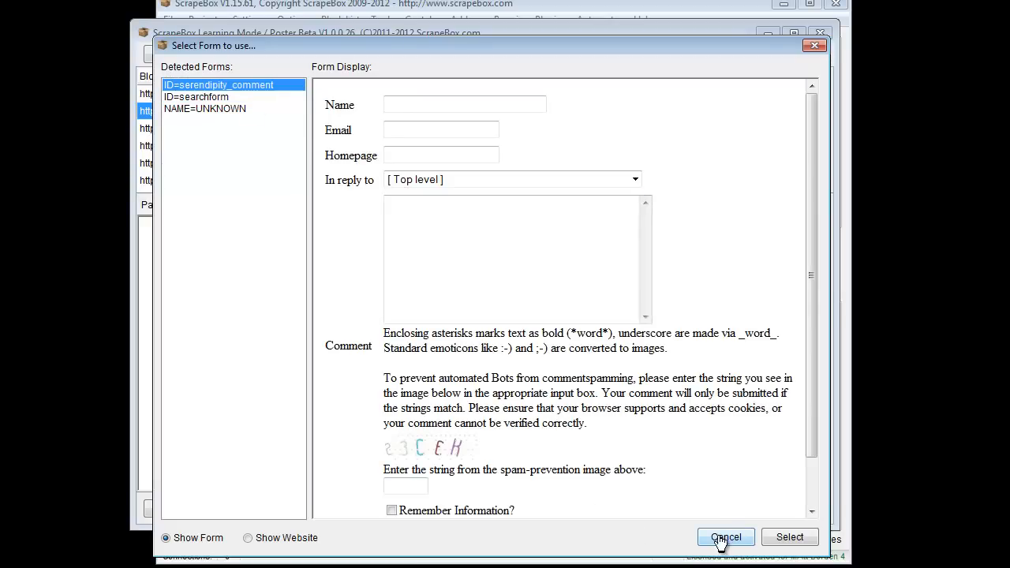
- Confirm the comment form, map Email and Homepage variables, and choose the comment box variable
{"action": "left_click", "coordinate": [725, 538]}
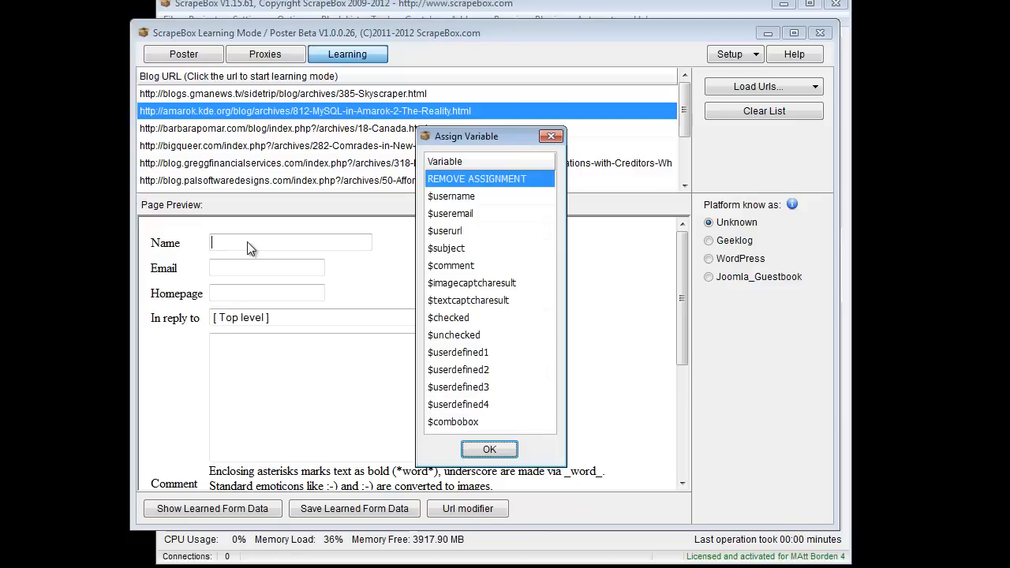
{"action": "mouse_move", "coordinate": [398, 243]}
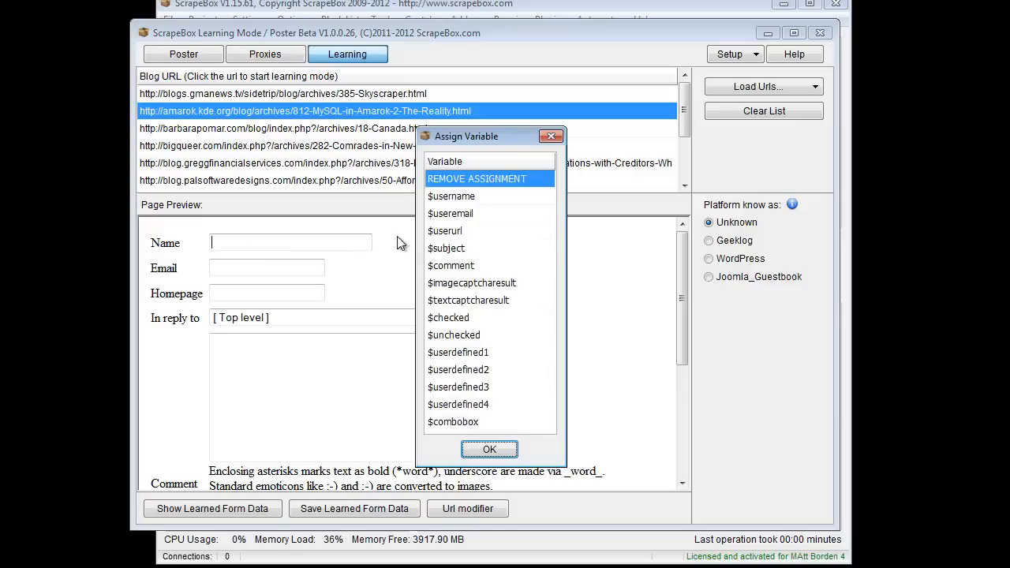
{"action": "mouse_move", "coordinate": [454, 213]}
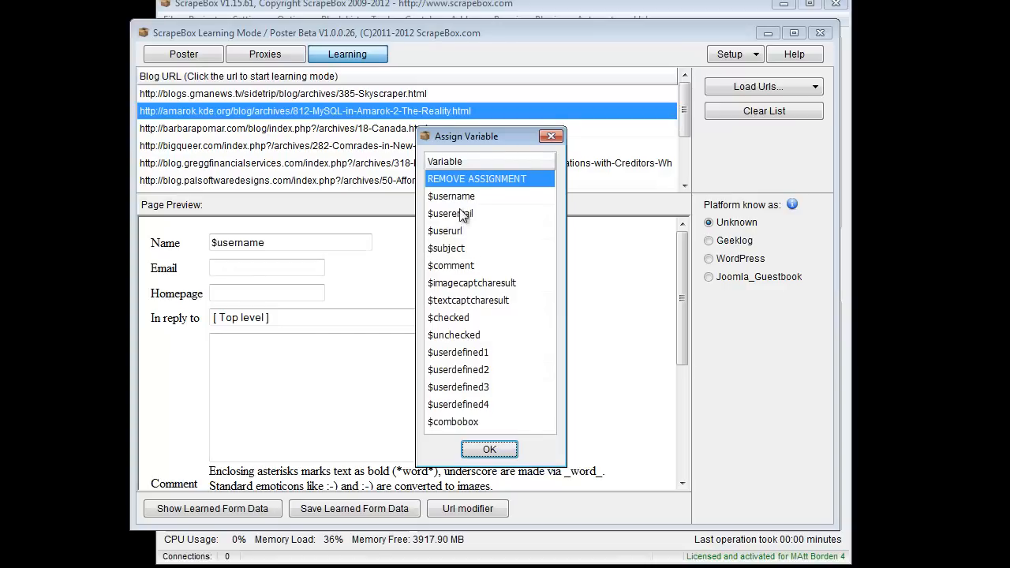
{"action": "left_click", "coordinate": [449, 213]}
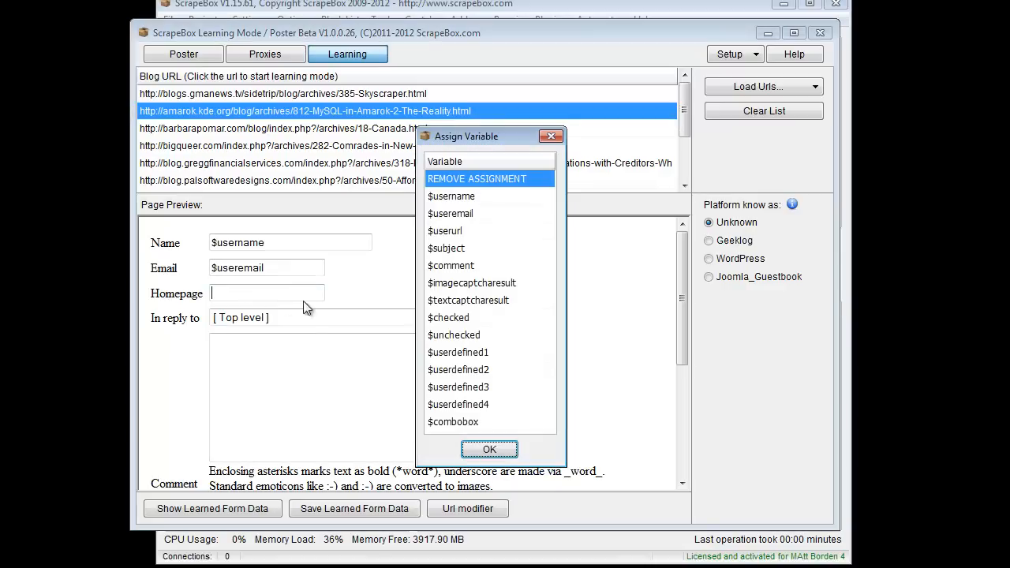
{"action": "left_click", "coordinate": [445, 231]}
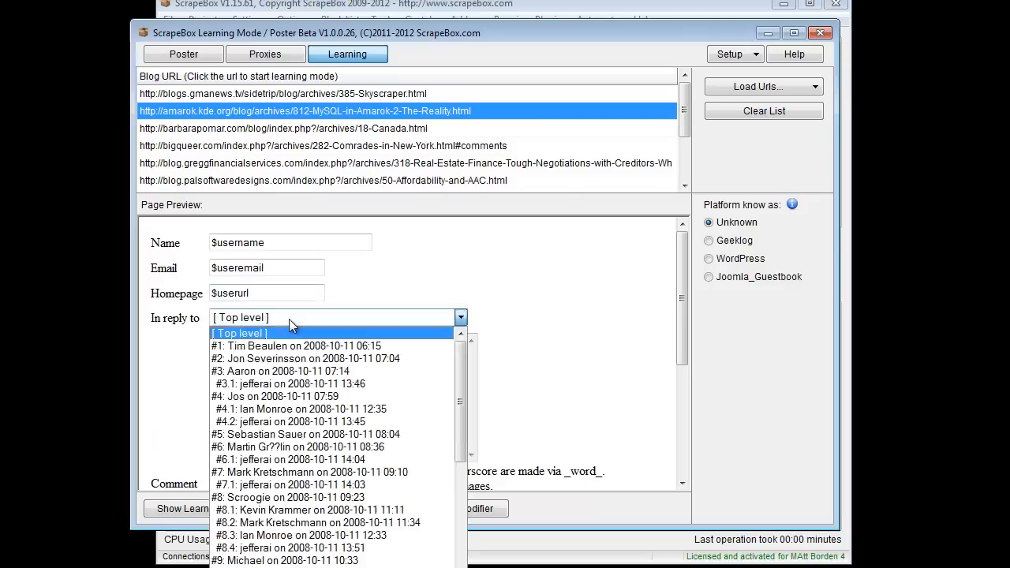
{"action": "left_click", "coordinate": [239, 333]}
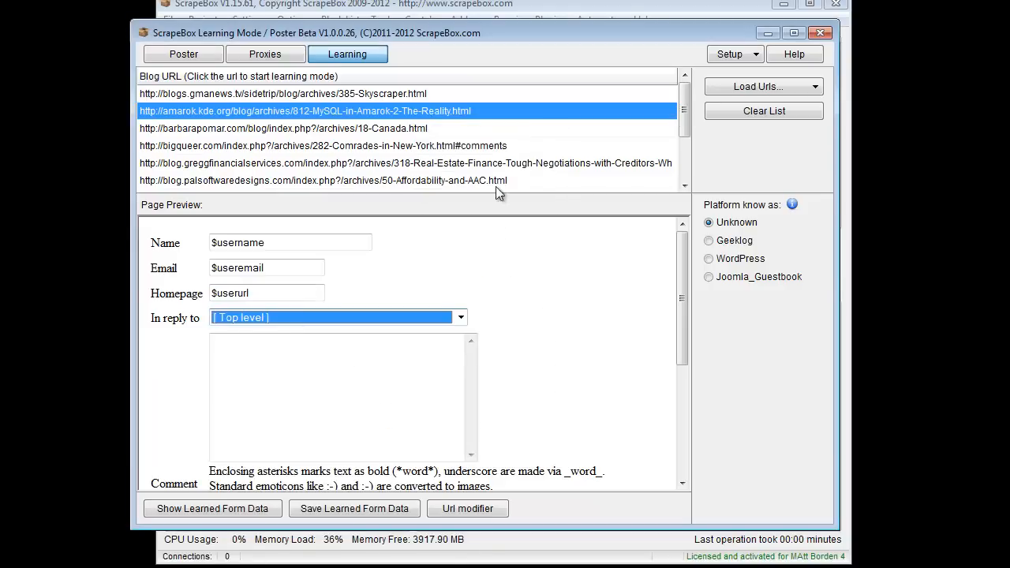
{"action": "left_click", "coordinate": [337, 317]}
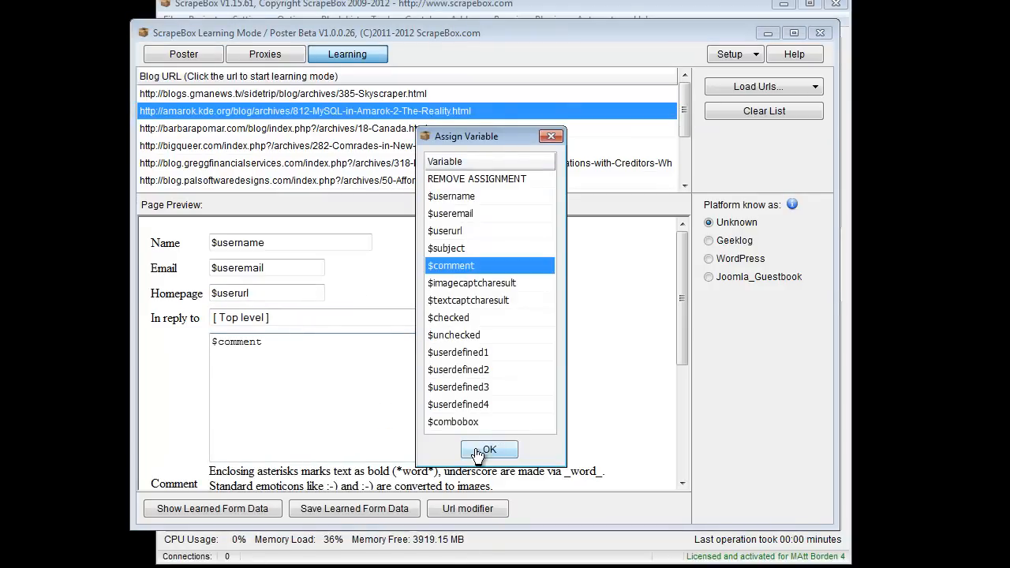
- Confirm $comment for the comment box and assign $combobox to the captcha field
{"action": "left_click", "coordinate": [488, 449]}
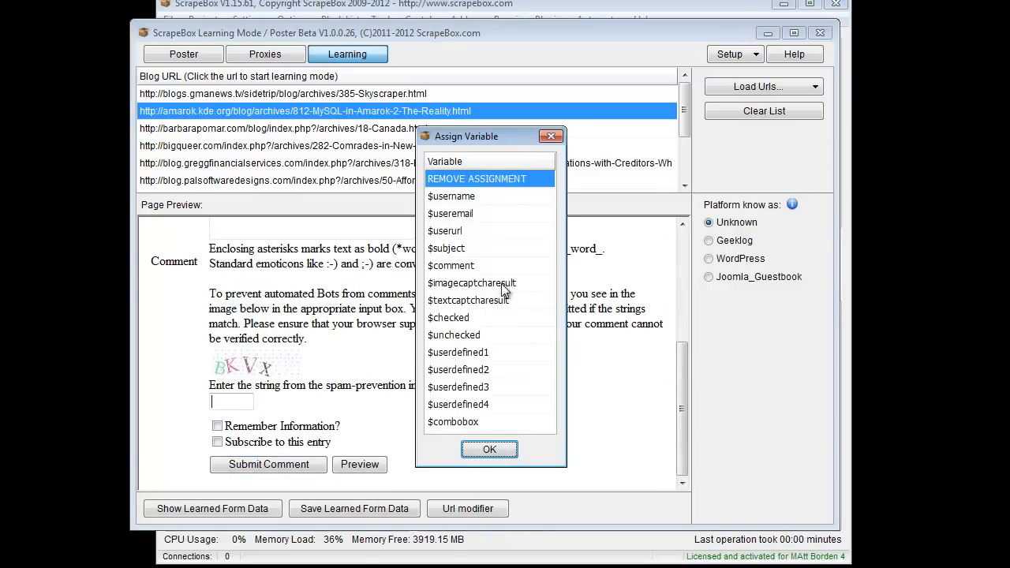
{"action": "left_click", "coordinate": [488, 449]}
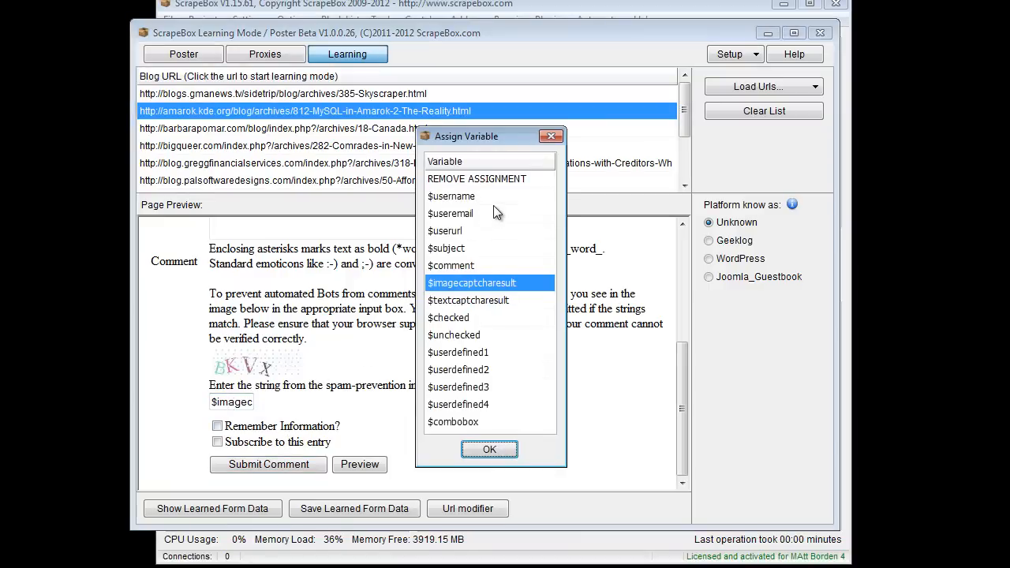
{"action": "mouse_move", "coordinate": [489, 308]}
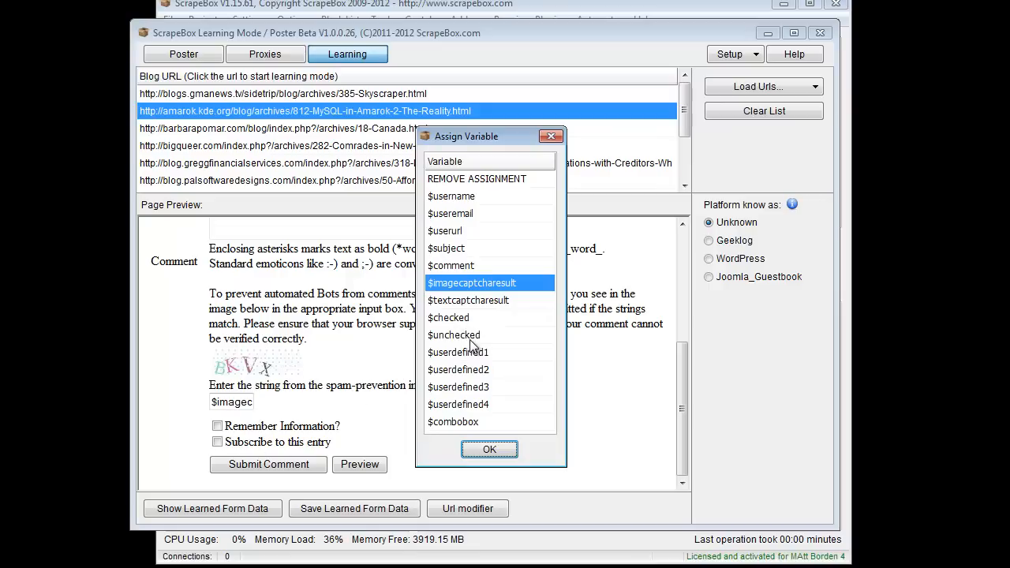
{"action": "mouse_move", "coordinate": [480, 418]}
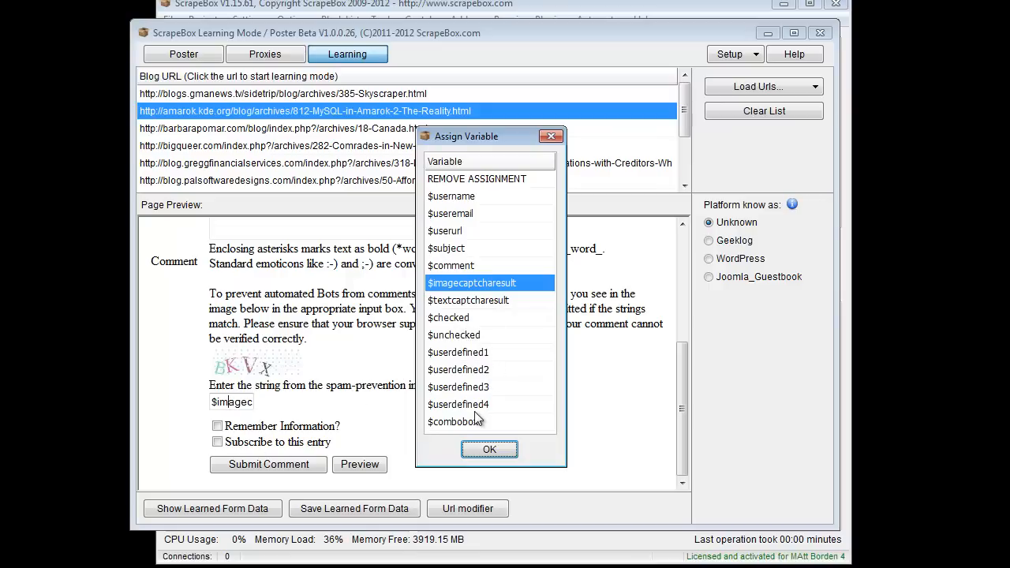
{"action": "mouse_move", "coordinate": [477, 409]}
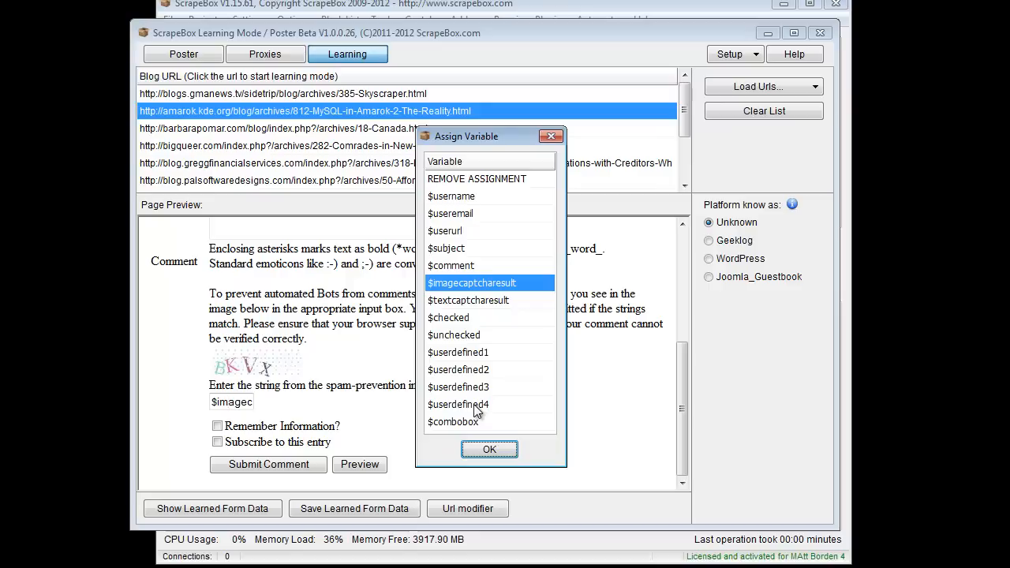
{"action": "left_click", "coordinate": [454, 421]}
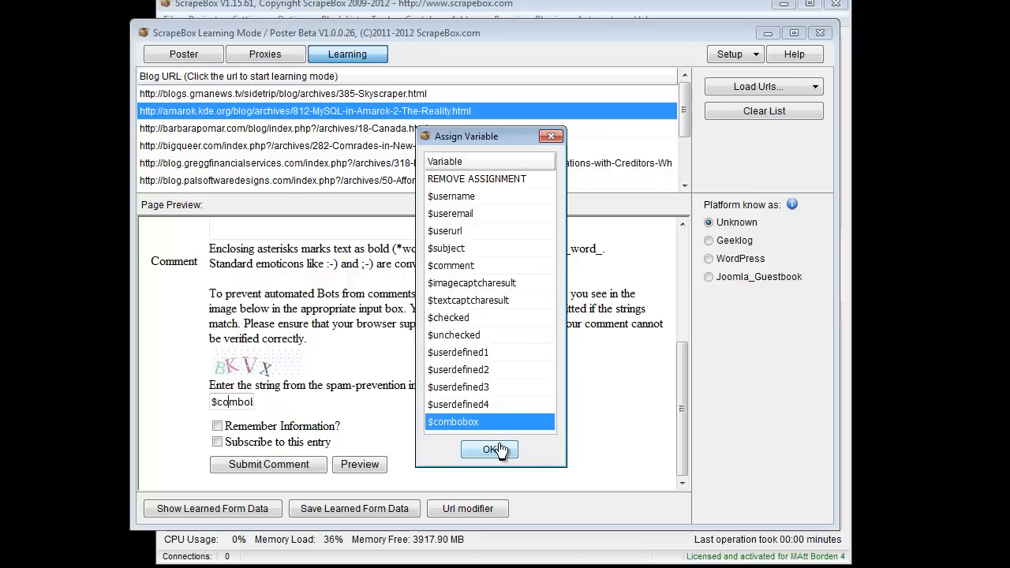
{"action": "left_click", "coordinate": [489, 449]}
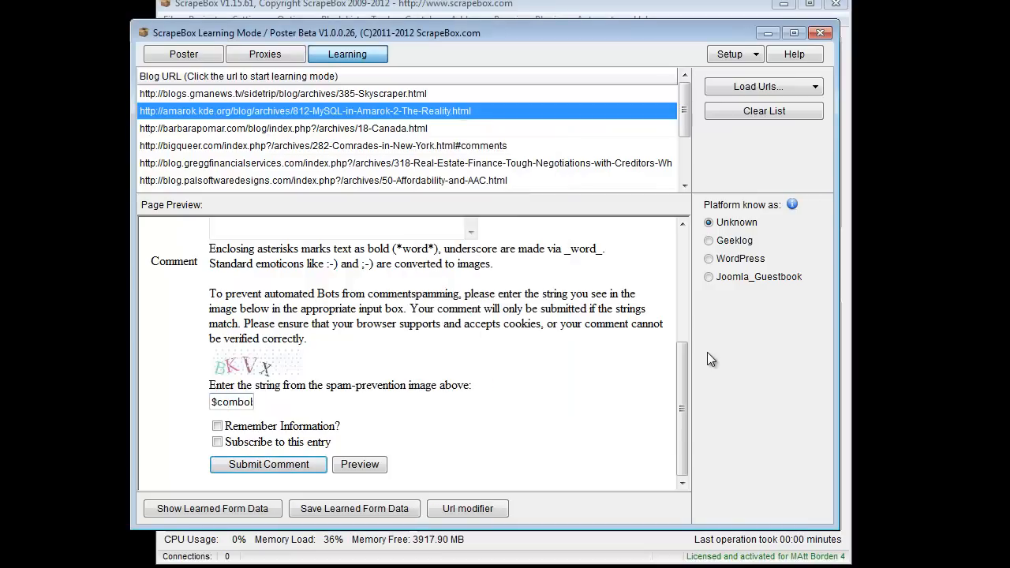
{"action": "mouse_move", "coordinate": [745, 223]}
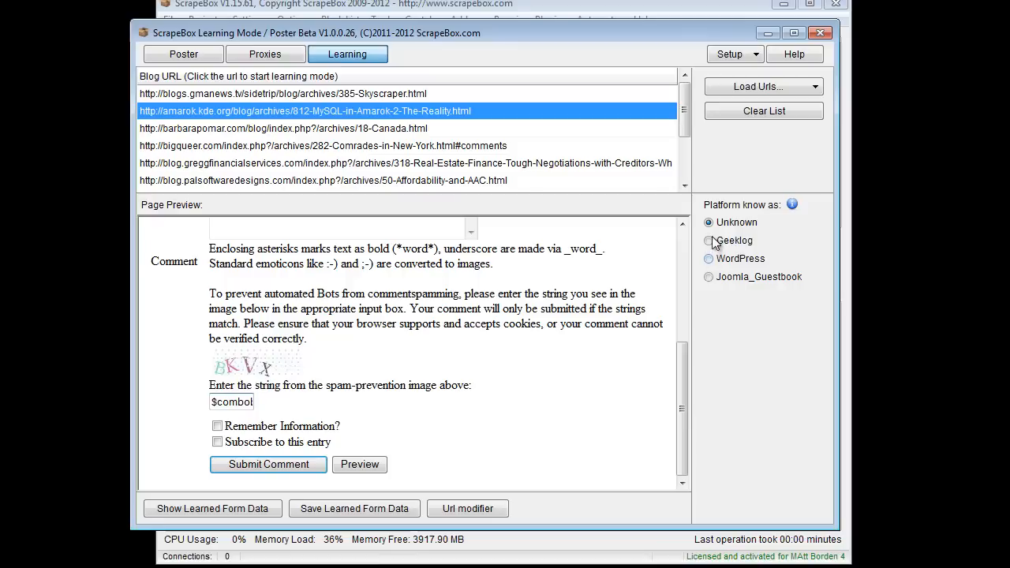
{"action": "mouse_move", "coordinate": [715, 276]}
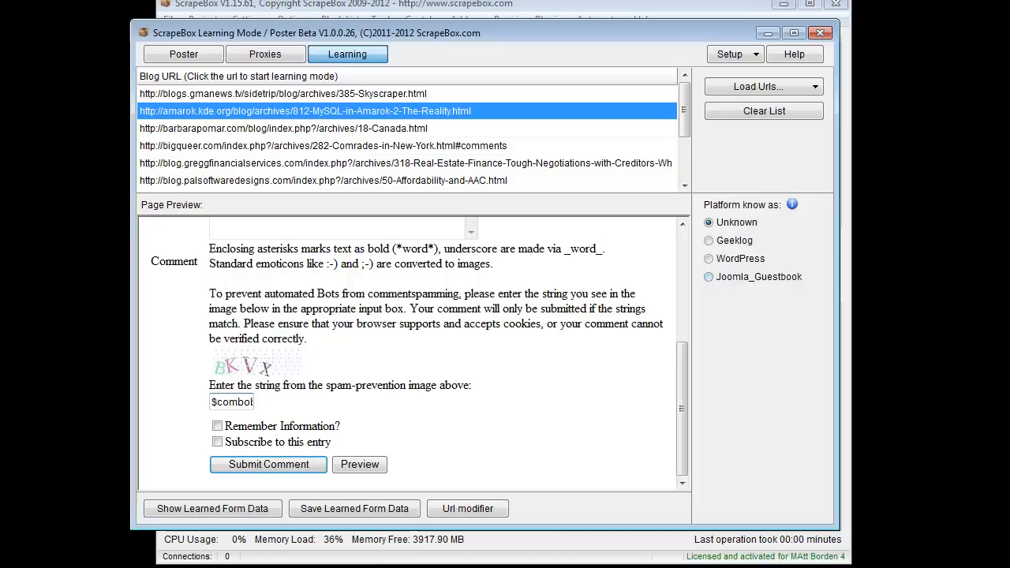
{"action": "left_click", "coordinate": [212, 508]}
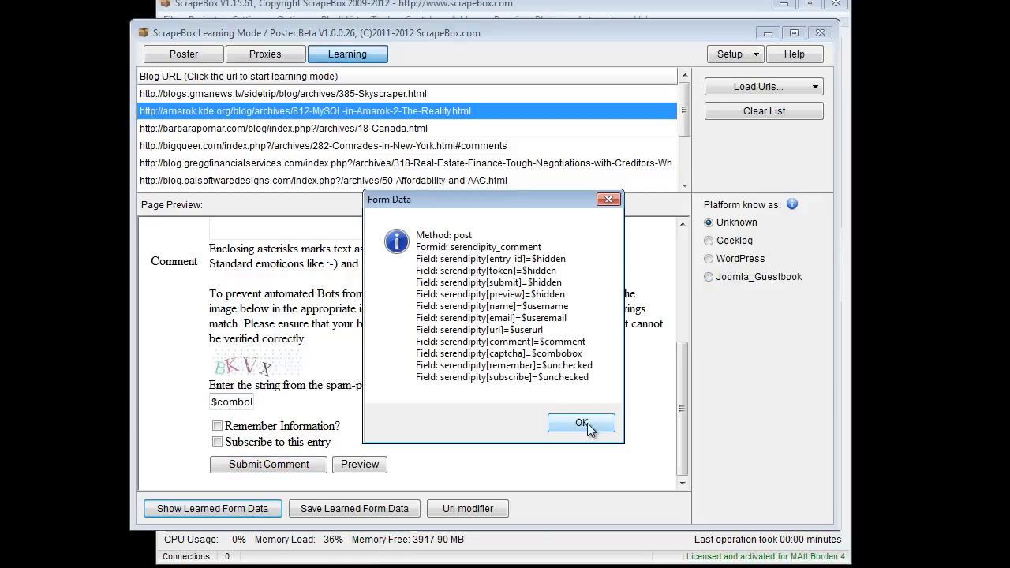
{"action": "left_click", "coordinate": [580, 423]}
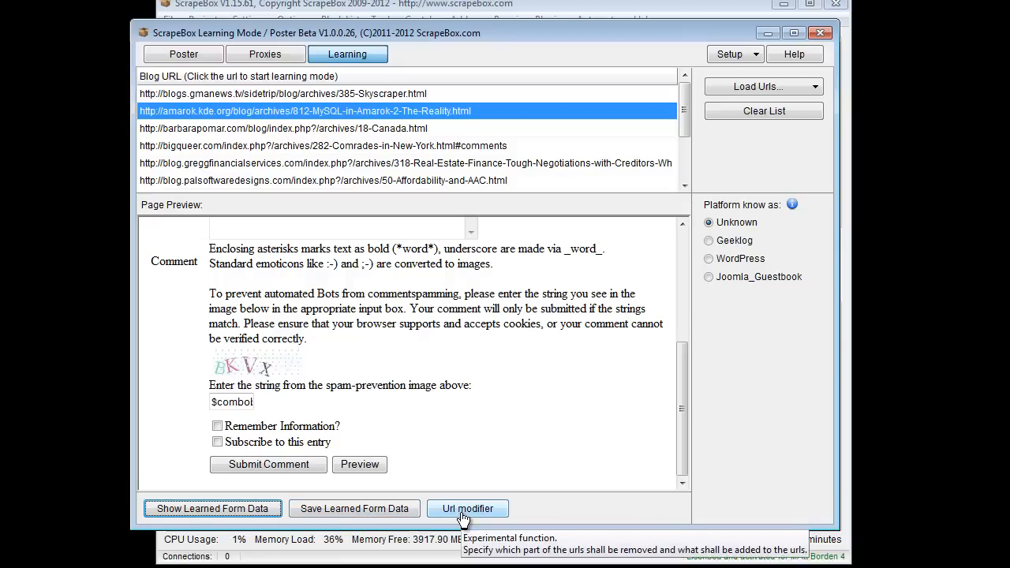
{"action": "left_click", "coordinate": [467, 508]}
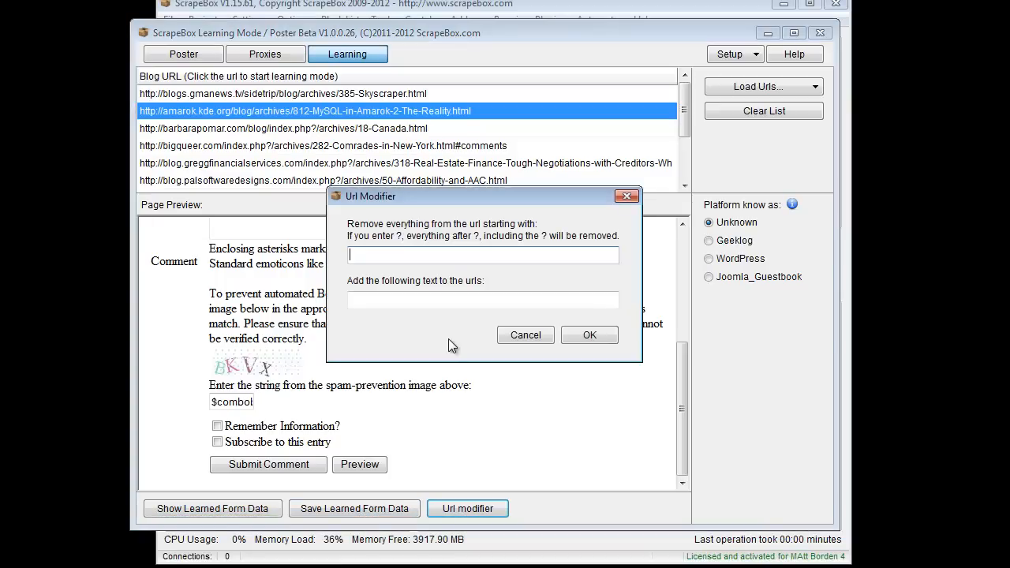
{"action": "mouse_move", "coordinate": [492, 287]}
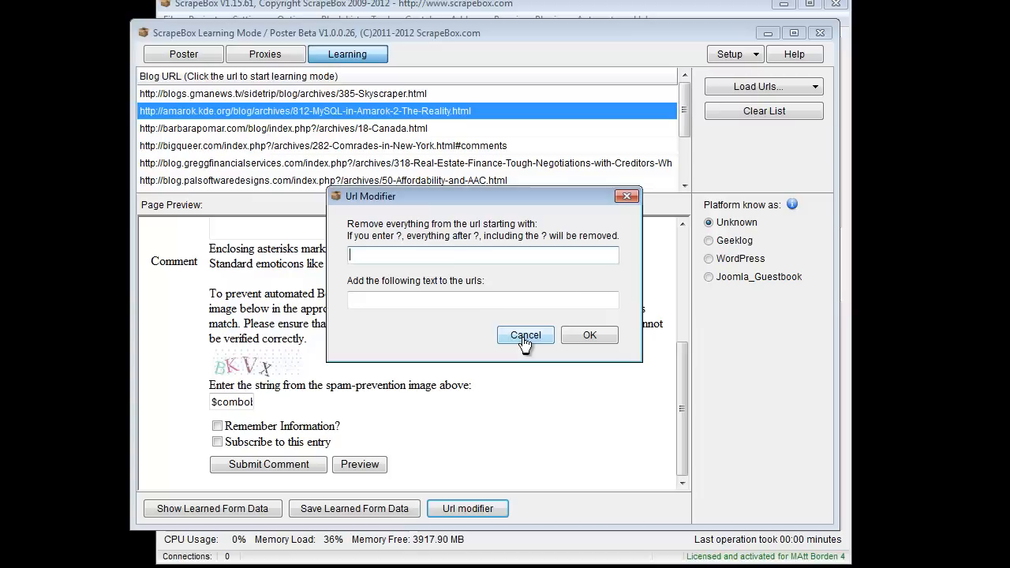
{"action": "left_click", "coordinate": [524, 334]}
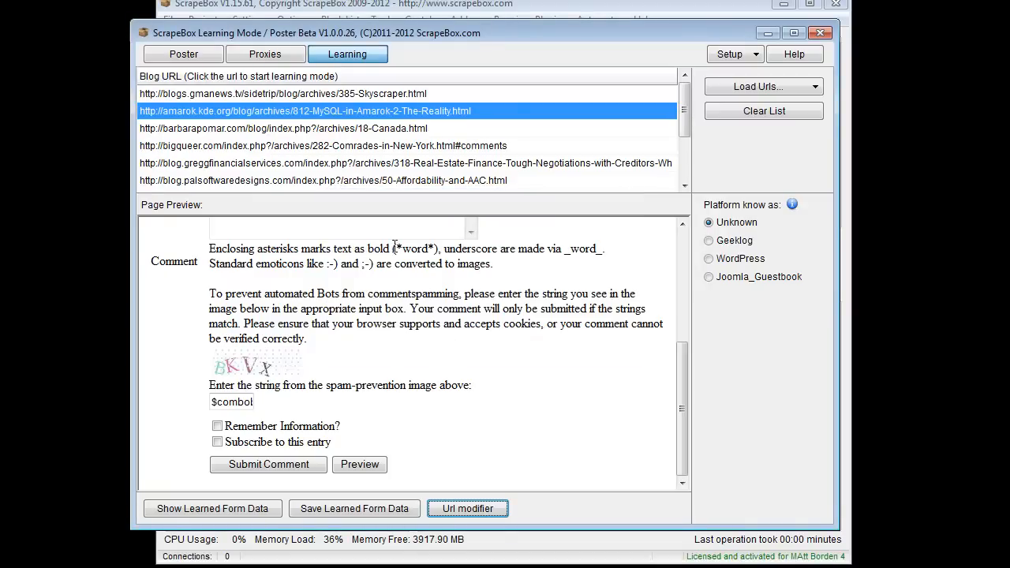
- Show the Proxies section listing the loaded port-8080 proxy IPs
{"action": "left_click", "coordinate": [265, 53]}
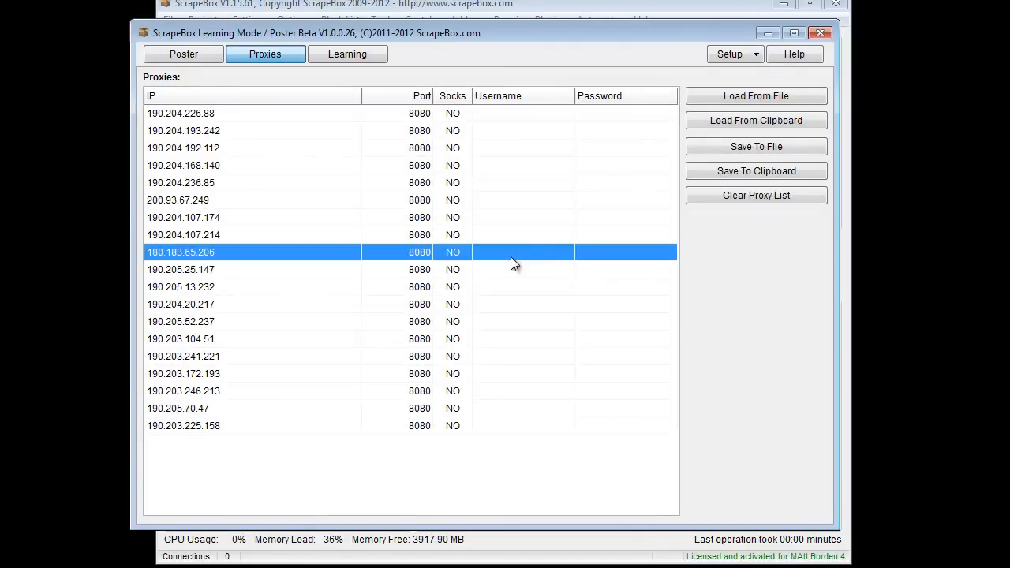
{"action": "mouse_move", "coordinate": [526, 236]}
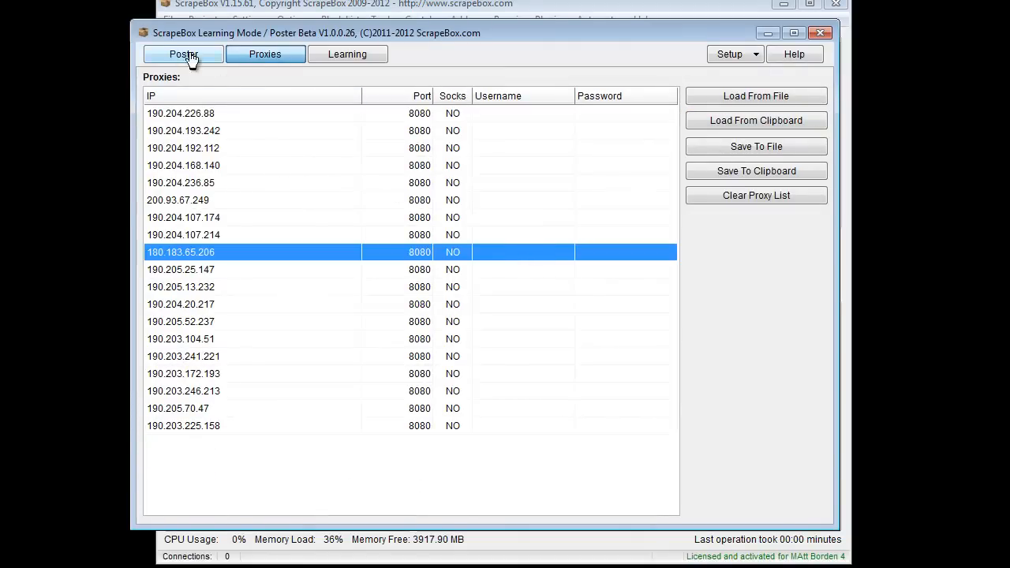
{"action": "mouse_move", "coordinate": [183, 54]}
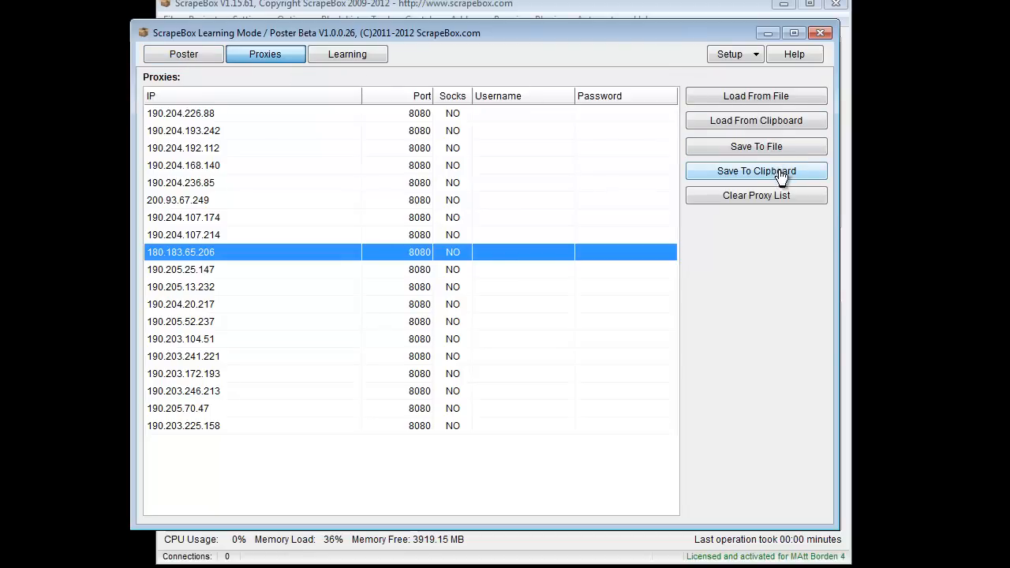
{"action": "mouse_move", "coordinate": [755, 195]}
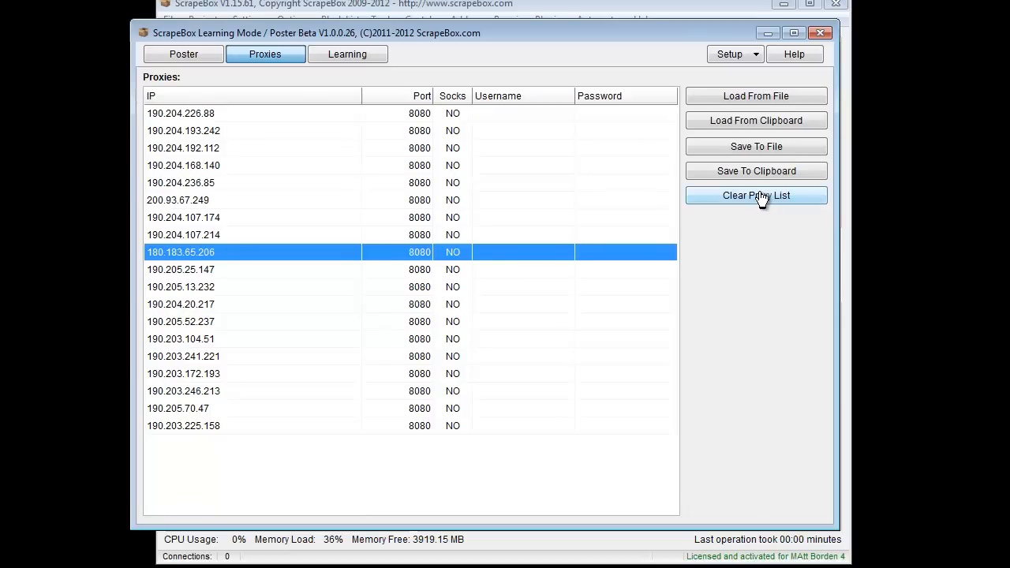
{"action": "mouse_move", "coordinate": [482, 194]}
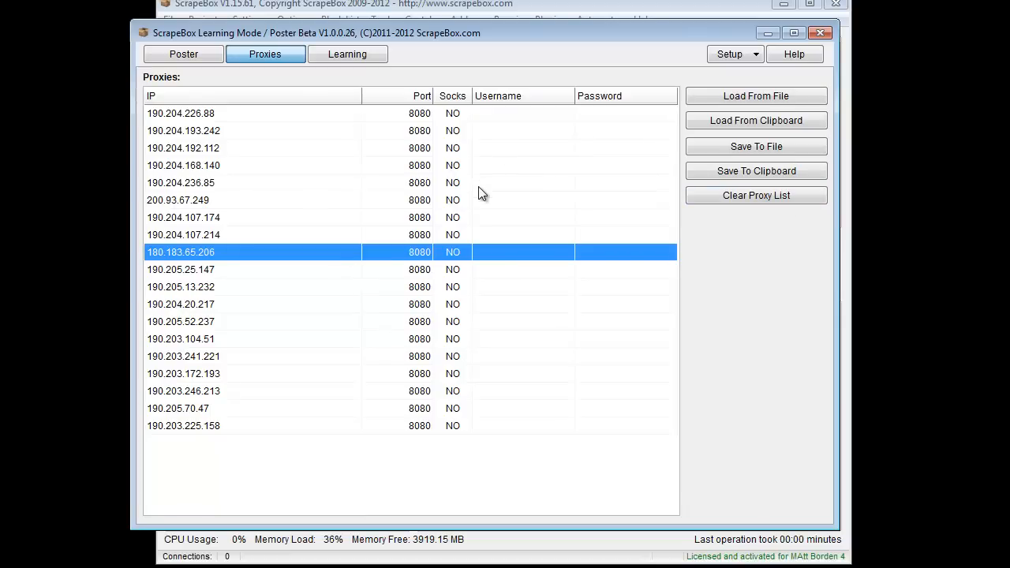
{"action": "mouse_move", "coordinate": [495, 21]}
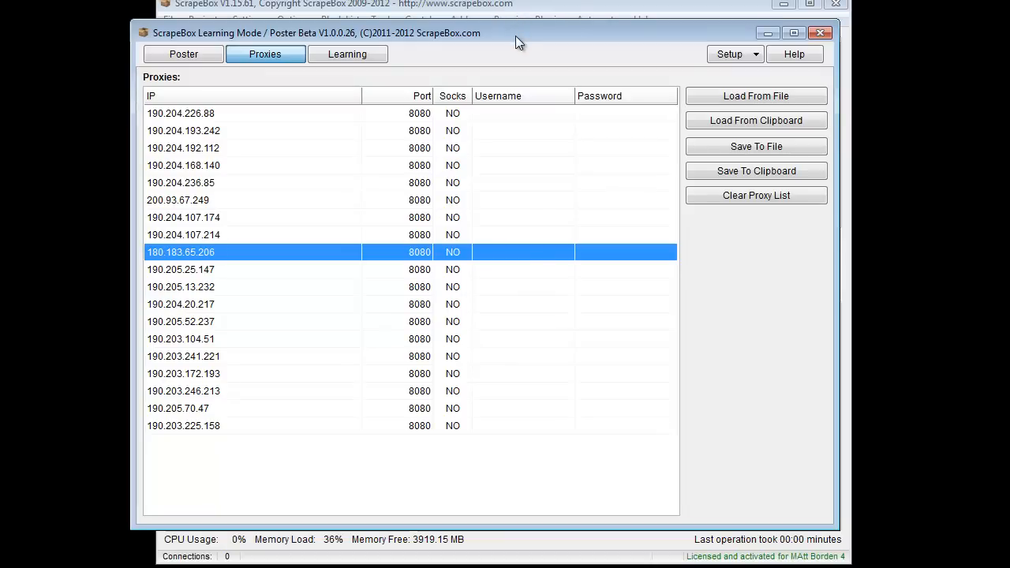
{"action": "mouse_move", "coordinate": [184, 54]}
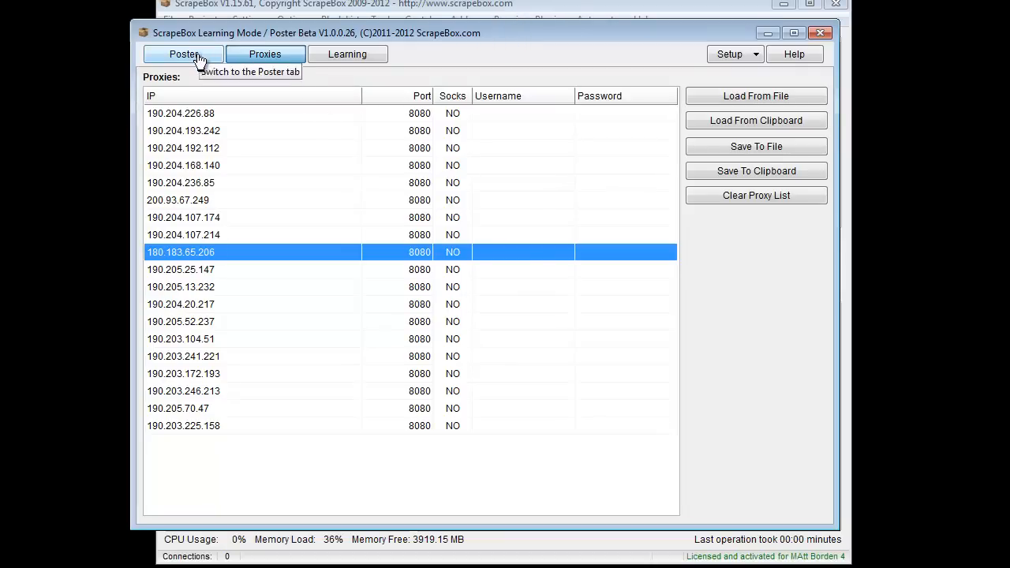
- Open the Poster view and review its posting options and timeout/connection settings
{"action": "left_click", "coordinate": [183, 53]}
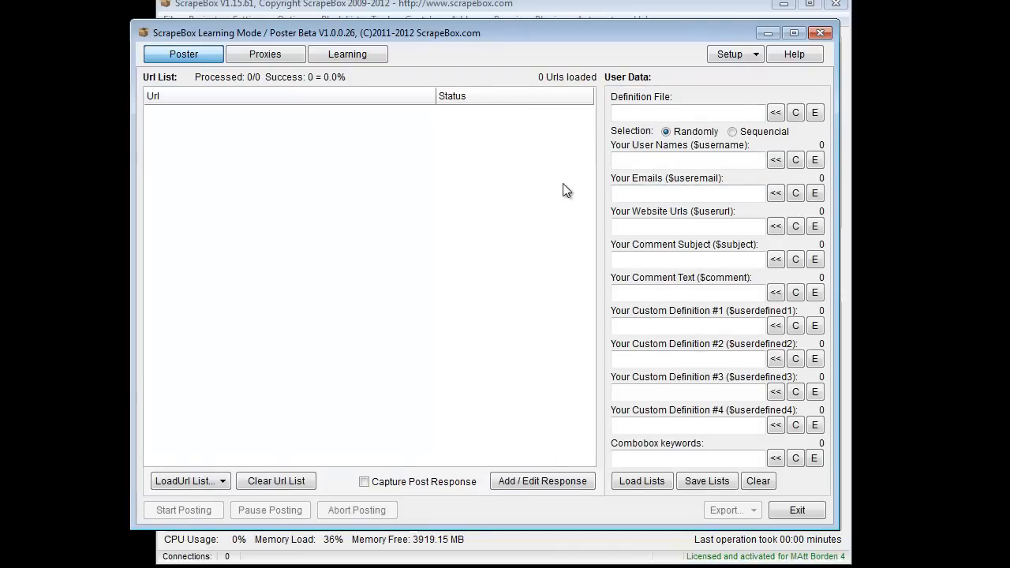
{"action": "left_click", "coordinate": [729, 54]}
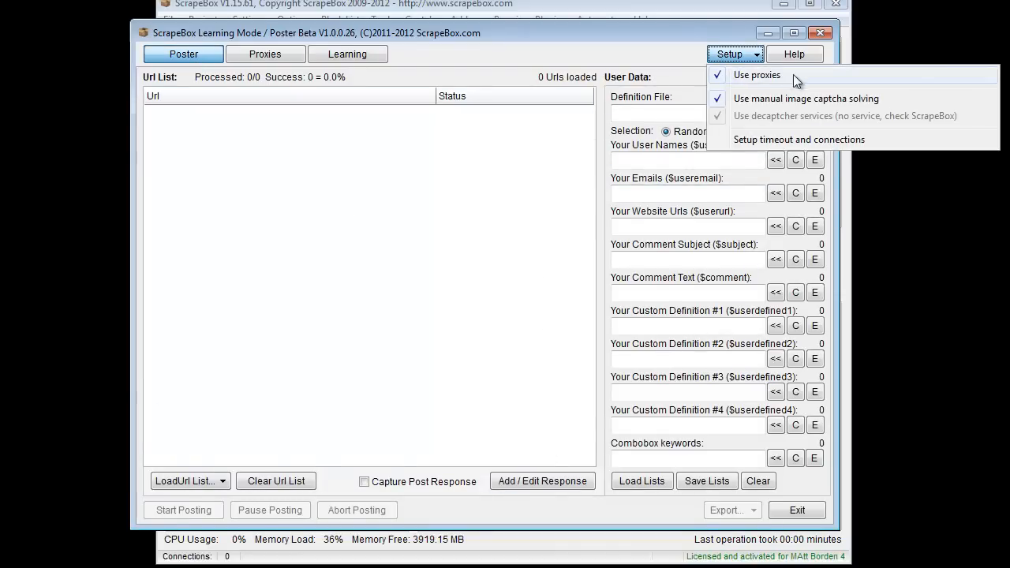
{"action": "mouse_move", "coordinate": [804, 83]}
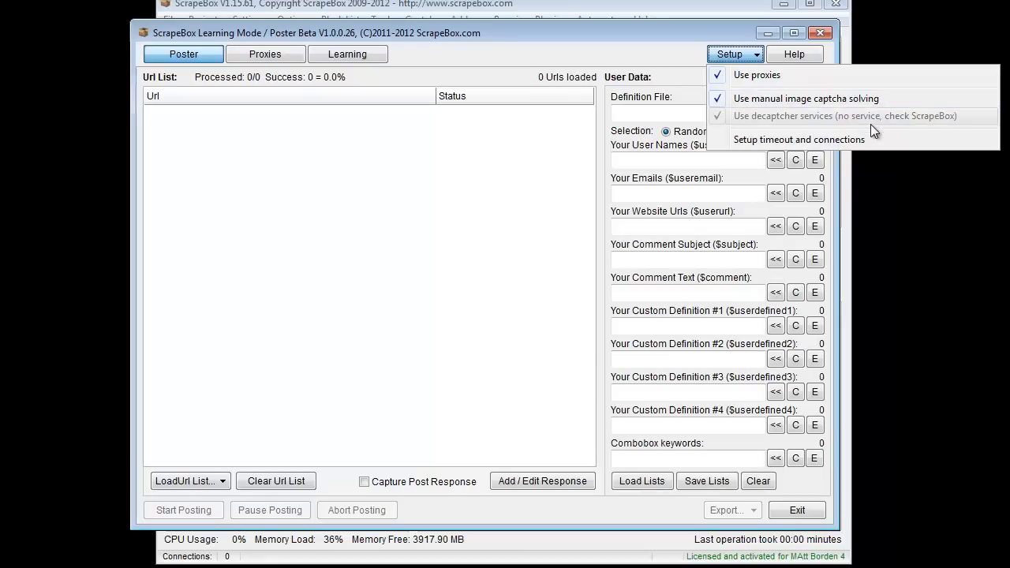
{"action": "mouse_move", "coordinate": [901, 128]}
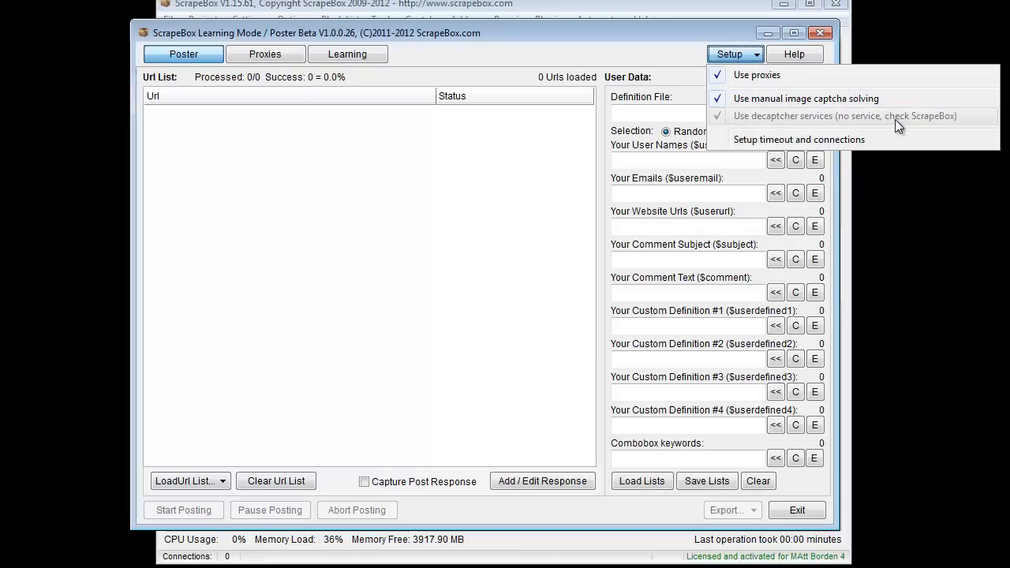
{"action": "mouse_move", "coordinate": [582, 33]}
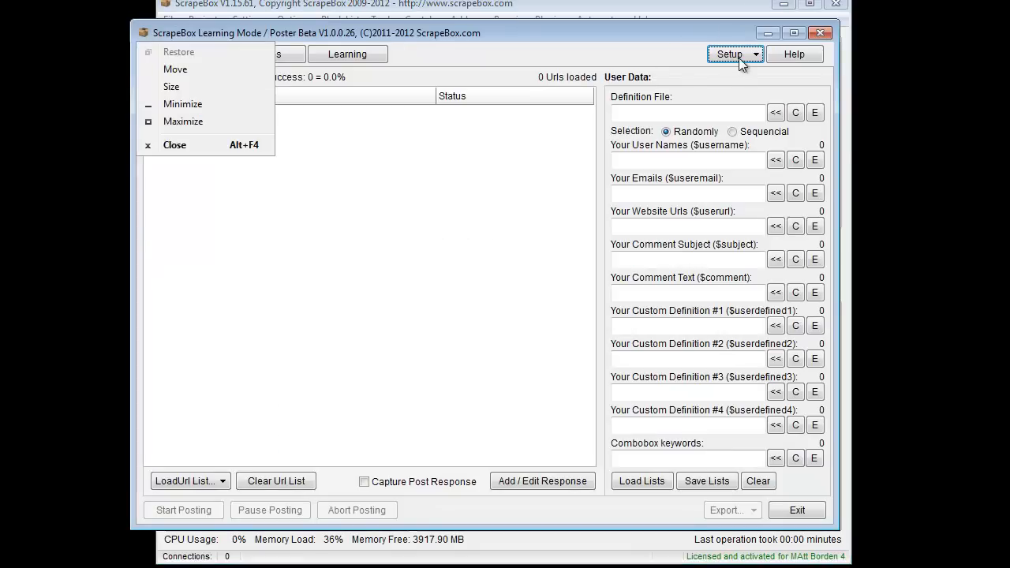
{"action": "left_click", "coordinate": [729, 54]}
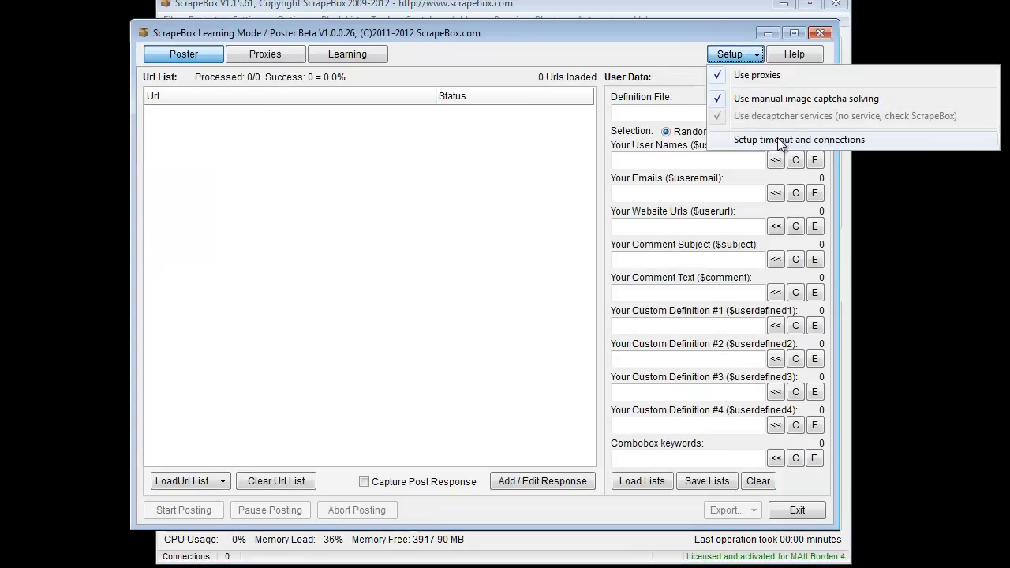
{"action": "left_click", "coordinate": [797, 140]}
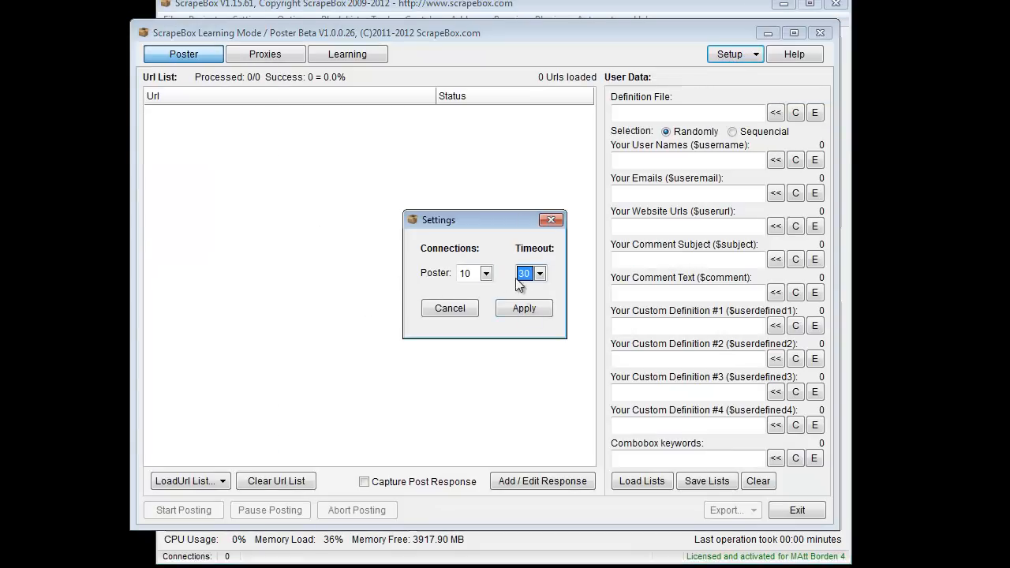
{"action": "left_click", "coordinate": [523, 308]}
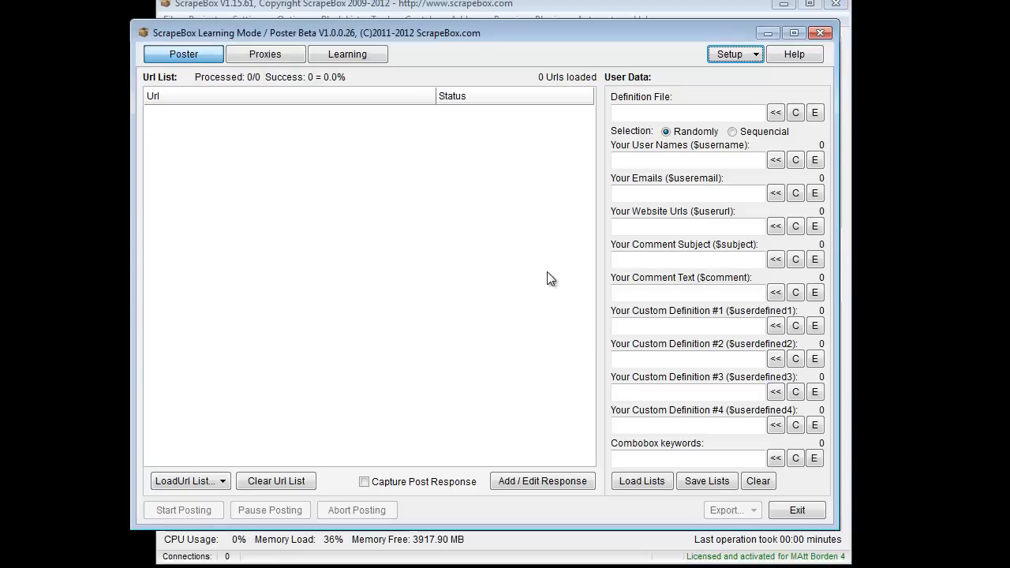
- Clear and reload the definition file, then load the user data text files
{"action": "left_click", "coordinate": [795, 112]}
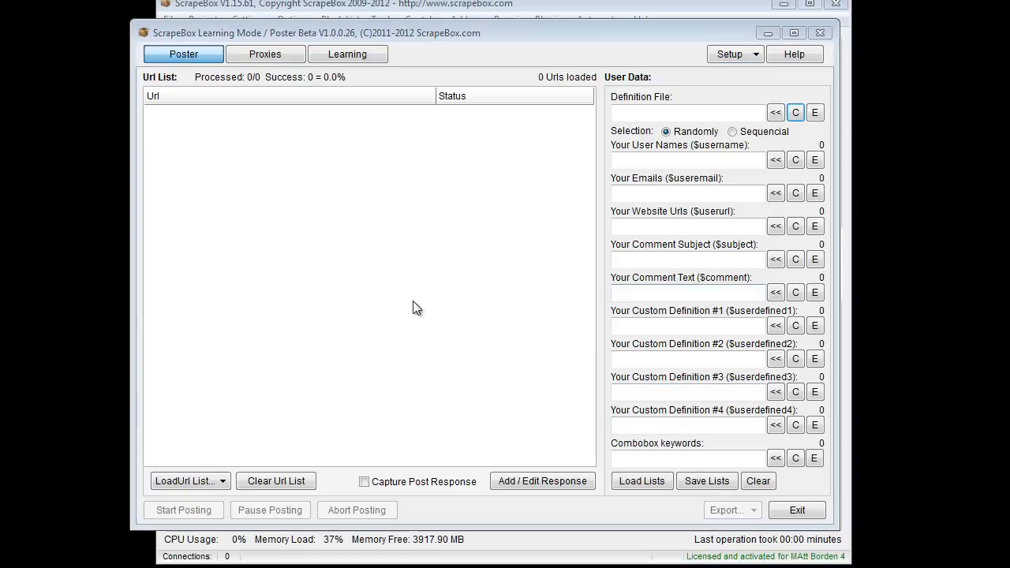
{"action": "mouse_move", "coordinate": [502, 210]}
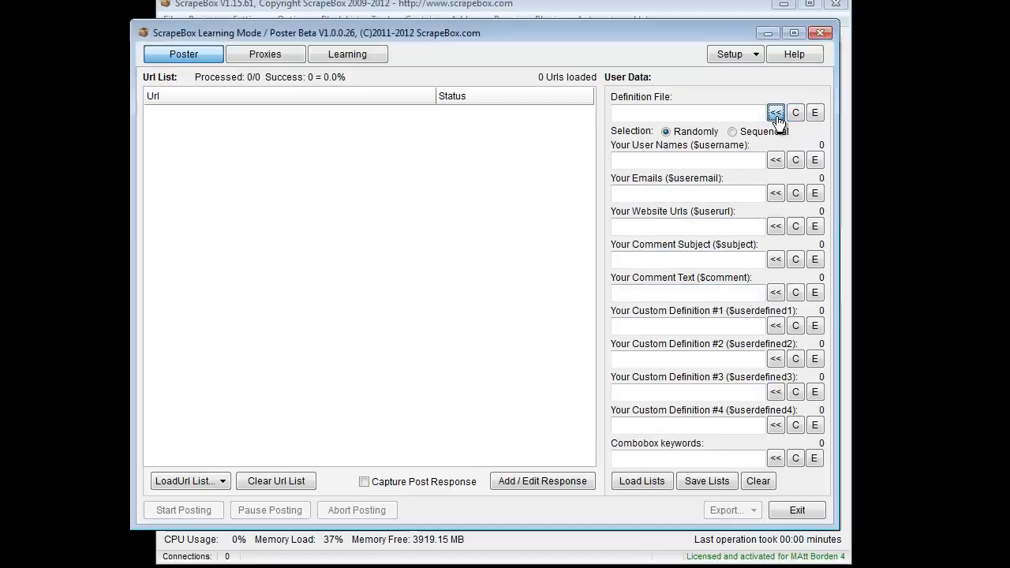
{"action": "left_click", "coordinate": [775, 112]}
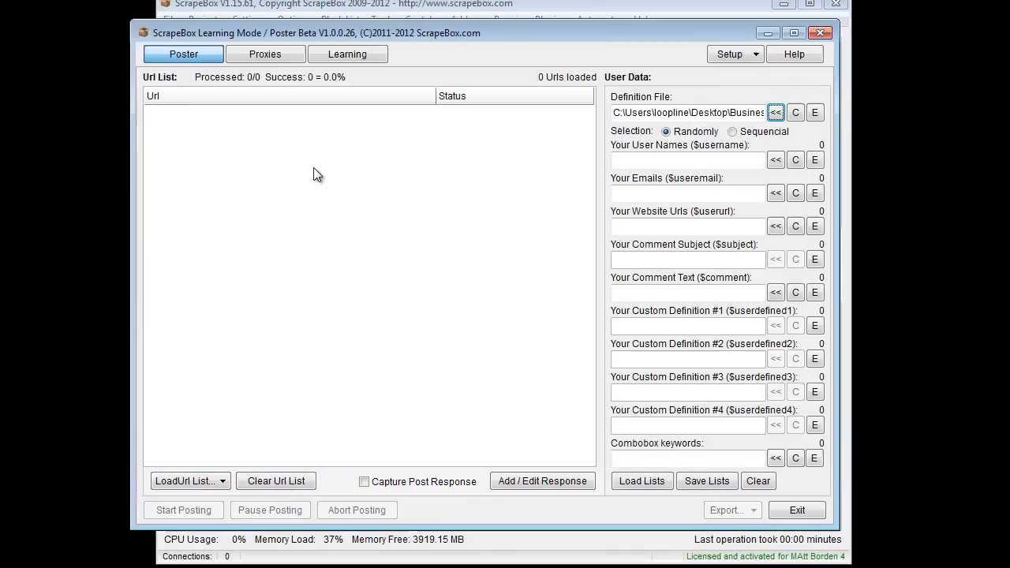
{"action": "mouse_move", "coordinate": [347, 54]}
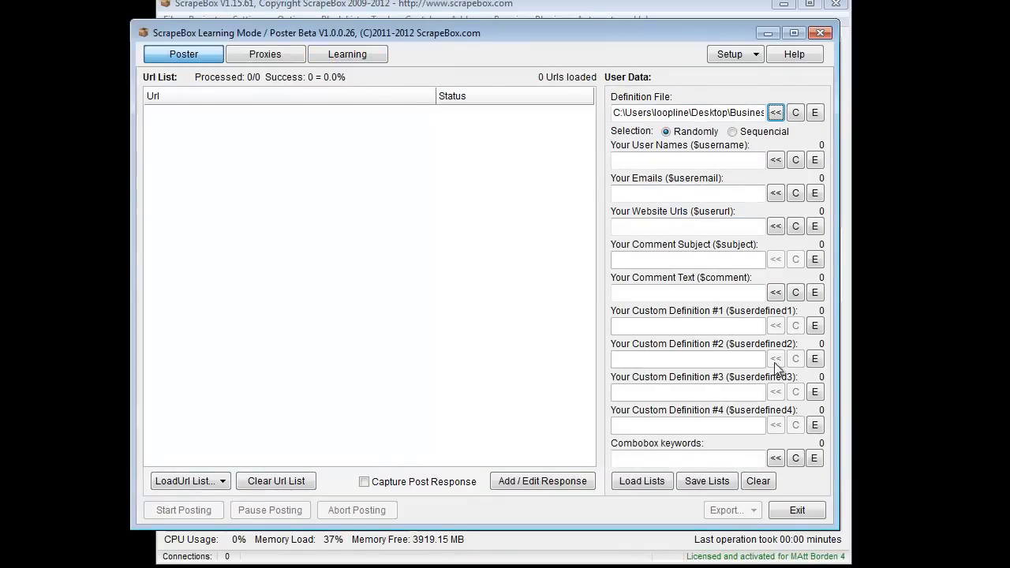
{"action": "mouse_move", "coordinate": [709, 425]}
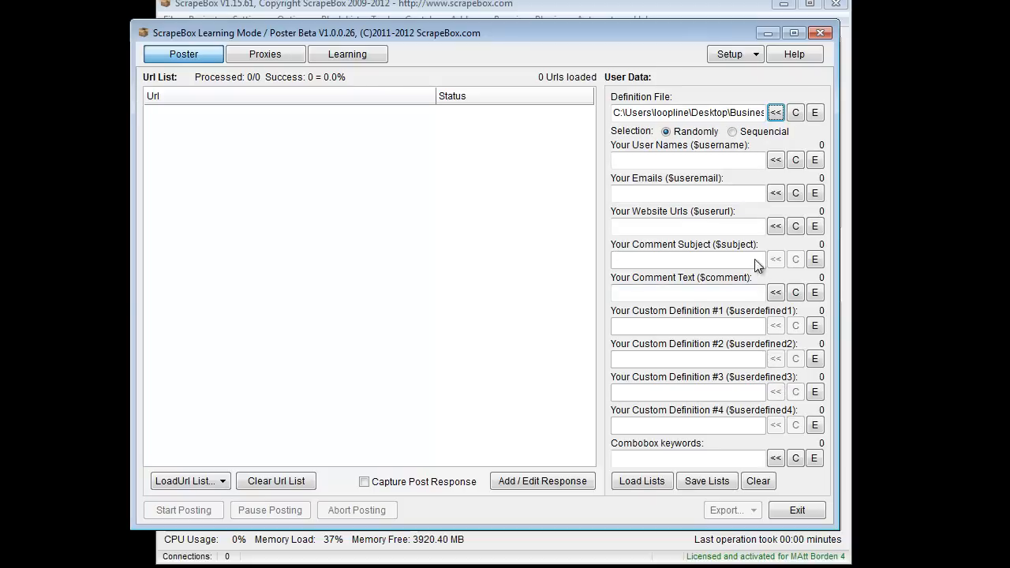
{"action": "mouse_move", "coordinate": [764, 166]}
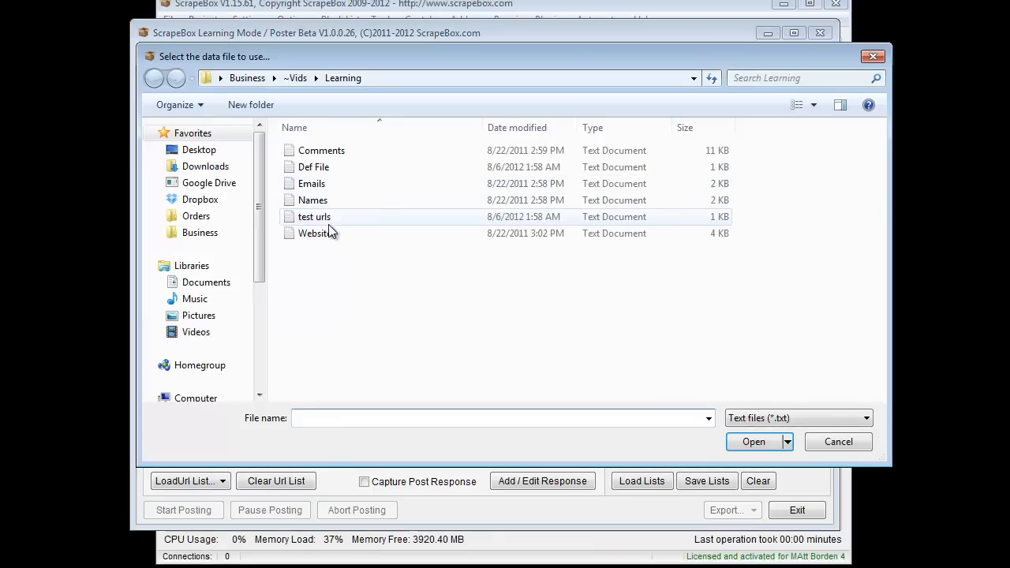
{"action": "left_click", "coordinate": [837, 441]}
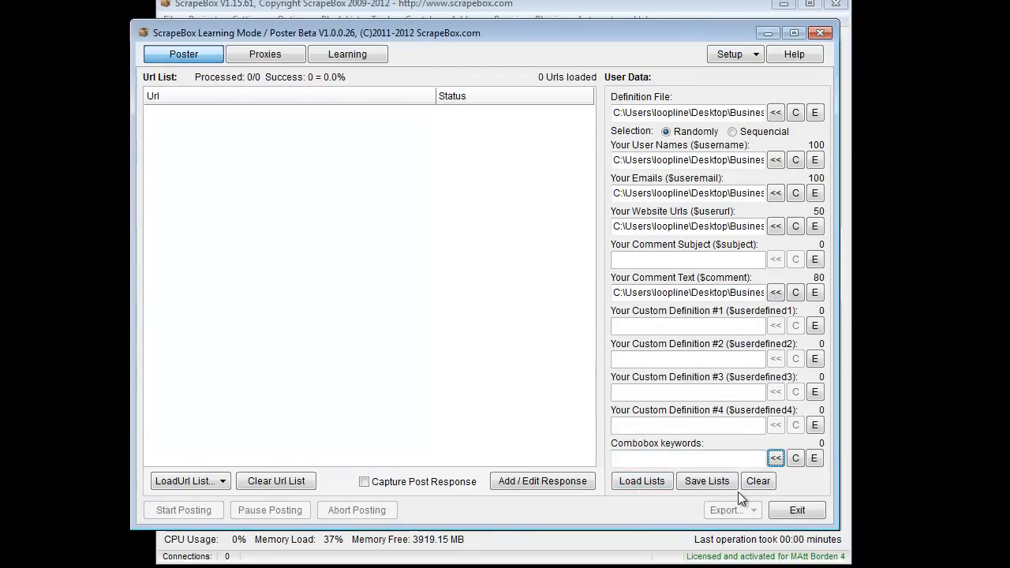
{"action": "mouse_move", "coordinate": [706, 480]}
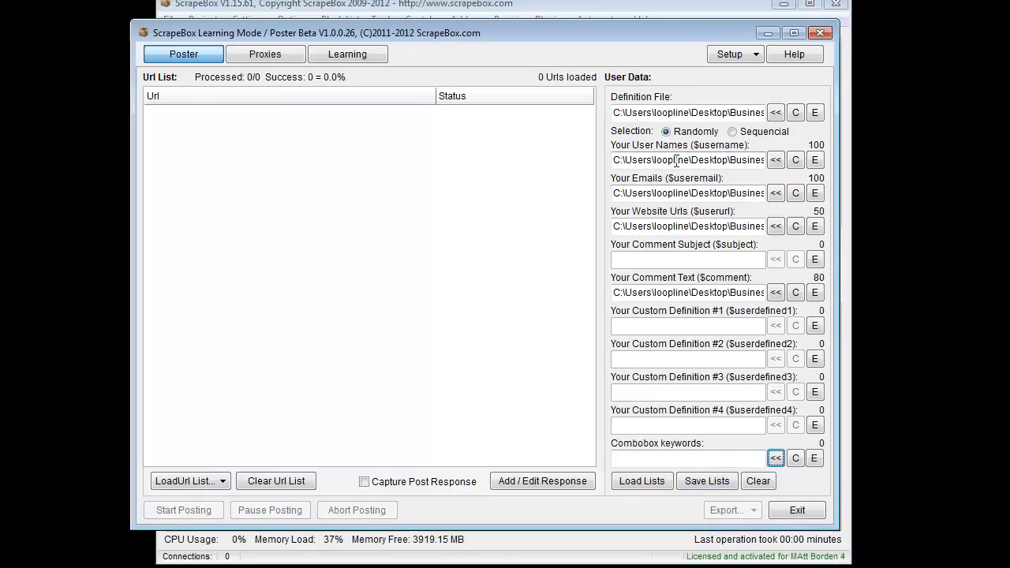
{"action": "mouse_move", "coordinate": [718, 284]}
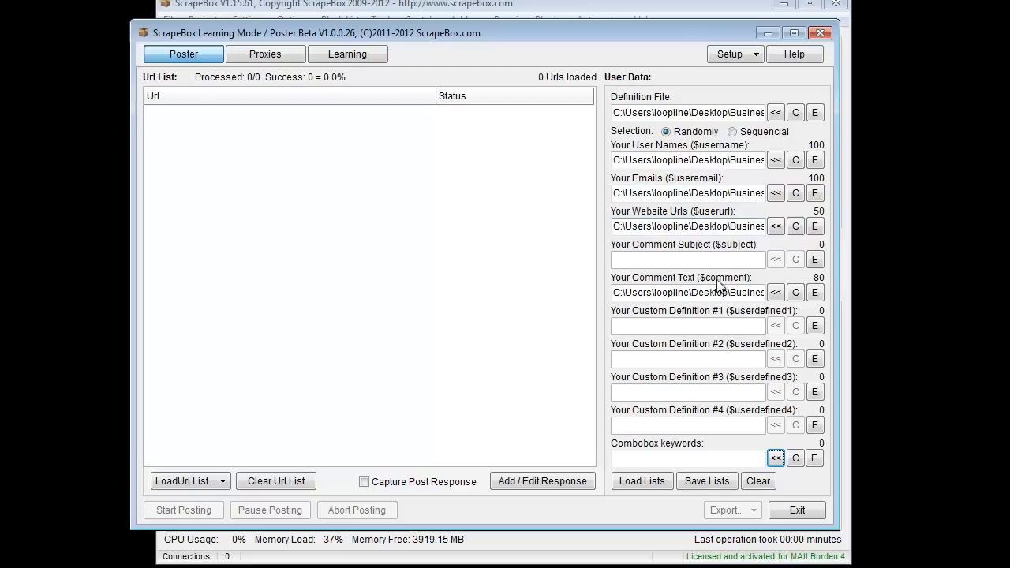
{"action": "mouse_move", "coordinate": [705, 480]}
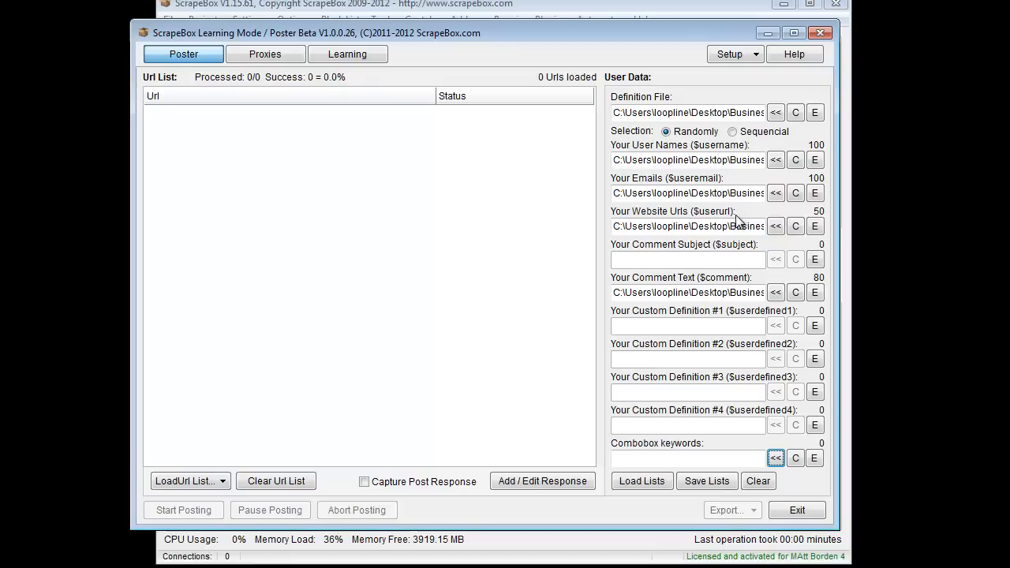
{"action": "mouse_move", "coordinate": [719, 148]}
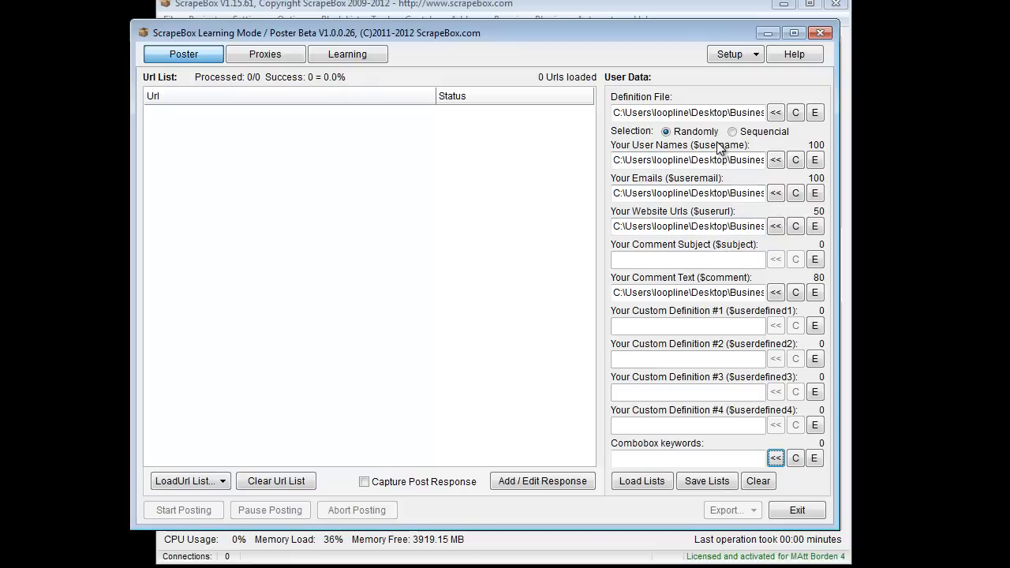
{"action": "mouse_move", "coordinate": [756, 223]}
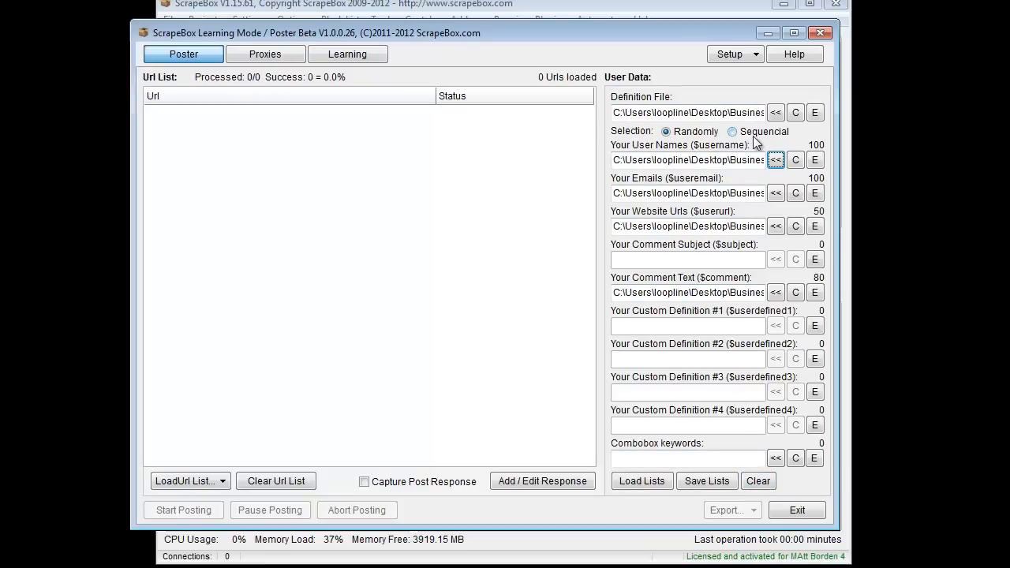
{"action": "mouse_move", "coordinate": [770, 147]}
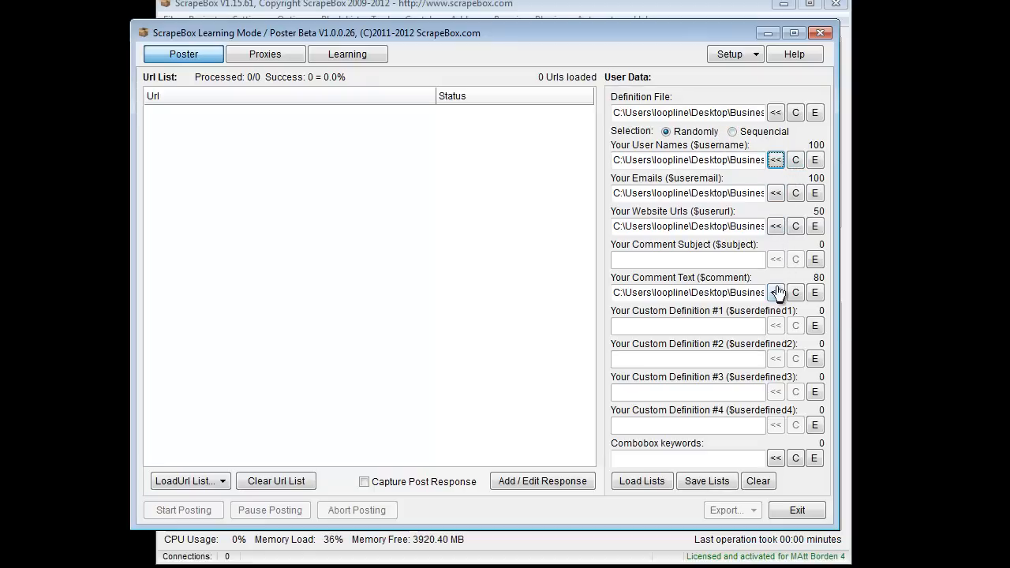
{"action": "mouse_move", "coordinate": [776, 159]}
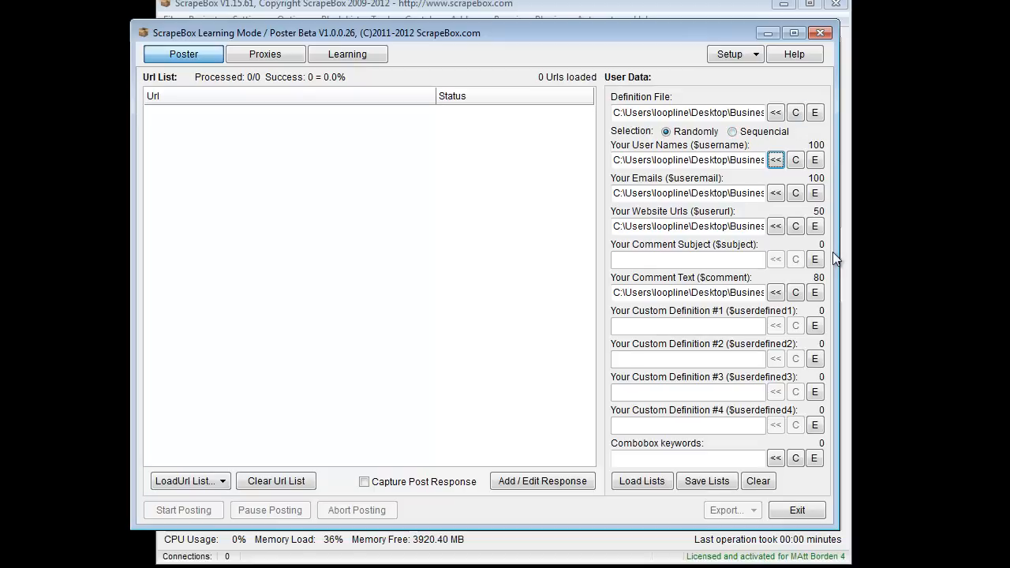
{"action": "mouse_move", "coordinate": [807, 106]}
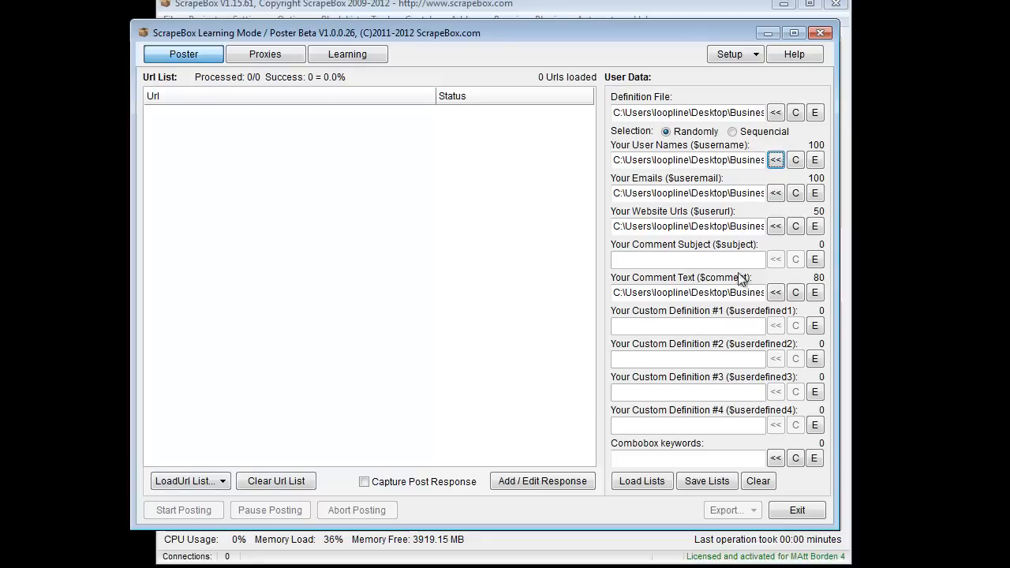
{"action": "mouse_move", "coordinate": [929, 239]}
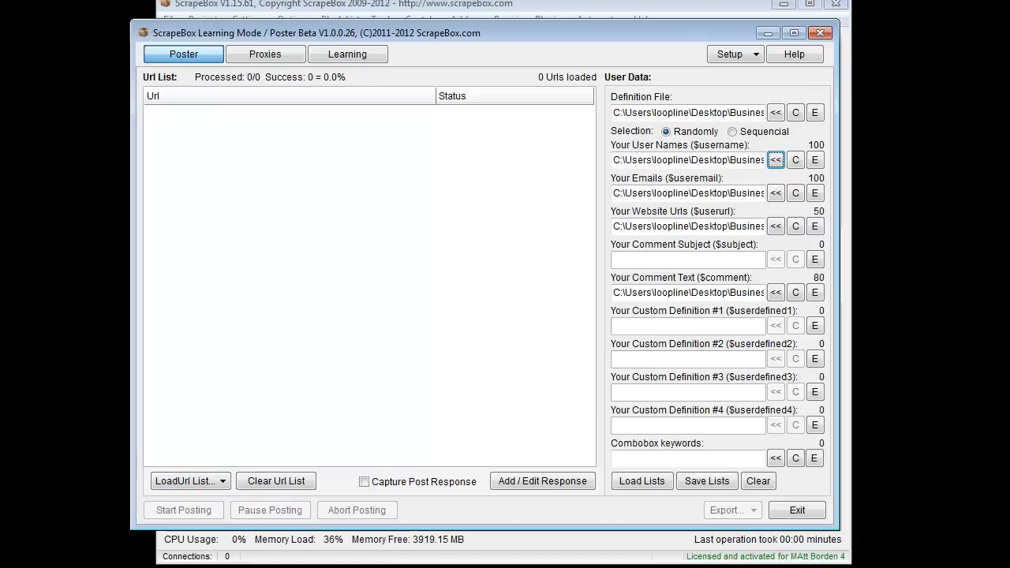
- Load the 'test urls' file of 10 blog URLs into the URL list
{"action": "left_click", "coordinate": [188, 481]}
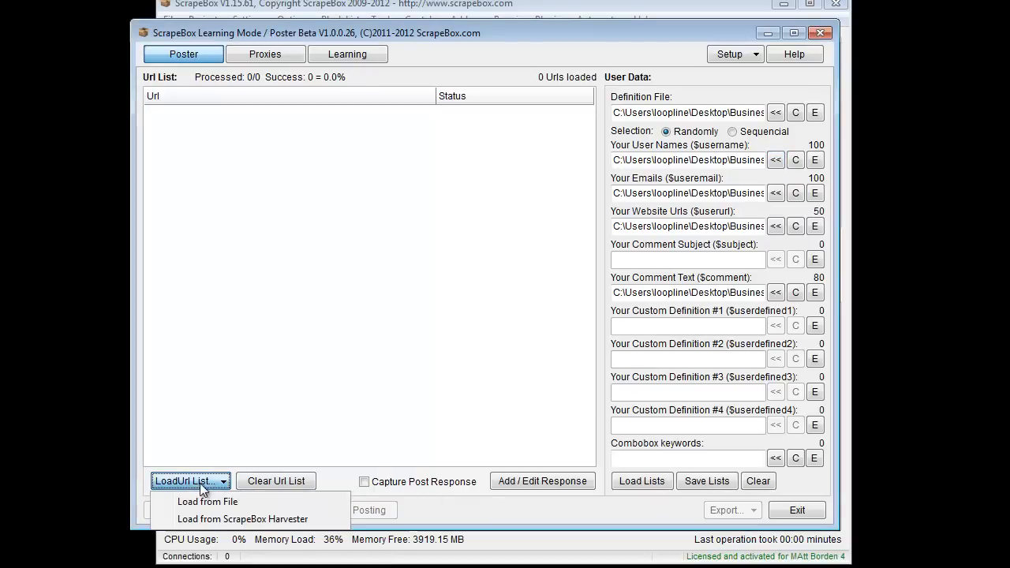
{"action": "left_click", "coordinate": [207, 501]}
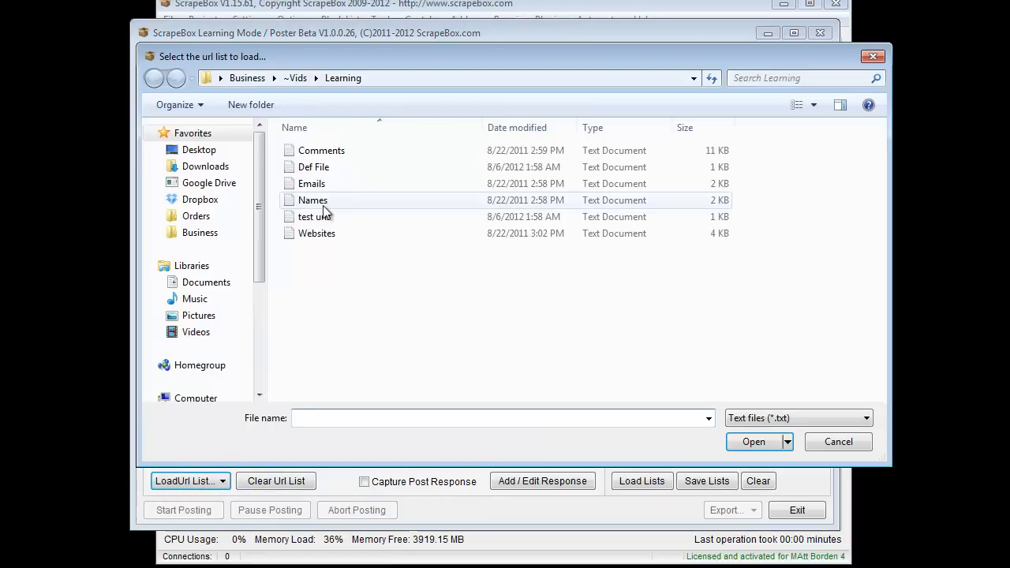
{"action": "left_click", "coordinate": [314, 217]}
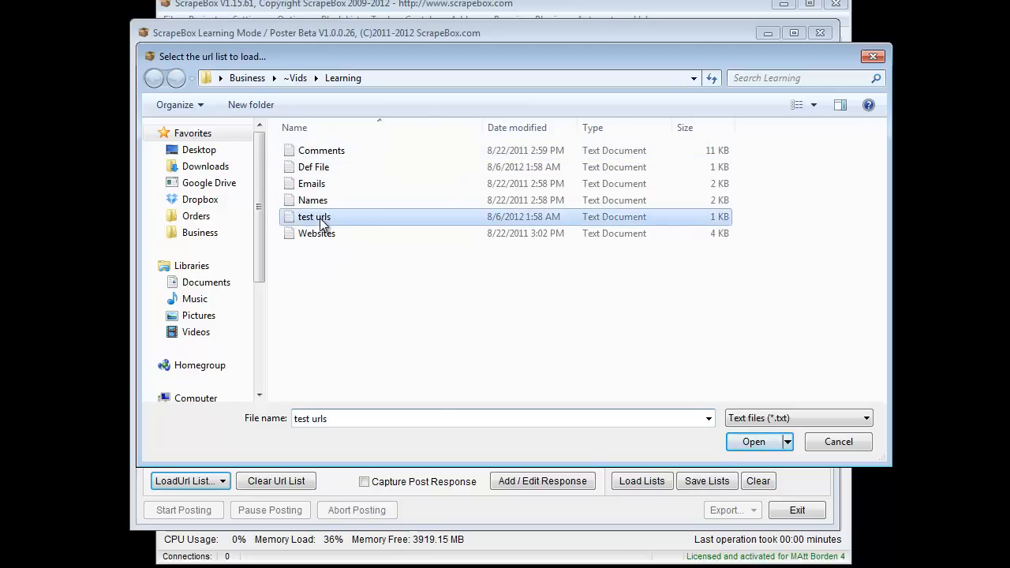
{"action": "left_click", "coordinate": [753, 441]}
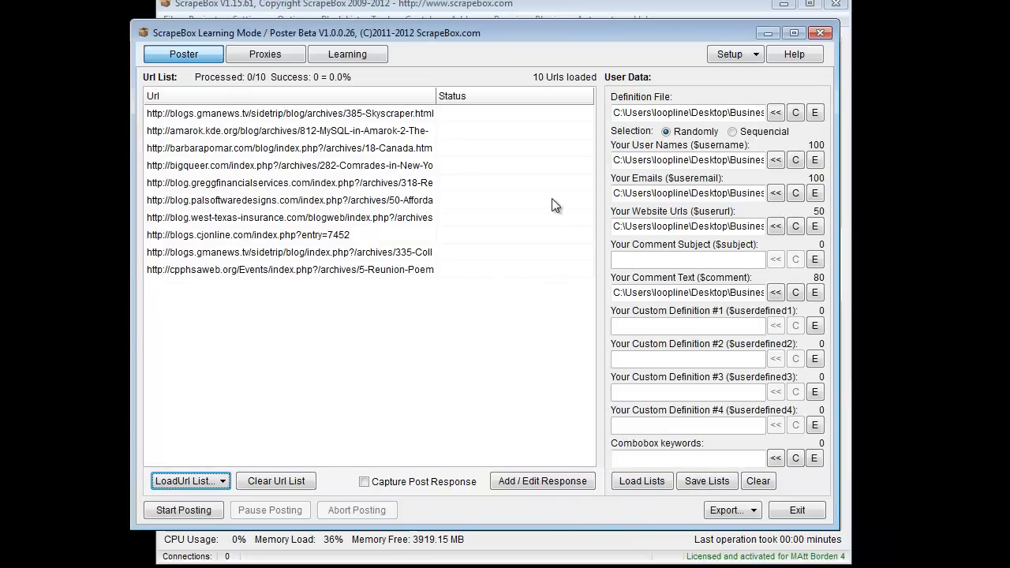
{"action": "mouse_move", "coordinate": [365, 481]}
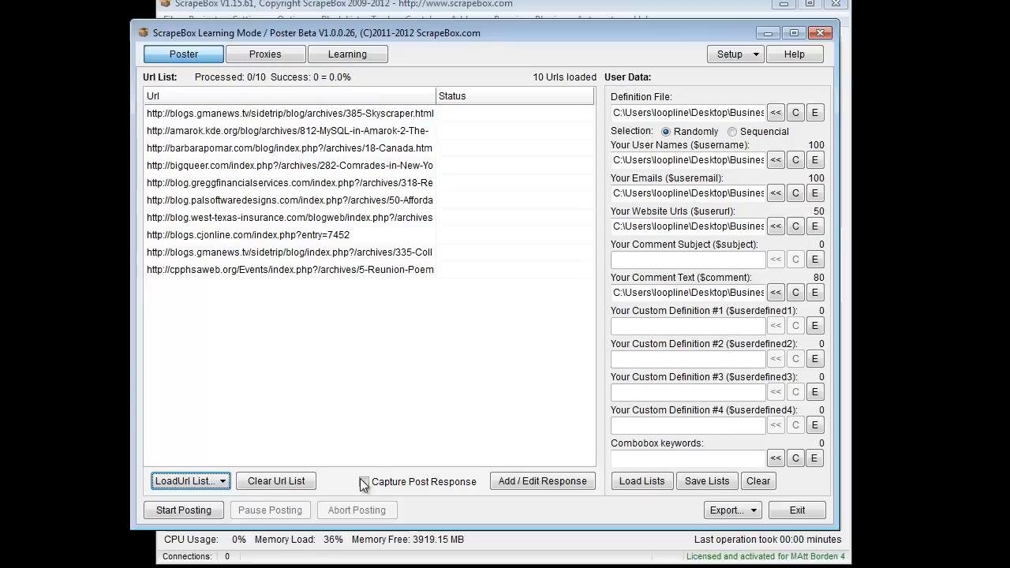
- Post to the test URLs with Capture Post Response on, accepting the 200-URL notice and solving captchas
{"action": "left_click", "coordinate": [364, 481]}
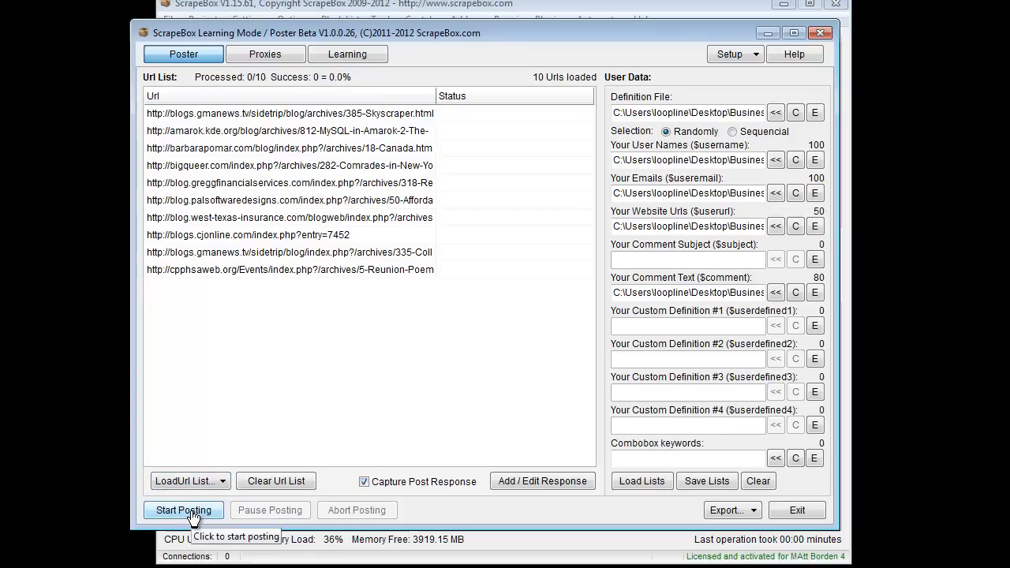
{"action": "left_click", "coordinate": [183, 509]}
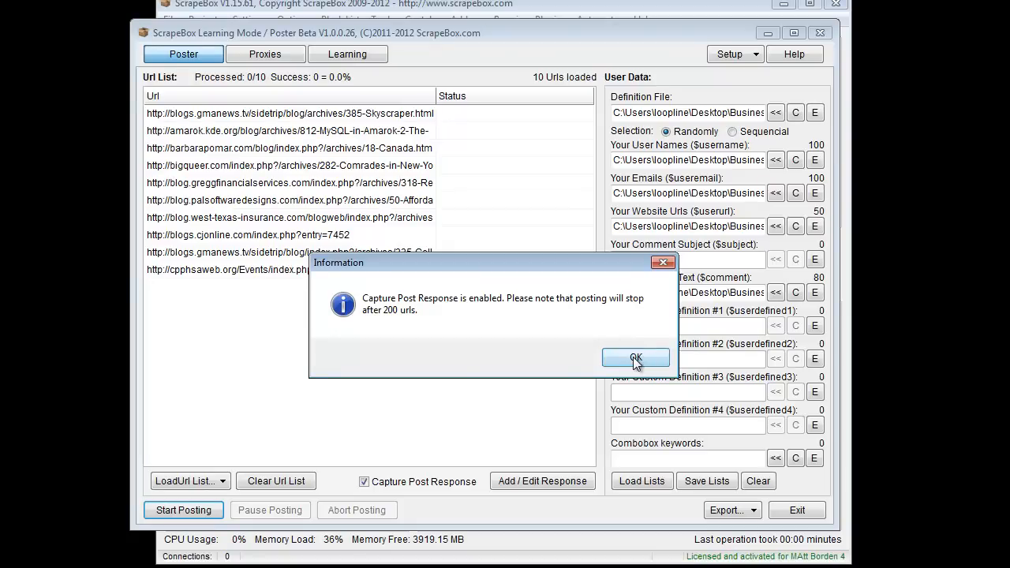
{"action": "left_click", "coordinate": [636, 358]}
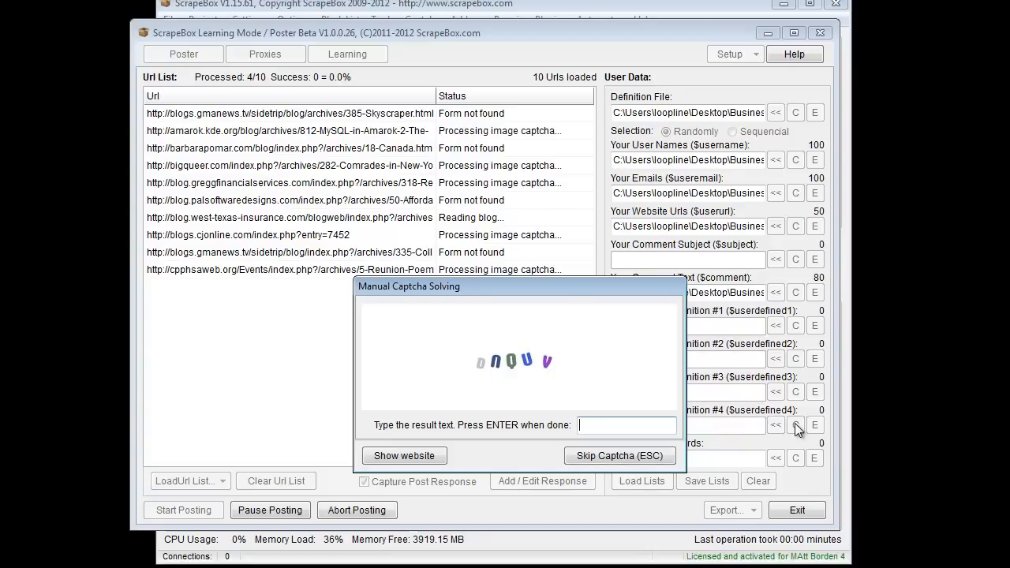
{"action": "type", "text": "Qu"}
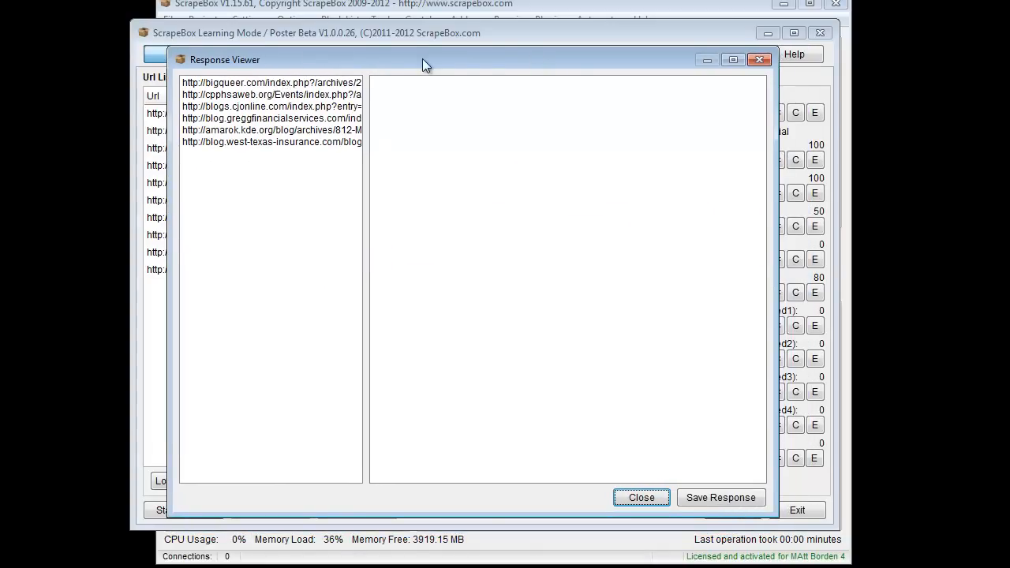
- Save 'Your comment was successfully added.' from the bigqueer response as the success response text
{"action": "left_click", "coordinate": [270, 82]}
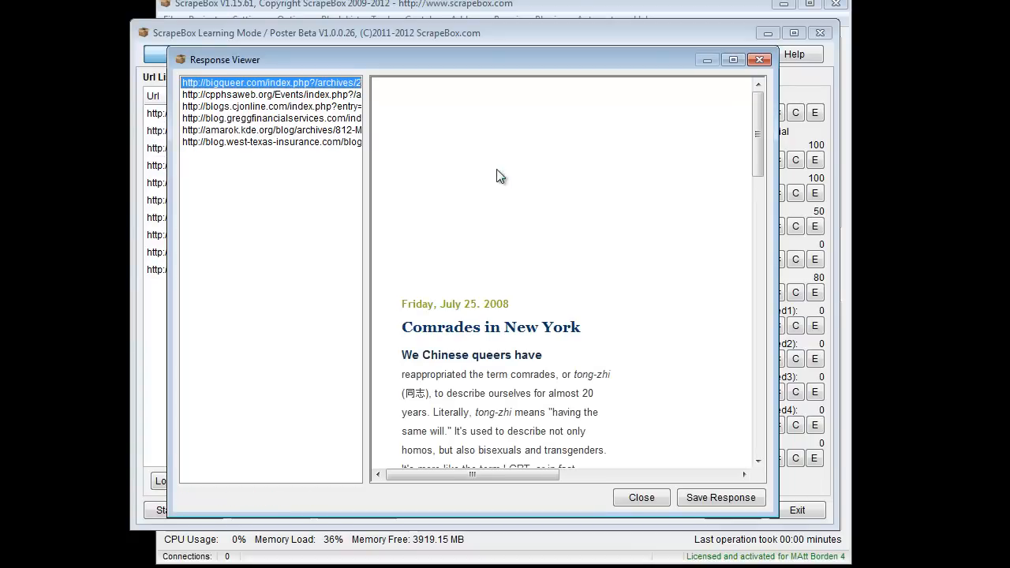
{"action": "mouse_move", "coordinate": [391, 300]}
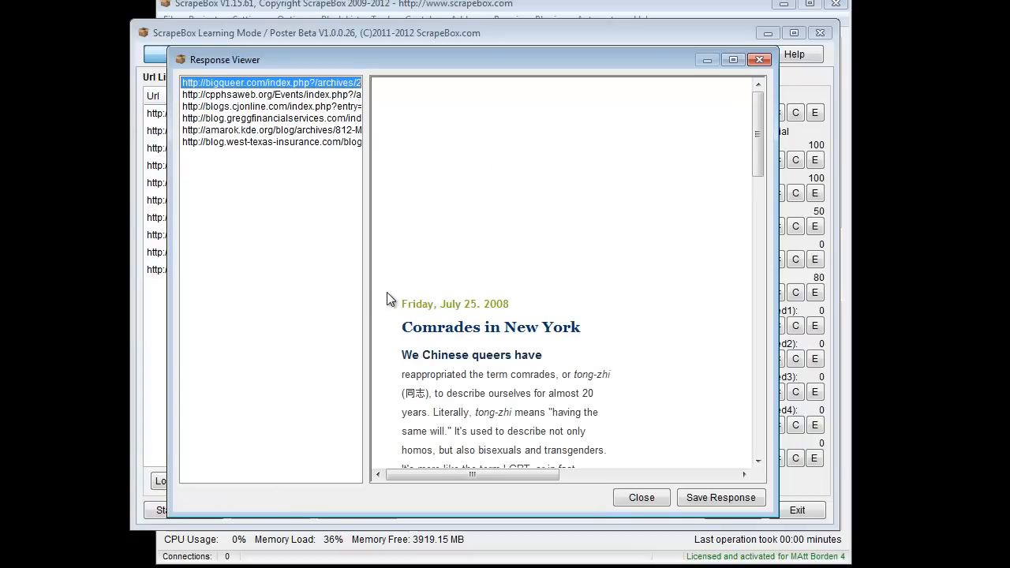
{"action": "scroll", "scroll_direction": "down", "scroll_amount": 3}
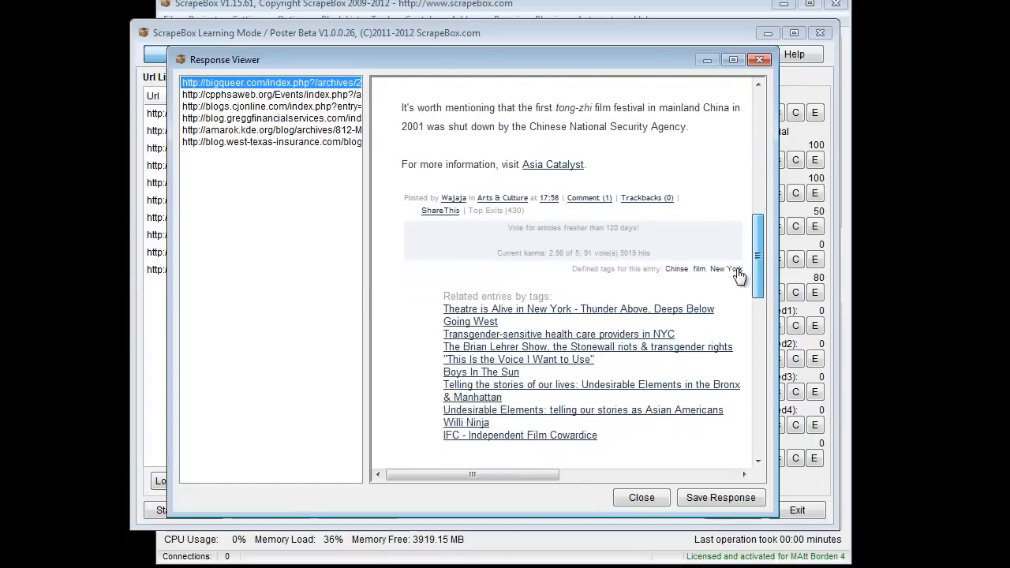
{"action": "scroll", "scroll_direction": "down", "scroll_amount": 3}
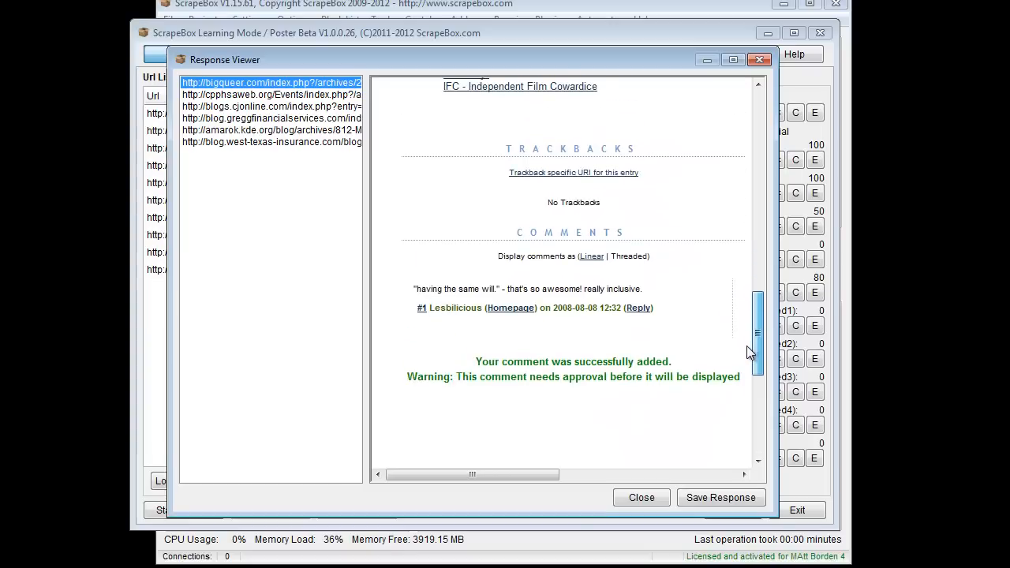
{"action": "scroll", "scroll_direction": "down", "scroll_amount": 3}
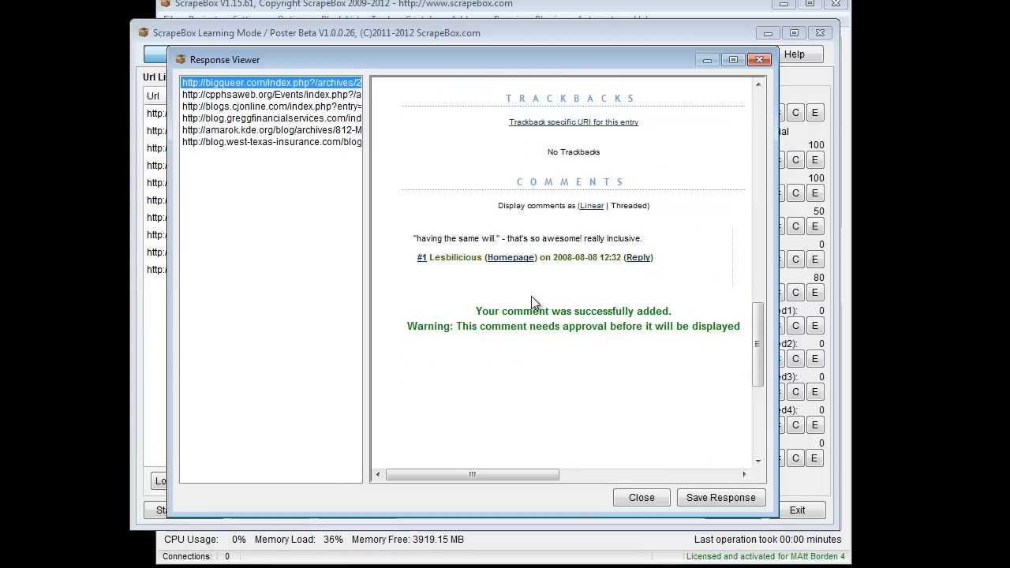
{"action": "double_click", "coordinate": [513, 311]}
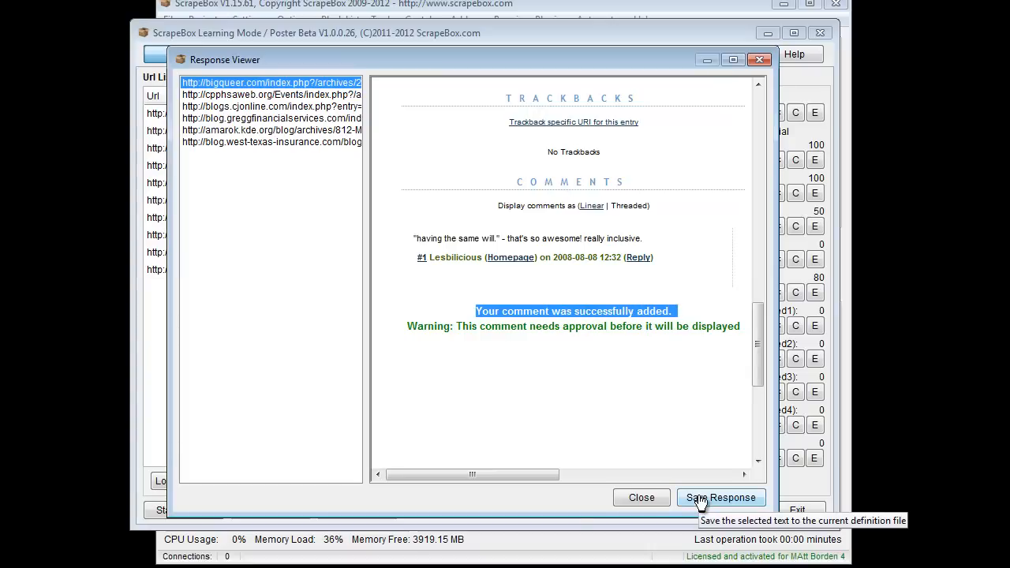
{"action": "left_click", "coordinate": [720, 497]}
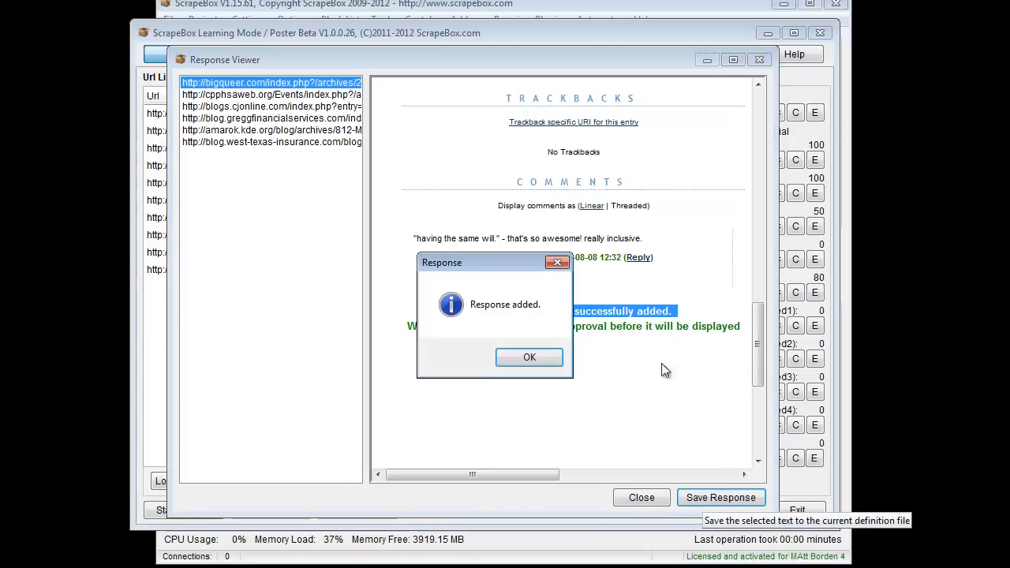
{"action": "left_click", "coordinate": [529, 357]}
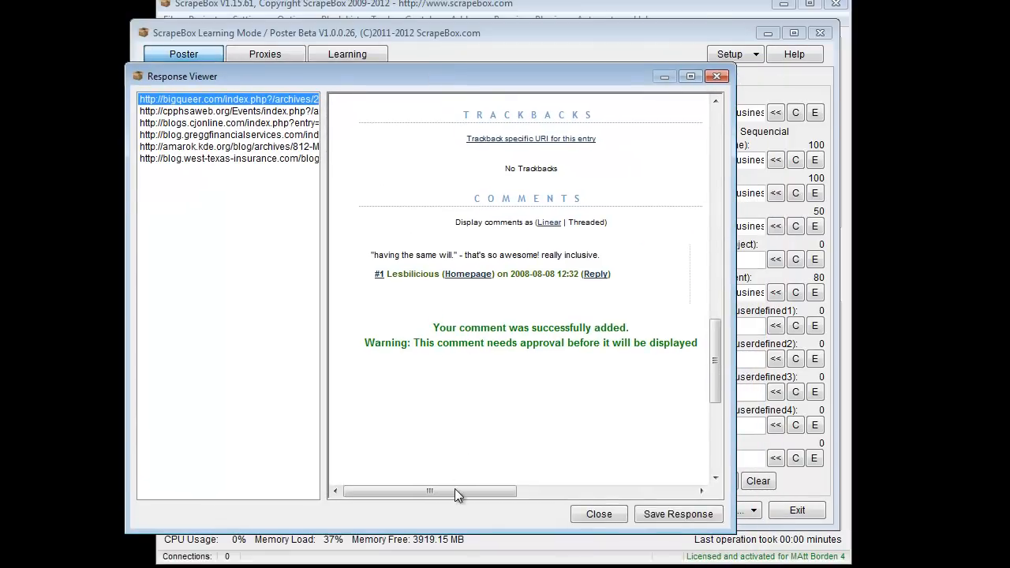
{"action": "mouse_move", "coordinate": [449, 494]}
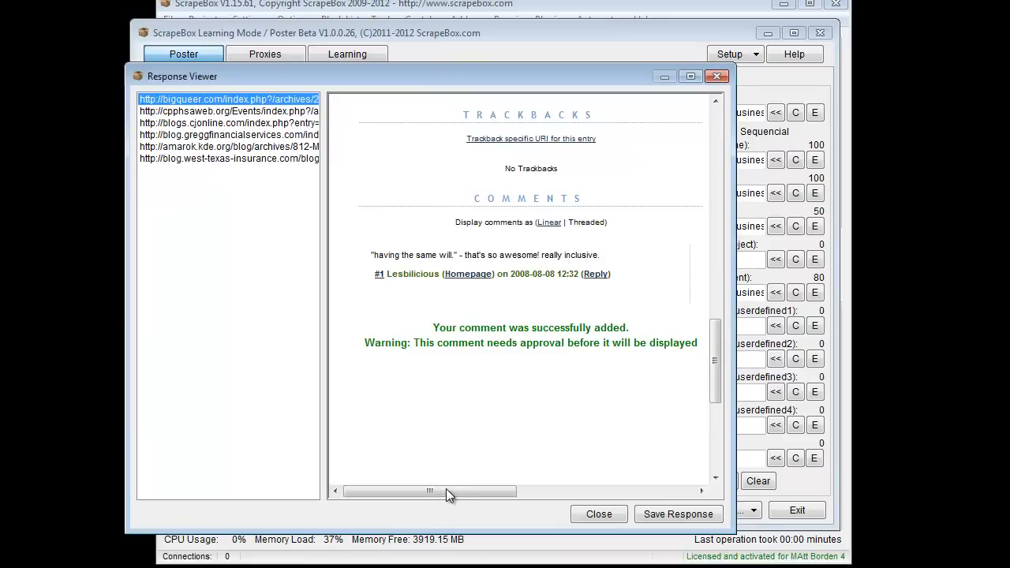
{"action": "mouse_move", "coordinate": [477, 473]}
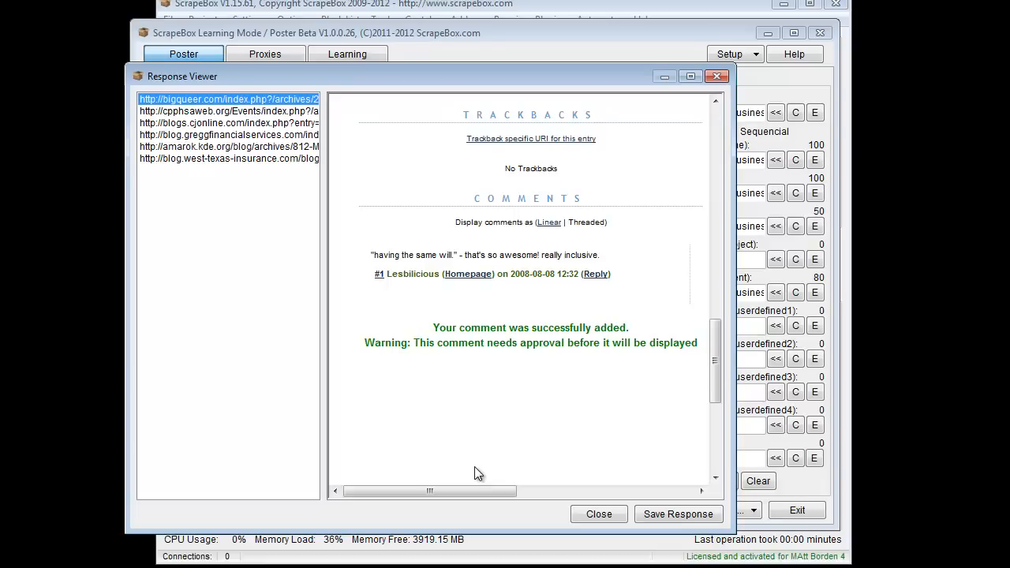
{"action": "mouse_move", "coordinate": [622, 364]}
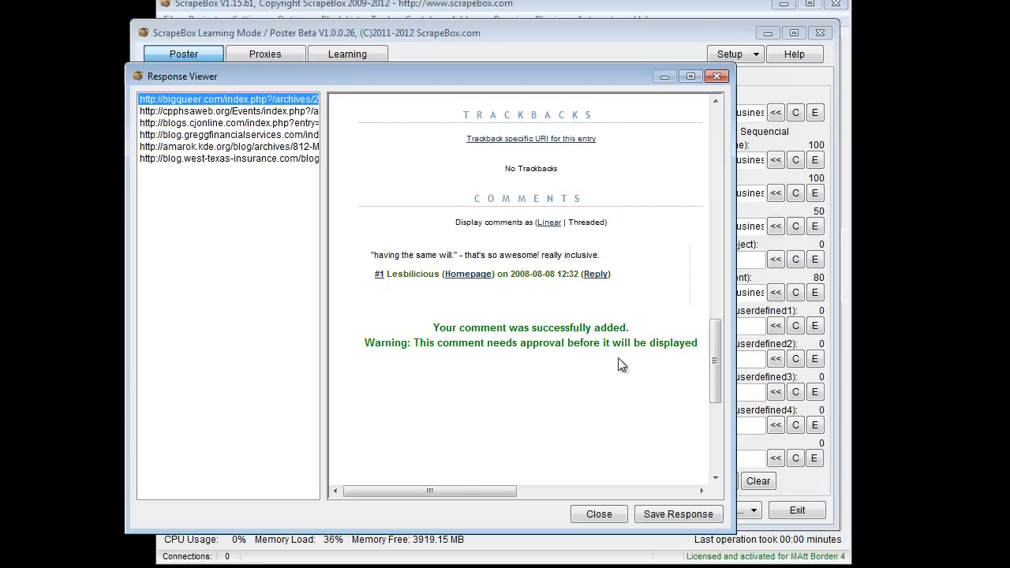
{"action": "mouse_move", "coordinate": [626, 356]}
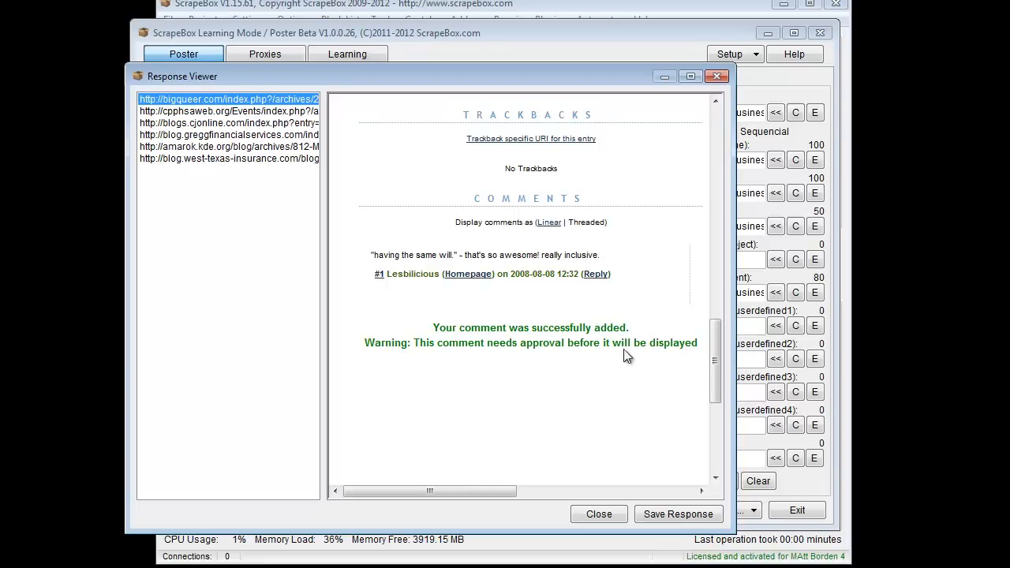
{"action": "mouse_move", "coordinate": [434, 331]}
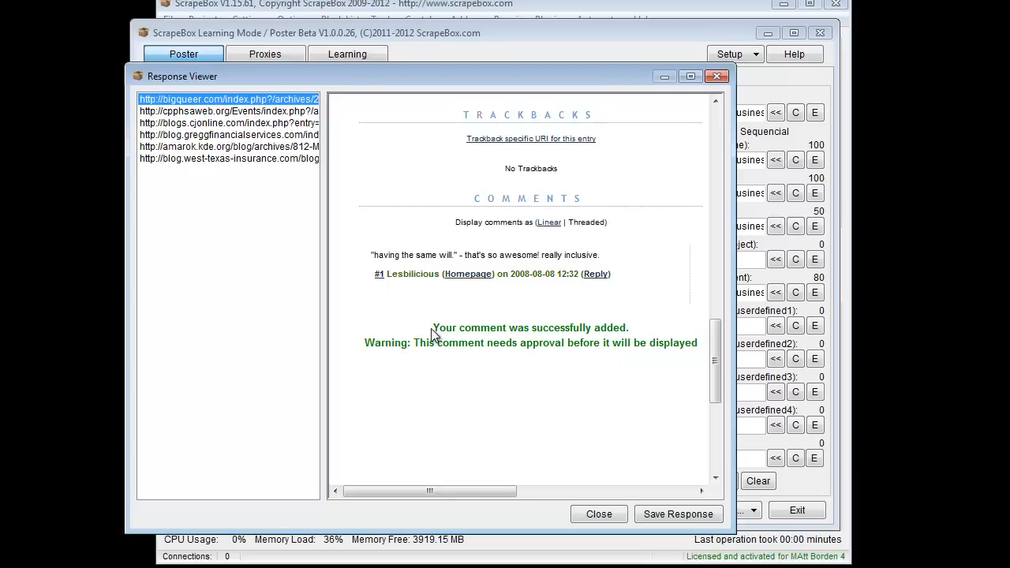
{"action": "mouse_move", "coordinate": [394, 75]}
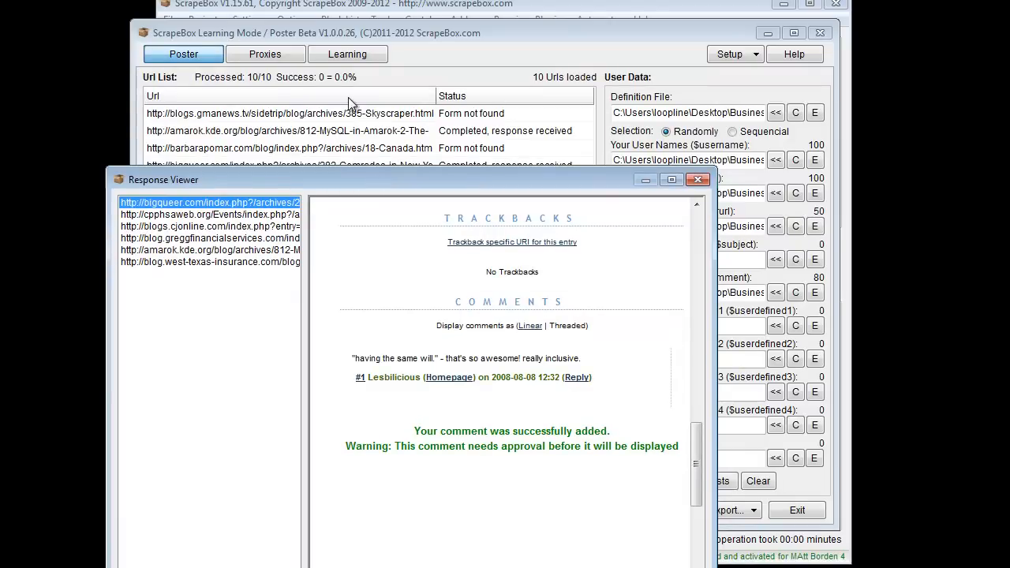
{"action": "mouse_move", "coordinate": [341, 96]}
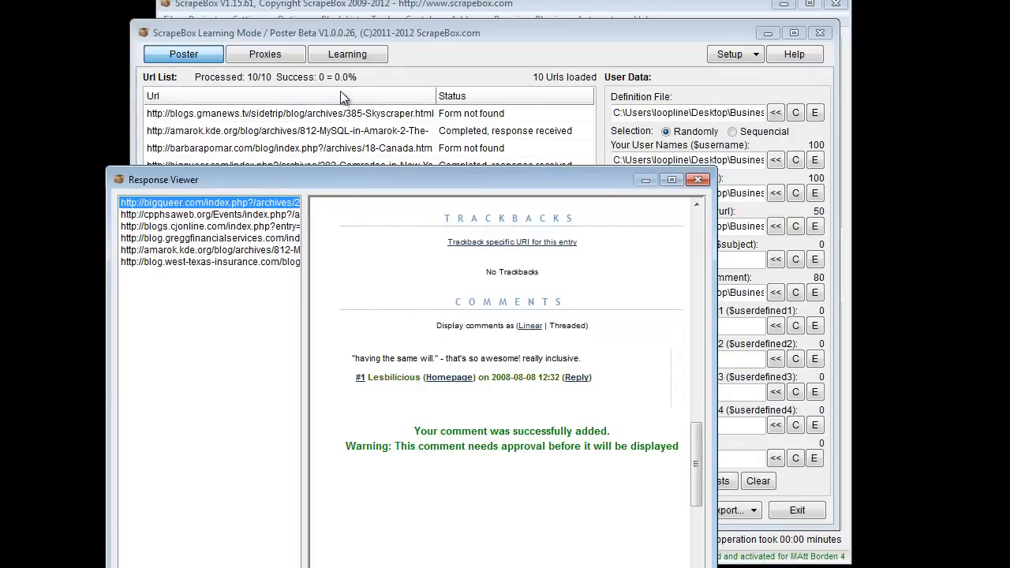
{"action": "mouse_move", "coordinate": [355, 93]}
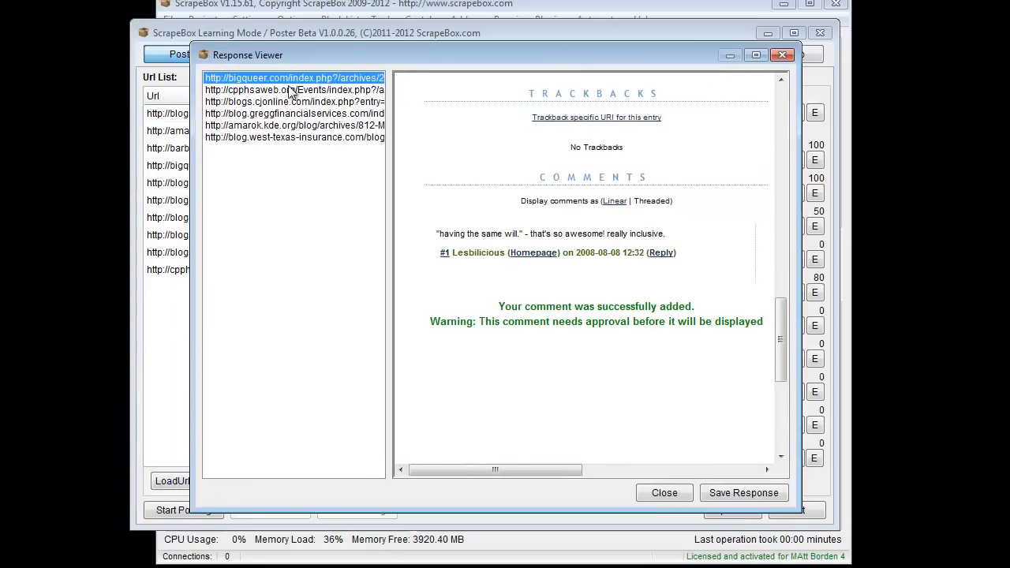
- Check the cjonline response shows the same success message, then close the Response Viewer
{"action": "left_click", "coordinate": [294, 89]}
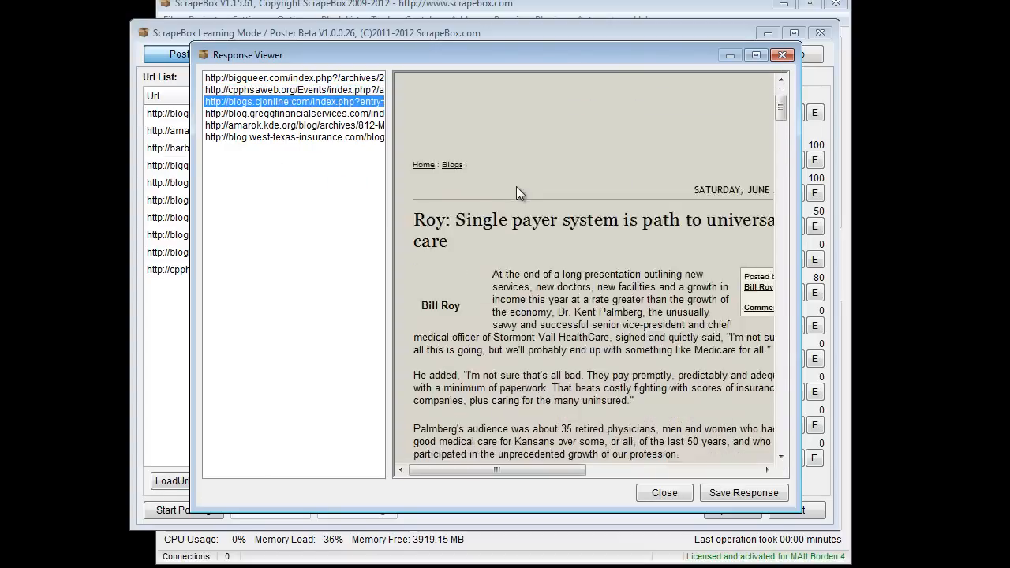
{"action": "scroll", "scroll_direction": "down", "scroll_amount": 3}
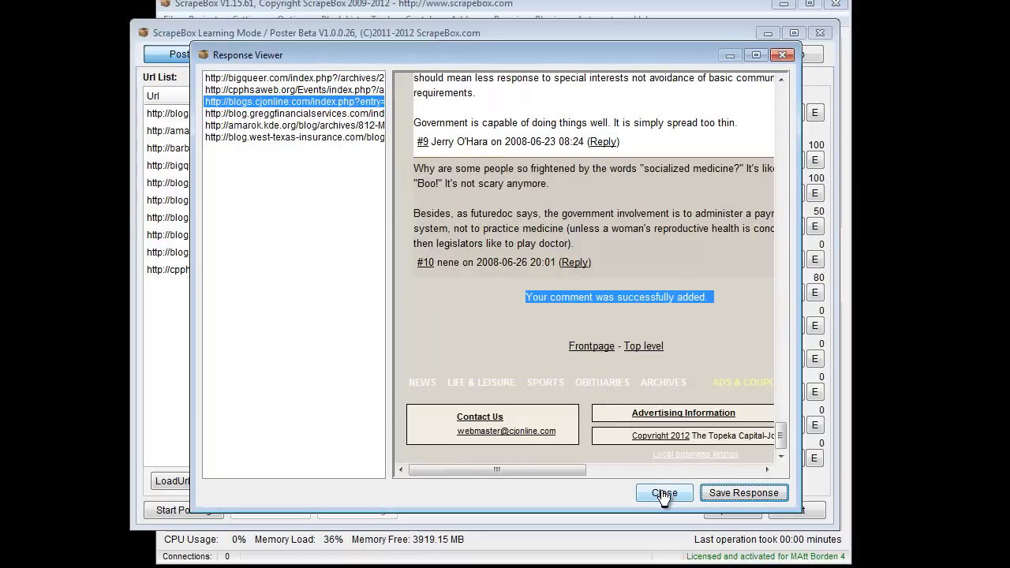
{"action": "left_click", "coordinate": [663, 492]}
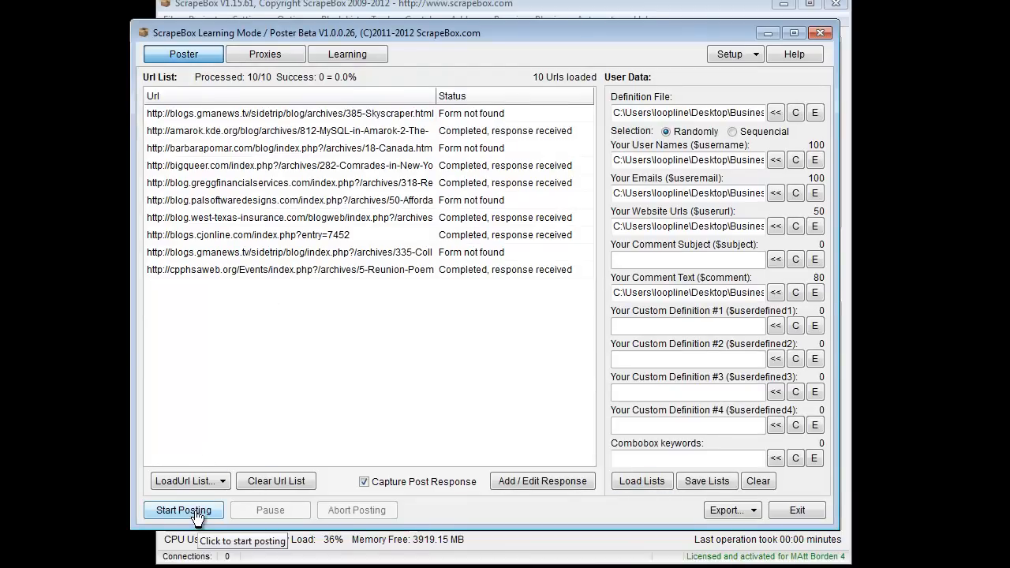
- Rerun posting to the ten test URLs, finishing at 3 successes (30.0%)
{"action": "left_click", "coordinate": [183, 510]}
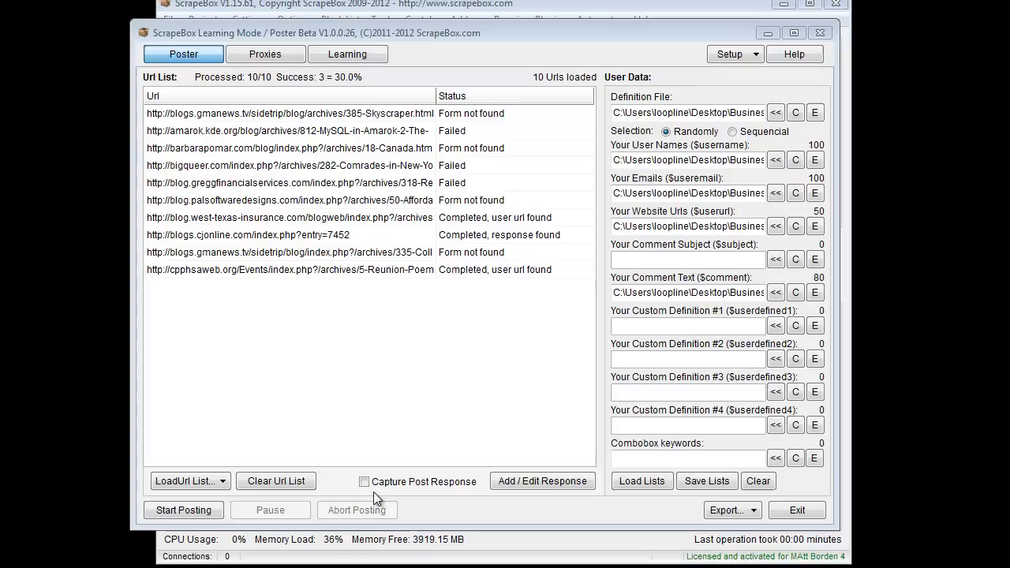
{"action": "mouse_move", "coordinate": [400, 310]}
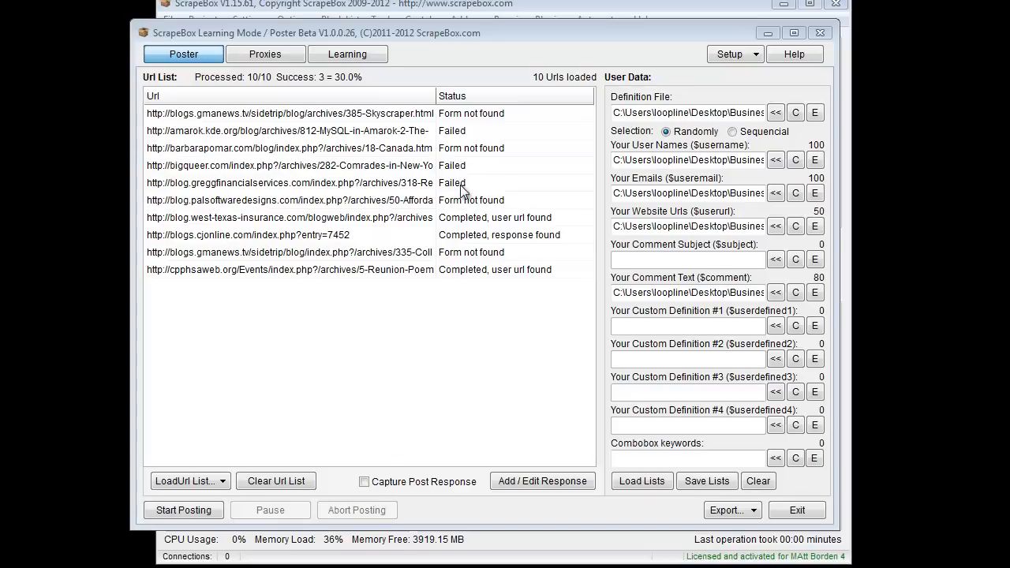
{"action": "mouse_move", "coordinate": [456, 204]}
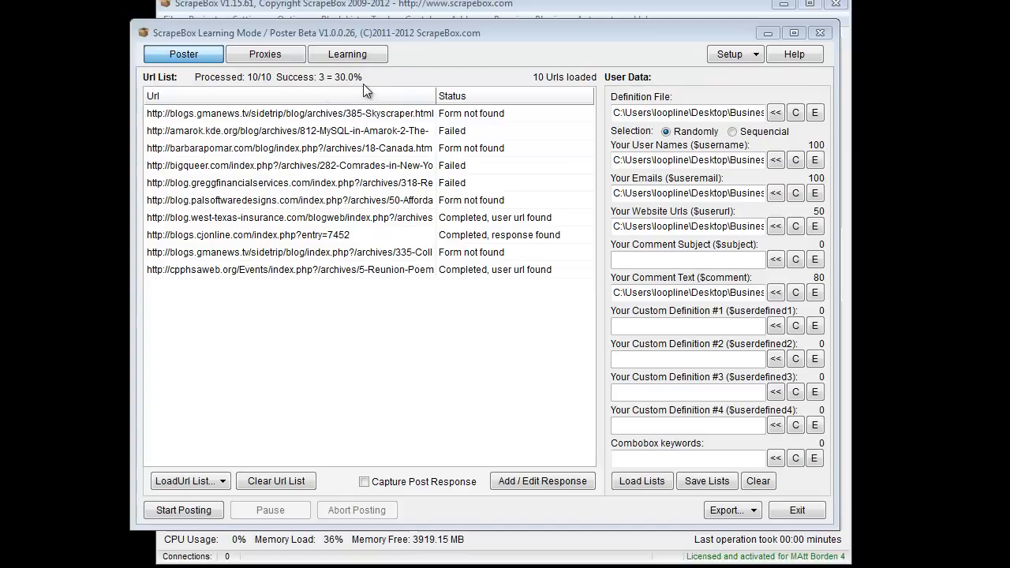
{"action": "mouse_move", "coordinate": [456, 426]}
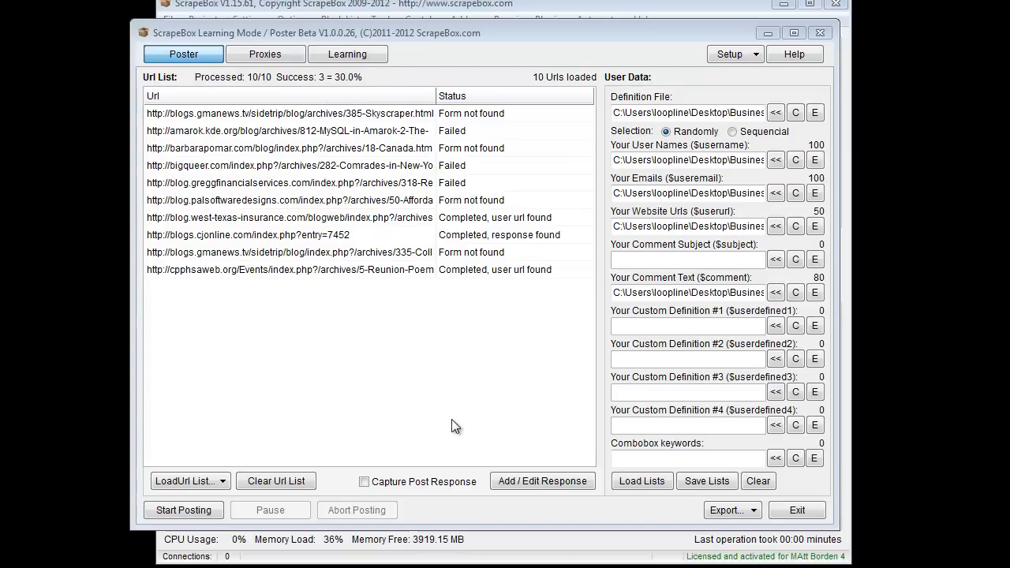
{"action": "mouse_move", "coordinate": [454, 419]}
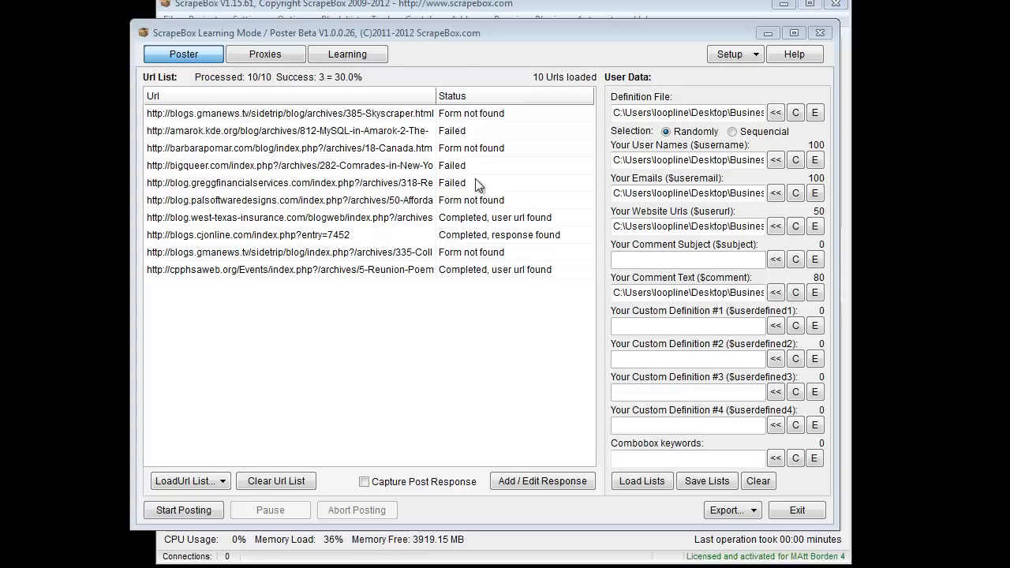
{"action": "mouse_move", "coordinate": [401, 172]}
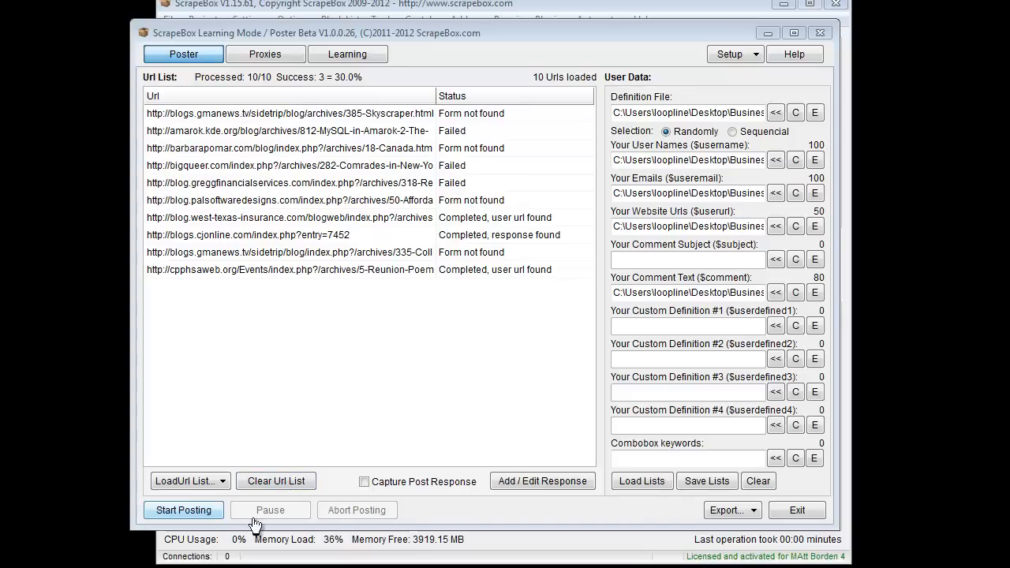
{"action": "left_click", "coordinate": [186, 480]}
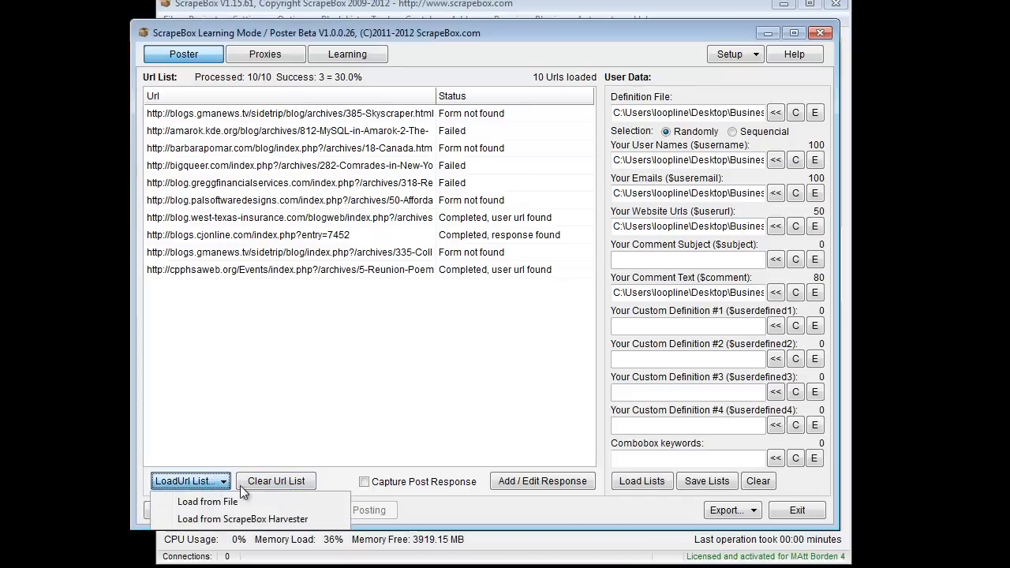
- Dismiss the LoadUrl List dropdown
{"action": "left_click", "coordinate": [376, 316]}
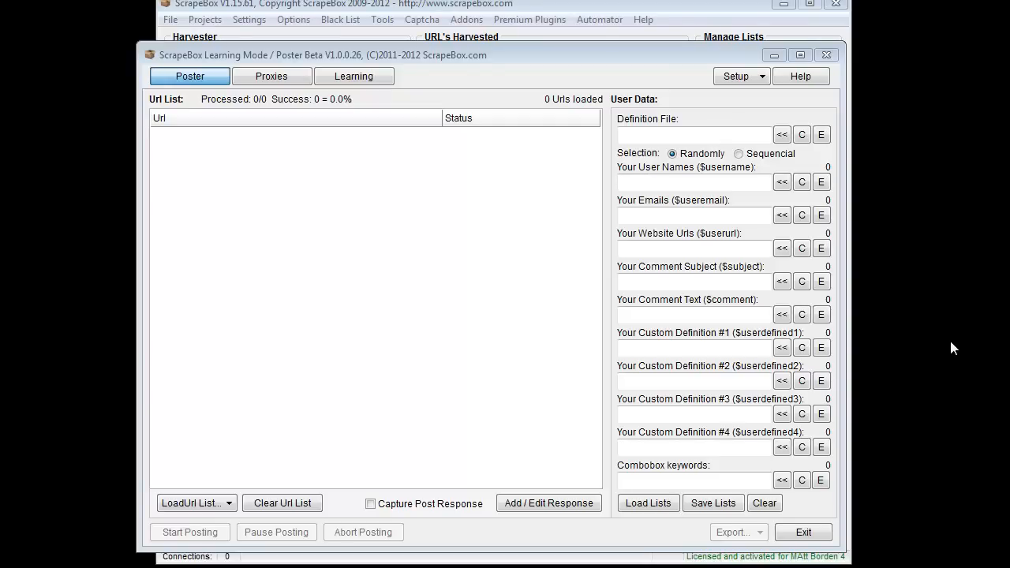
{"action": "mouse_move", "coordinate": [572, 6]}
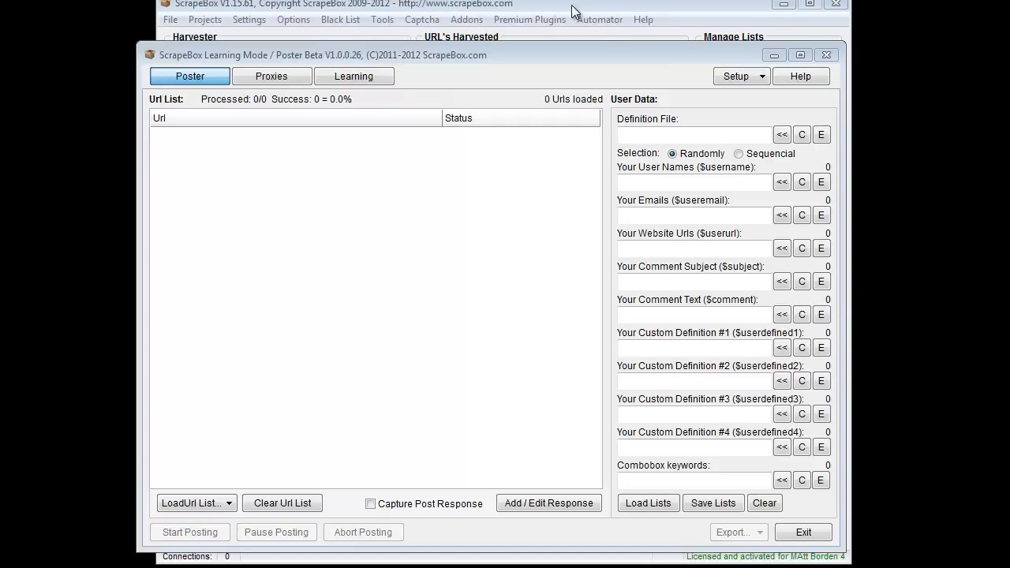
{"action": "left_click", "coordinate": [466, 19]}
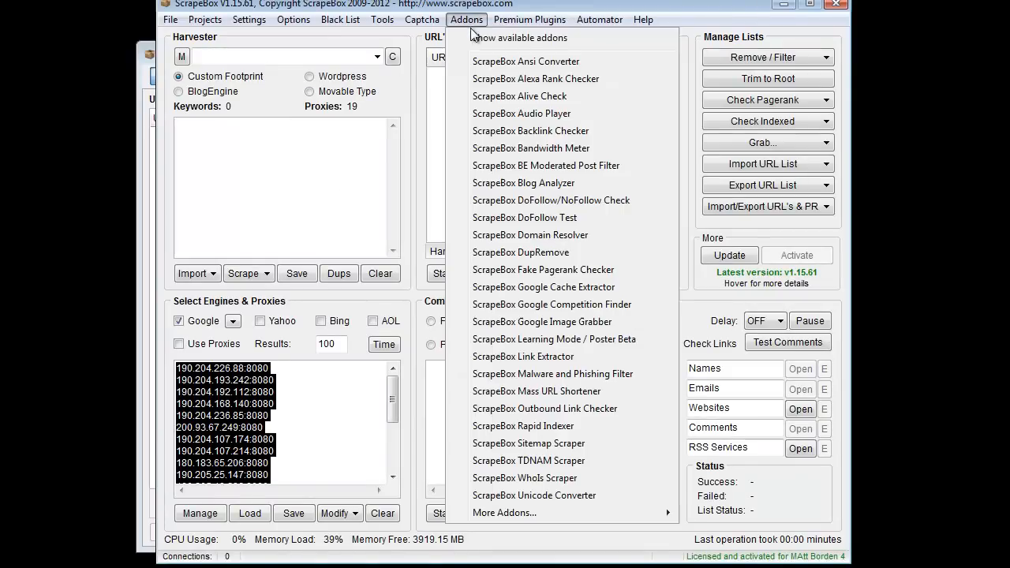
{"action": "left_click", "coordinate": [643, 19]}
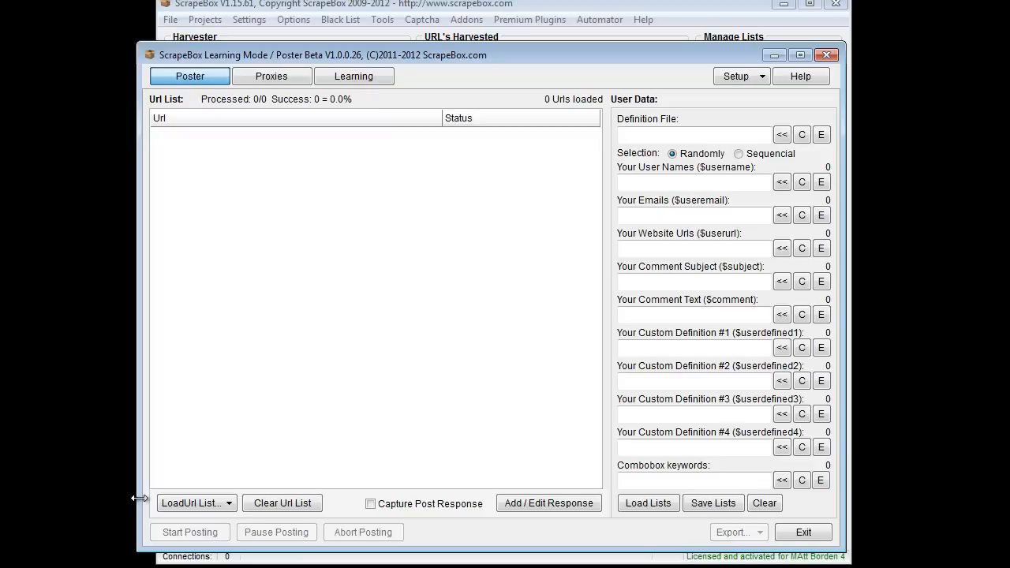
{"action": "mouse_move", "coordinate": [144, 495]}
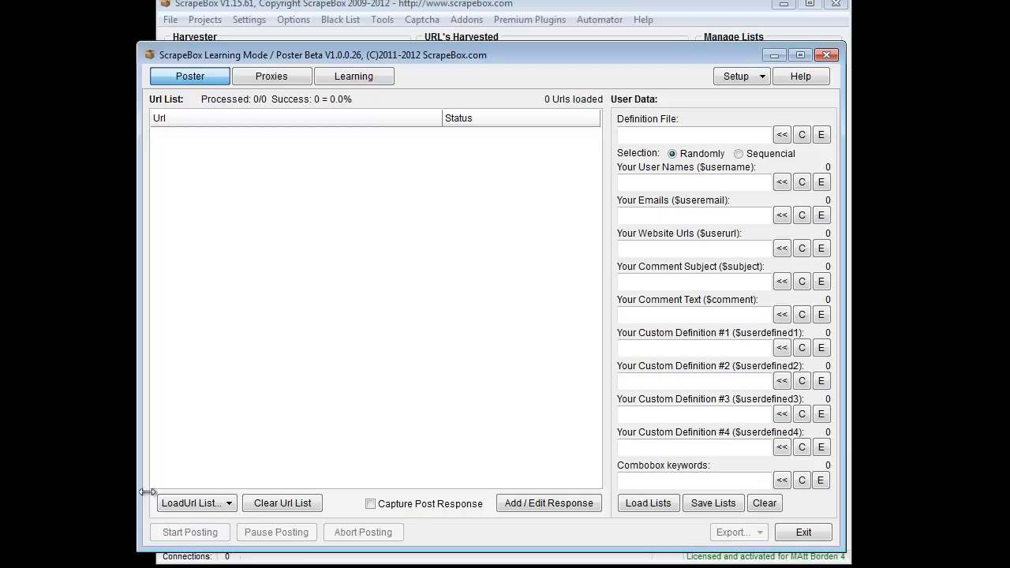